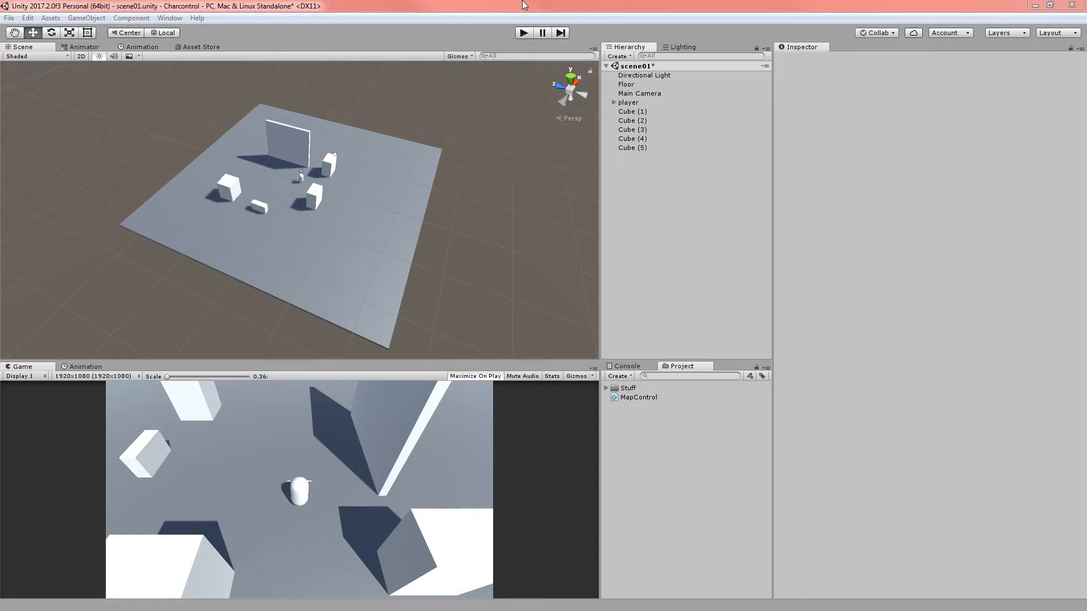
mouse_move(523, 6)
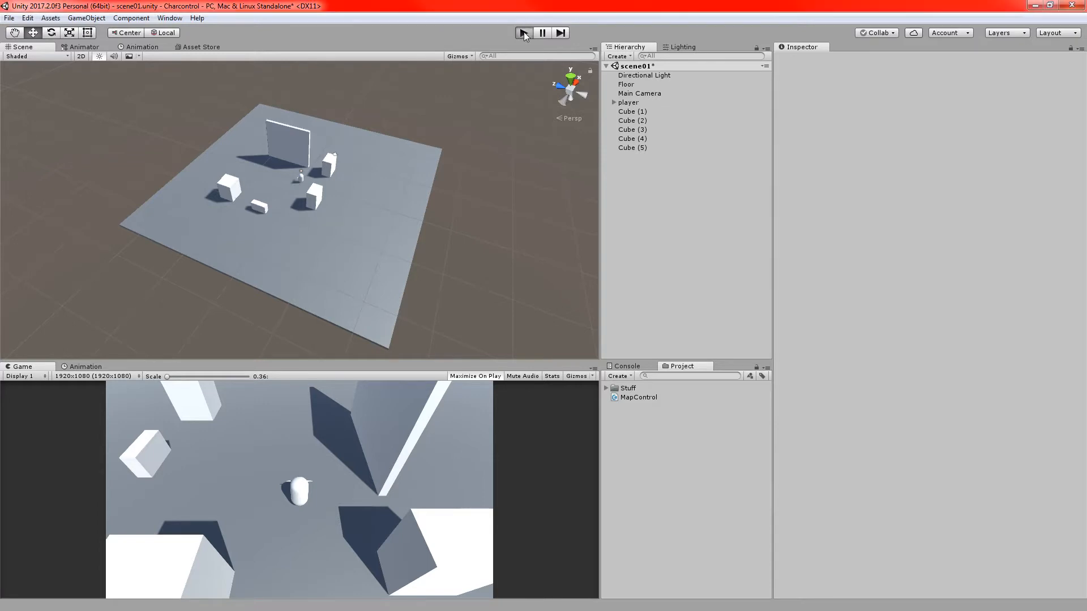
- Widen the Inspector panel to give the object properties more room
click(523, 32)
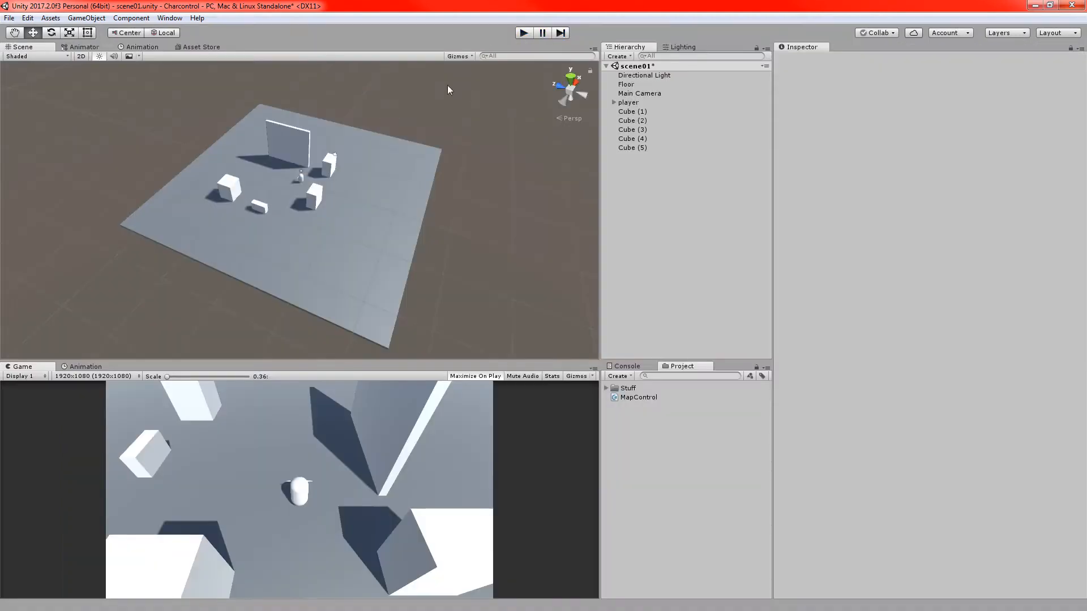
mouse_move(603, 324)
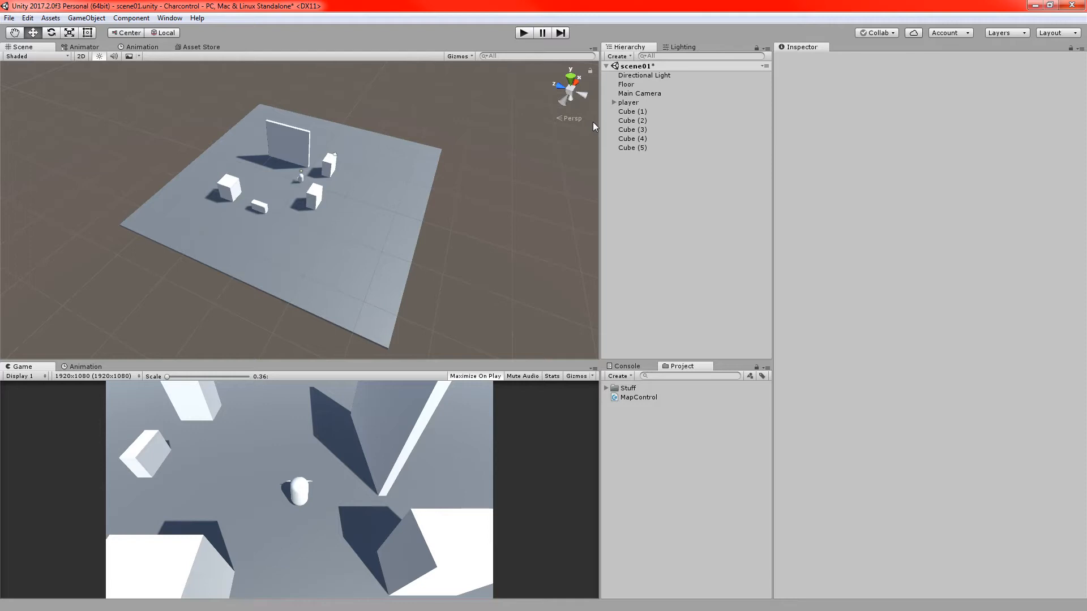
mouse_move(589, 129)
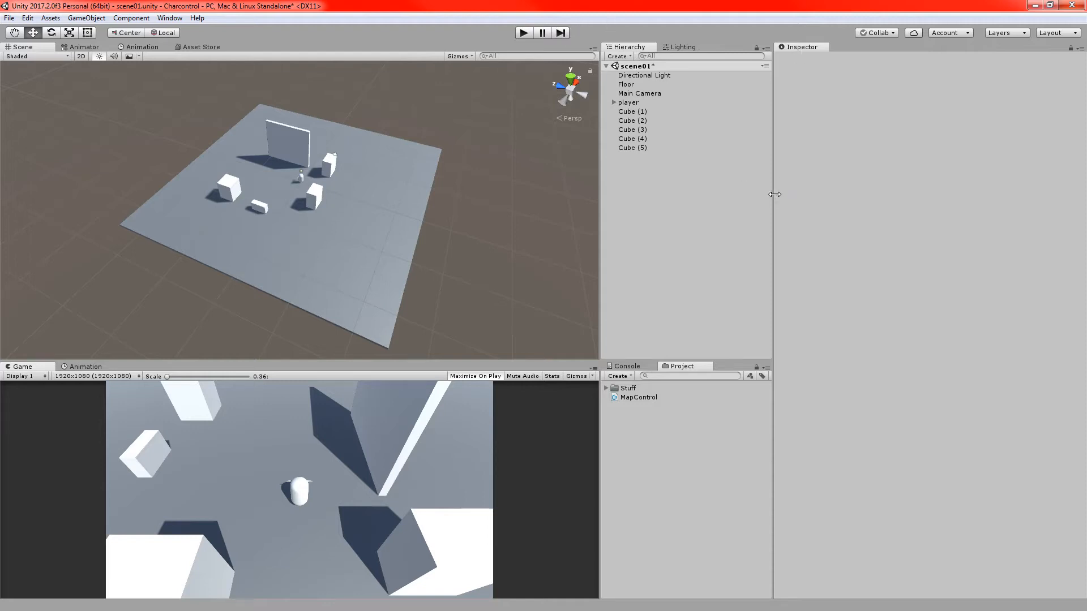
drag(775, 194, 882, 202)
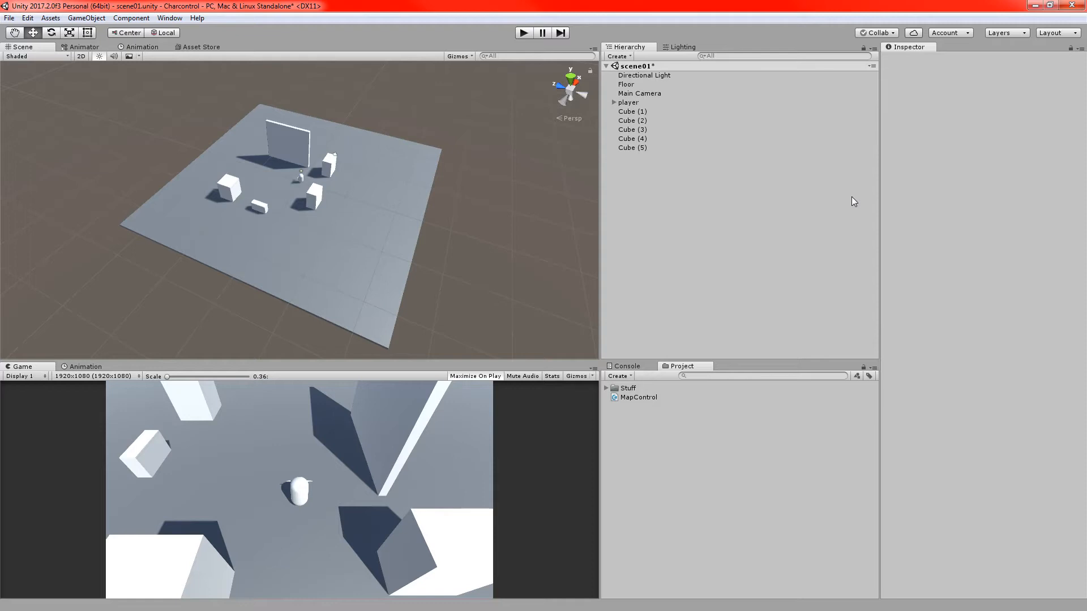
mouse_move(850, 201)
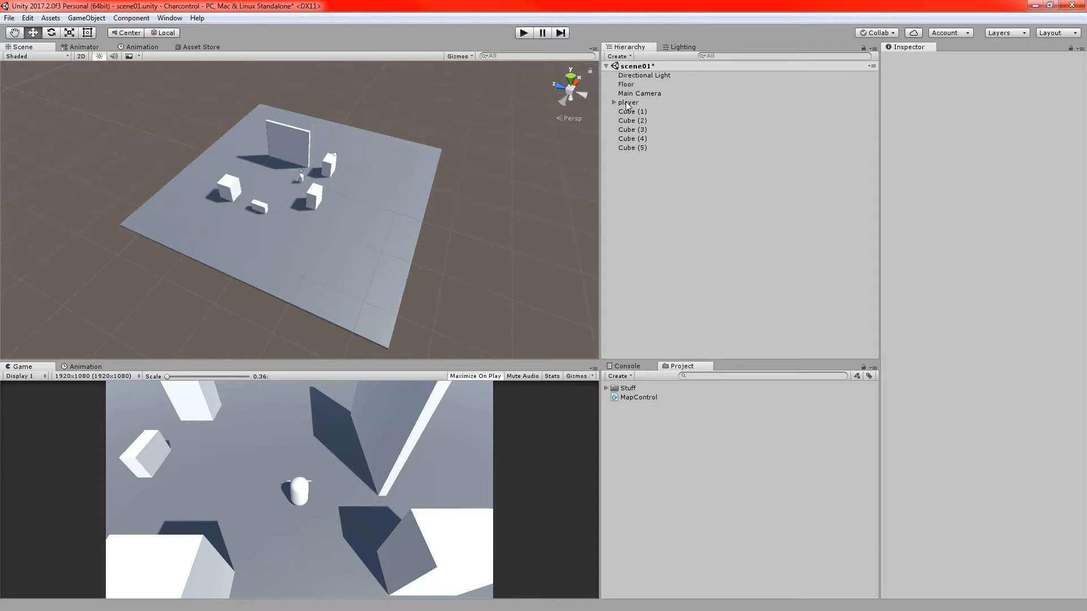
- Add a child camera to the player object and rename it MapCamera
click(628, 101)
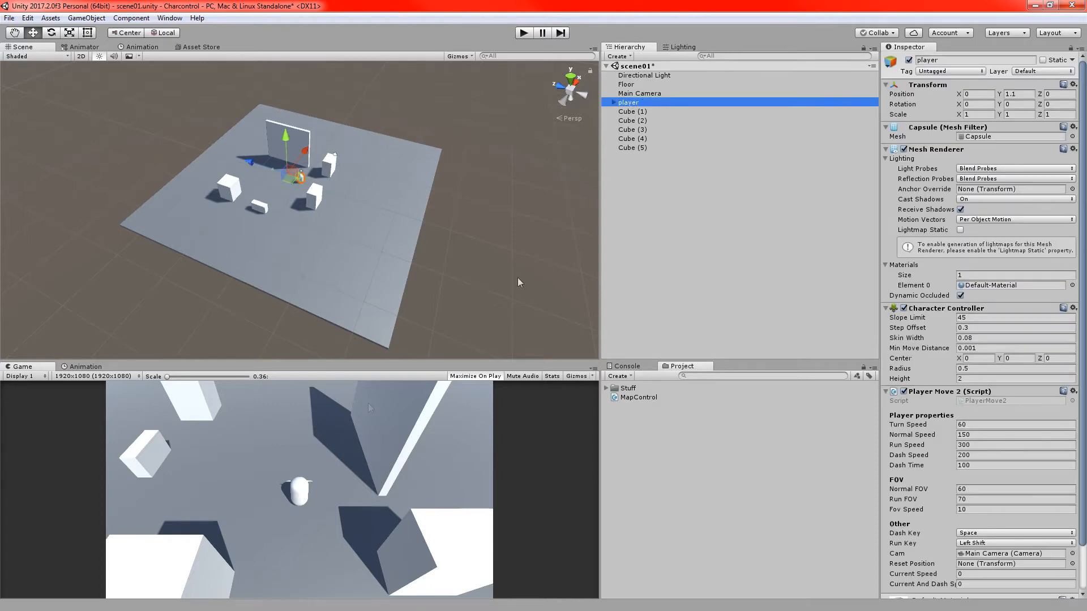
right_click(627, 102)
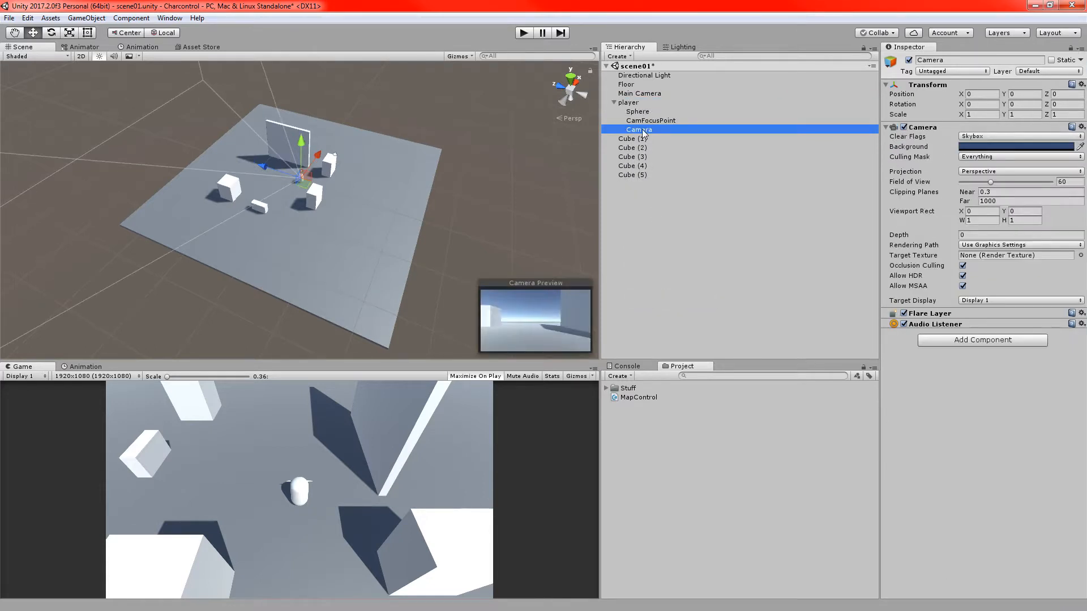
double_click(639, 129)
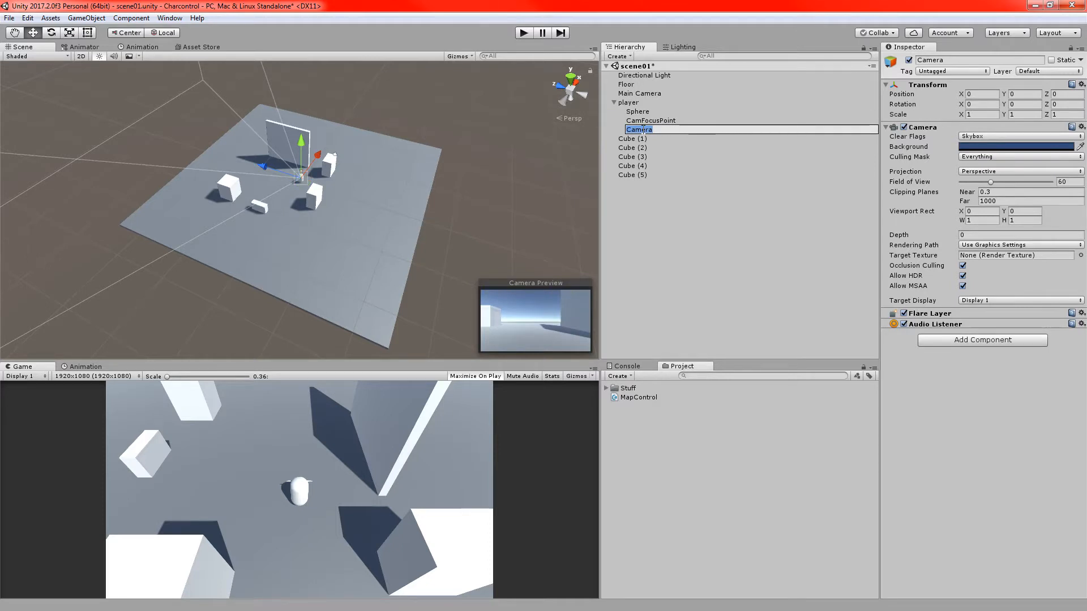
text(Map)
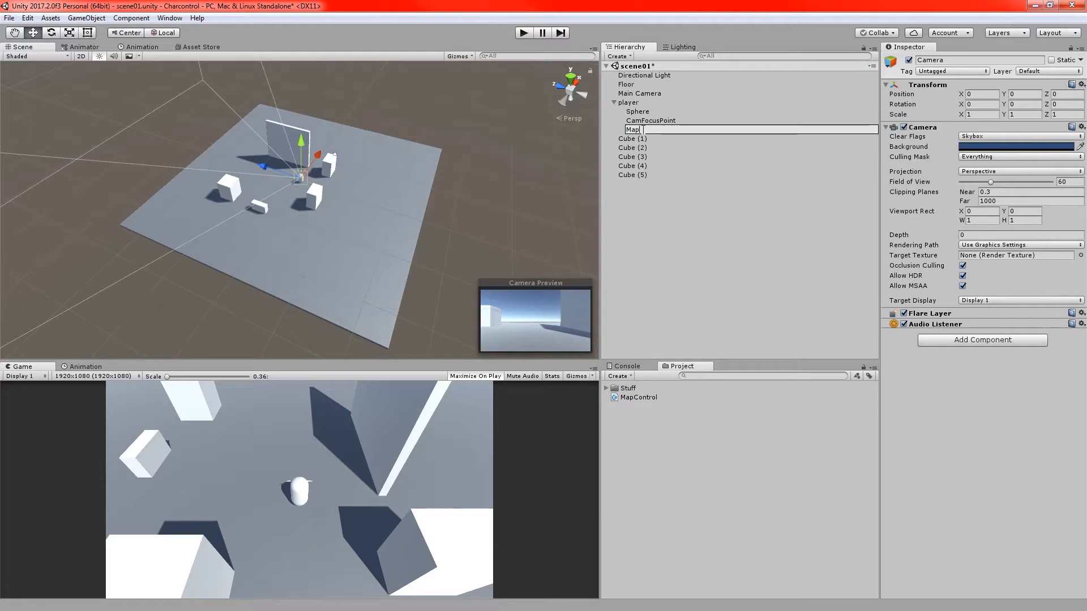
text(Camera)
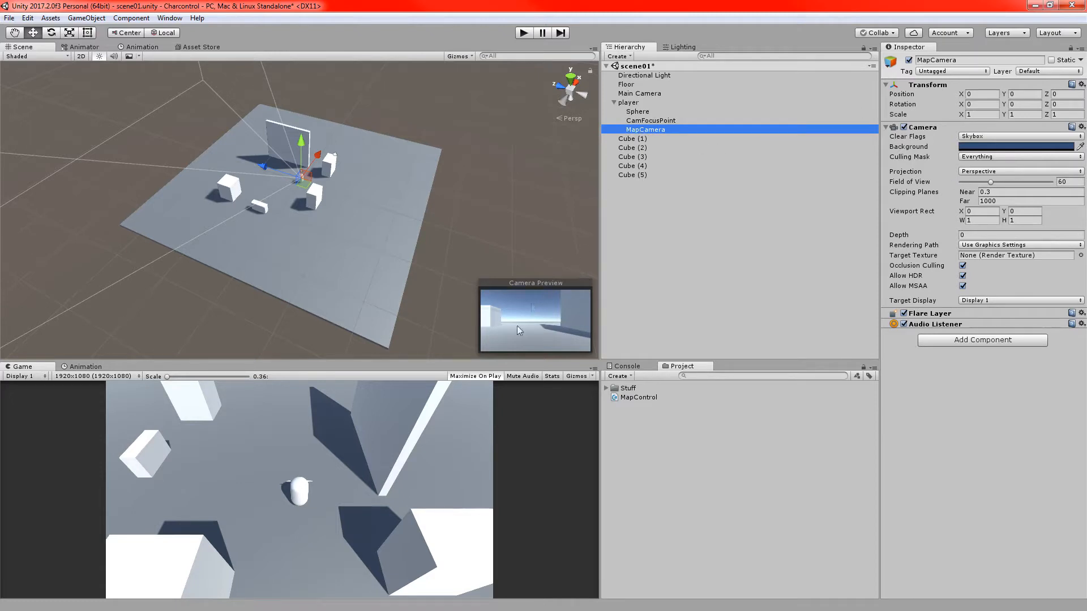
mouse_move(519, 320)
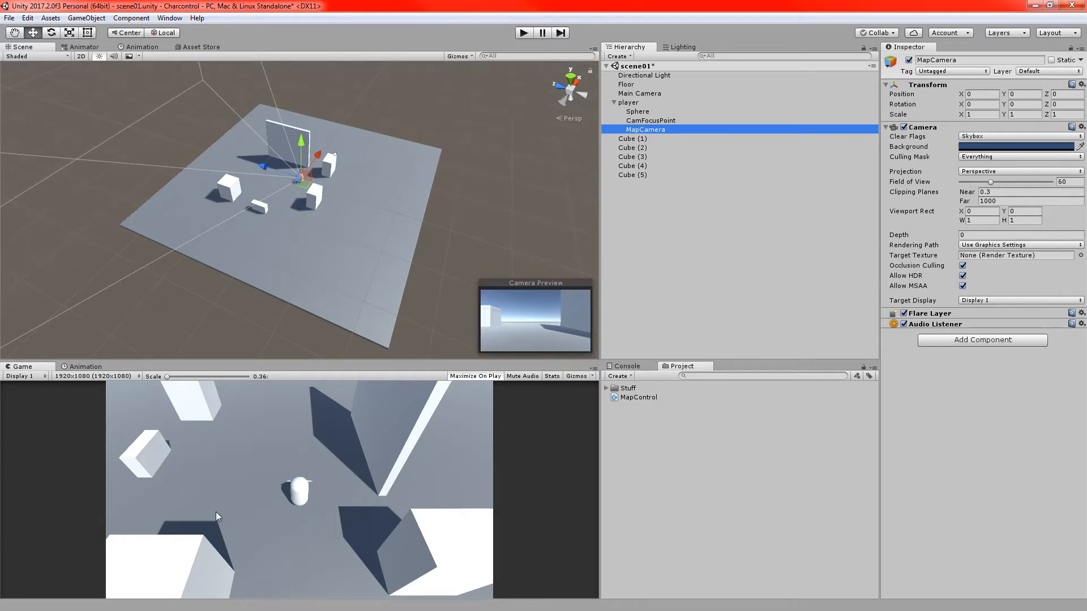
mouse_move(272, 478)
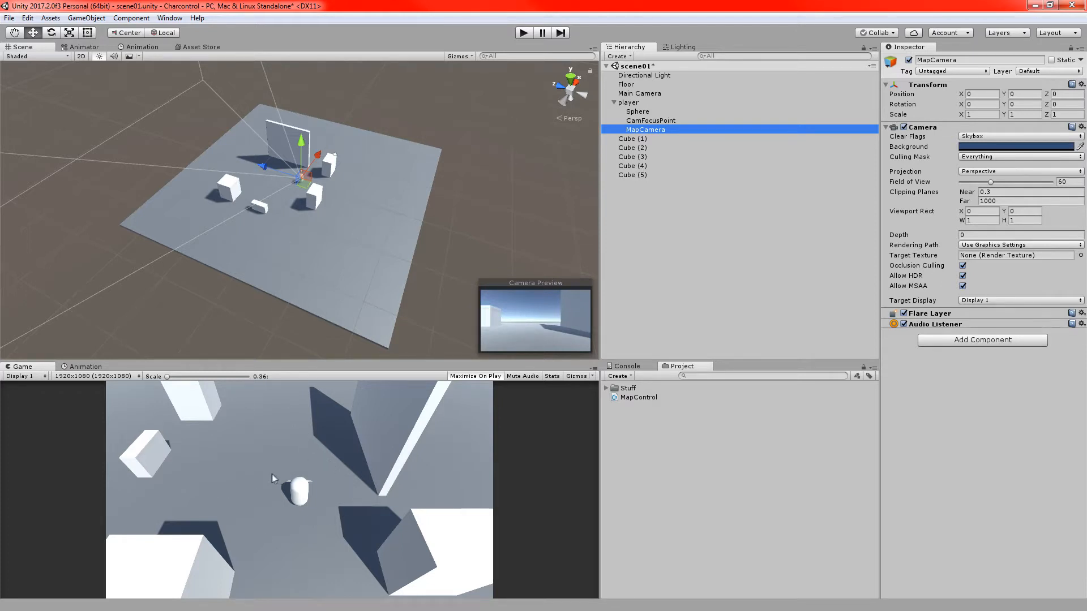
mouse_move(283, 501)
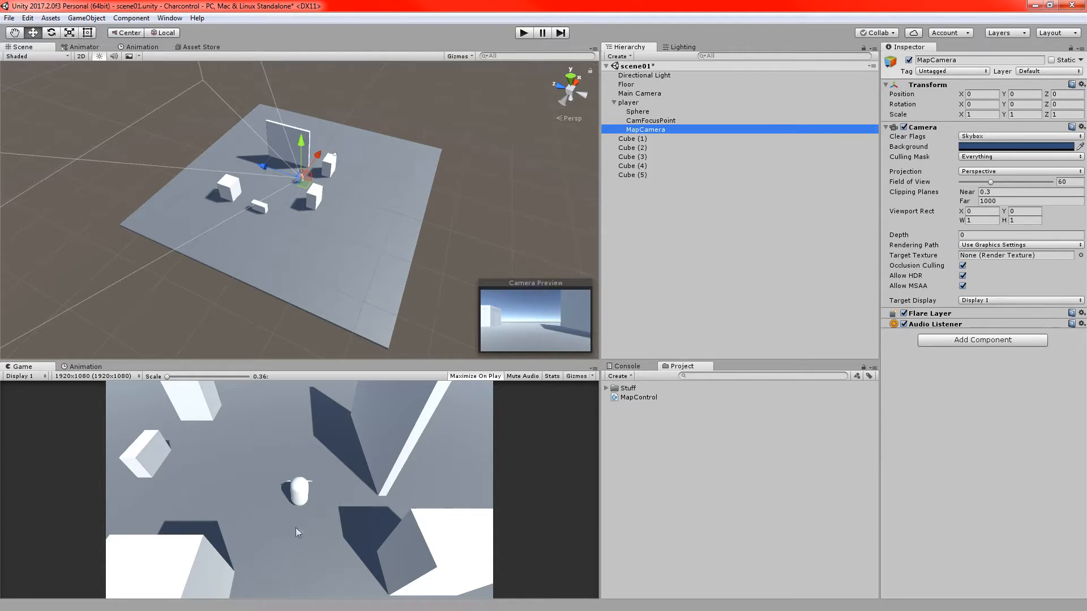
mouse_move(647, 120)
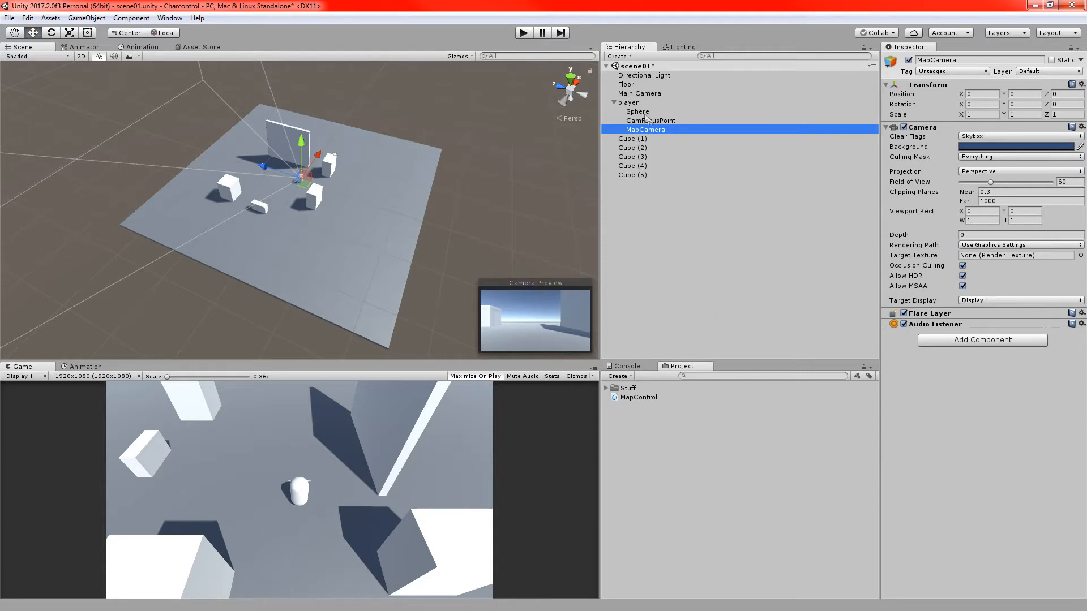
- Check Main Camera's depth of 1, then set MapCamera's depth to 2
click(638, 93)
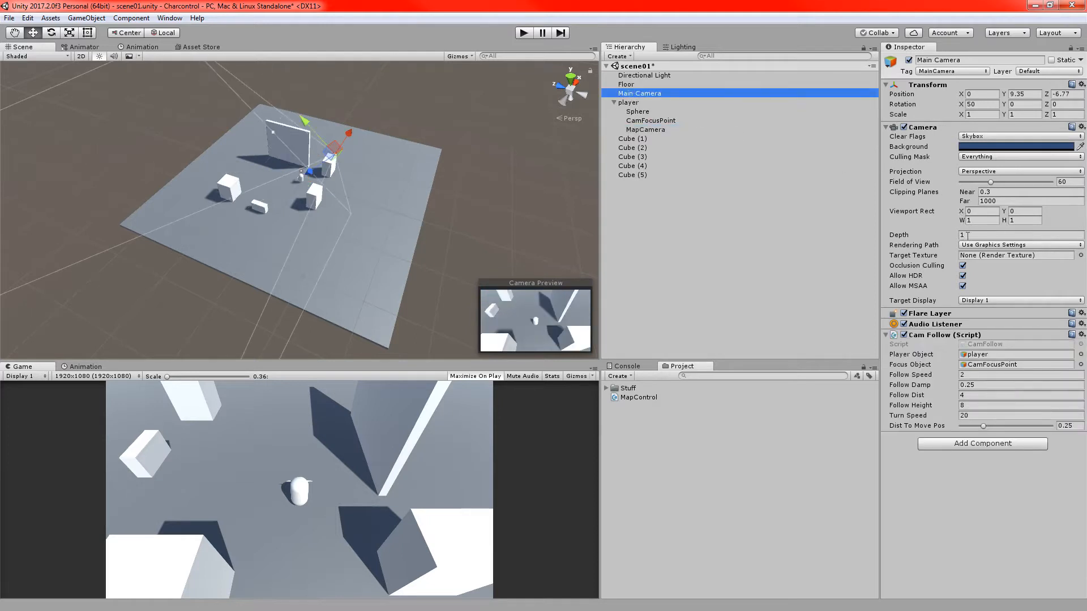
click(1016, 235)
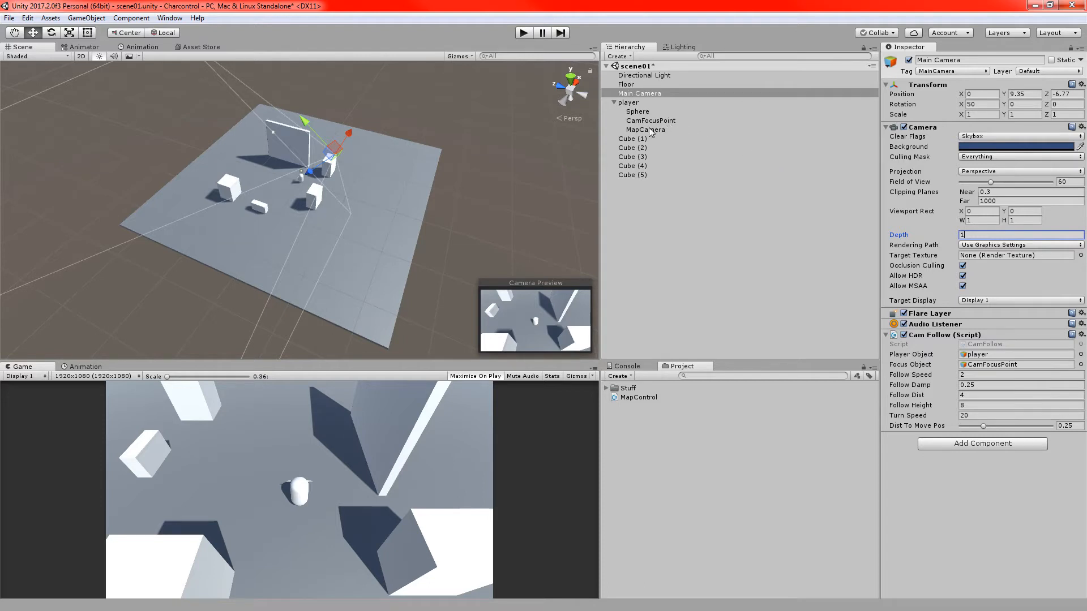
click(645, 129)
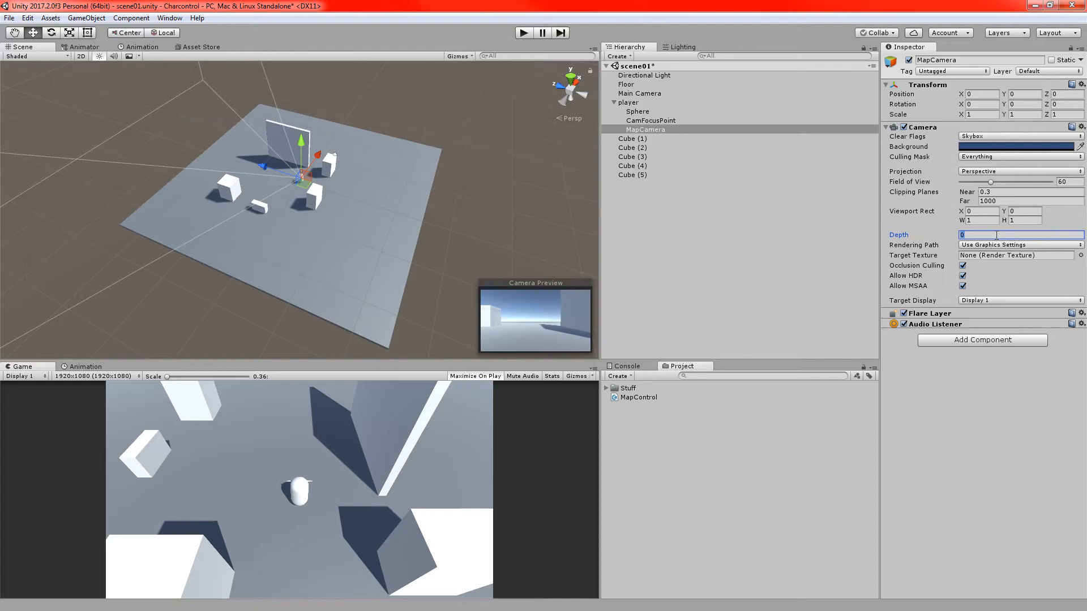
text(2)
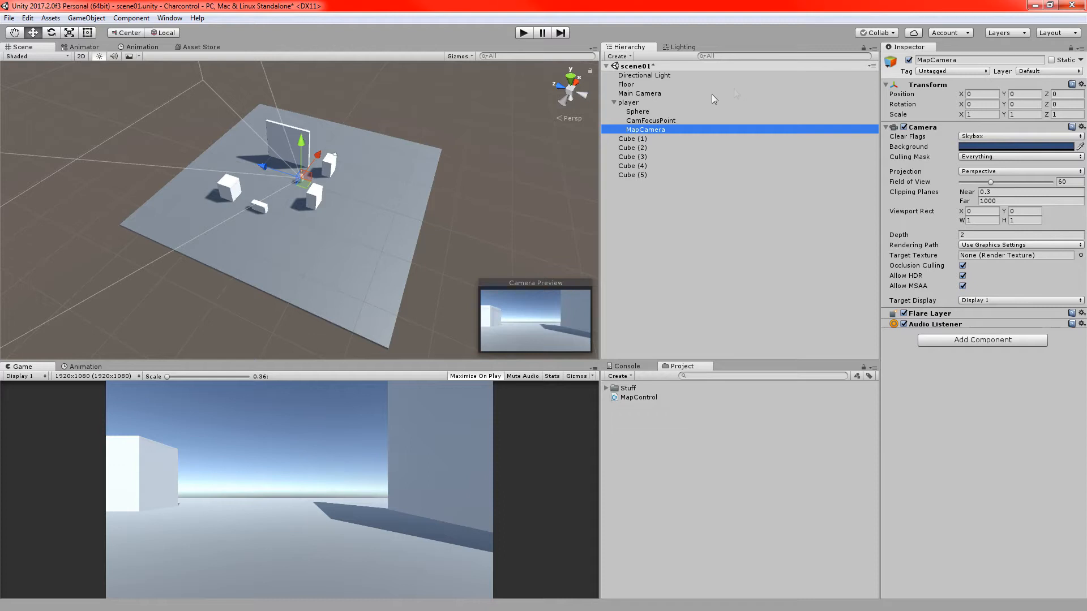
mouse_move(885, 122)
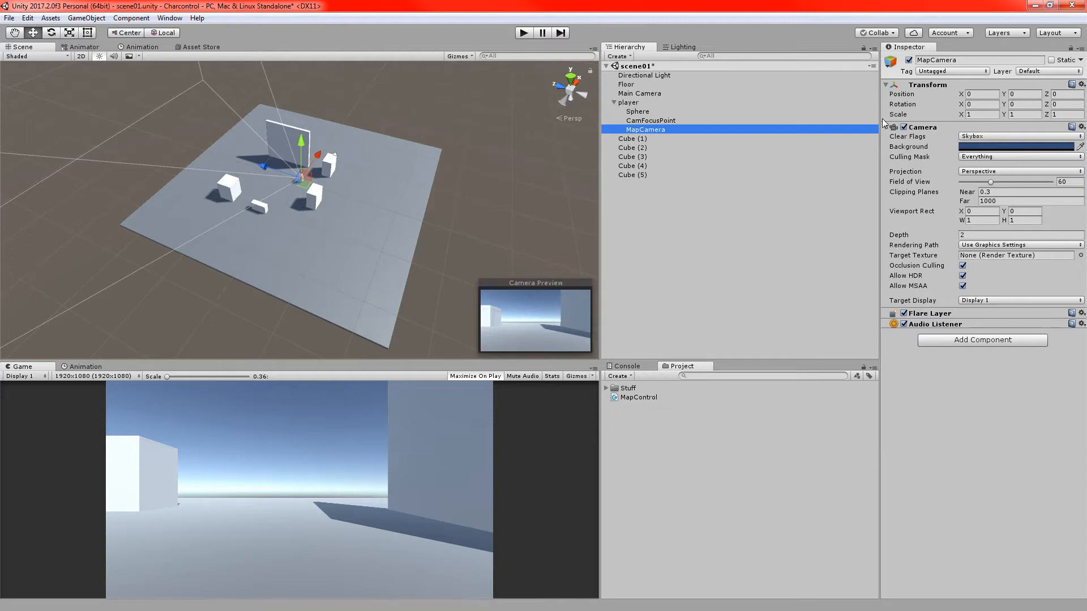
- Raise MapCamera's position Y and rotate it 90° on X for a top-down view
click(1022, 94)
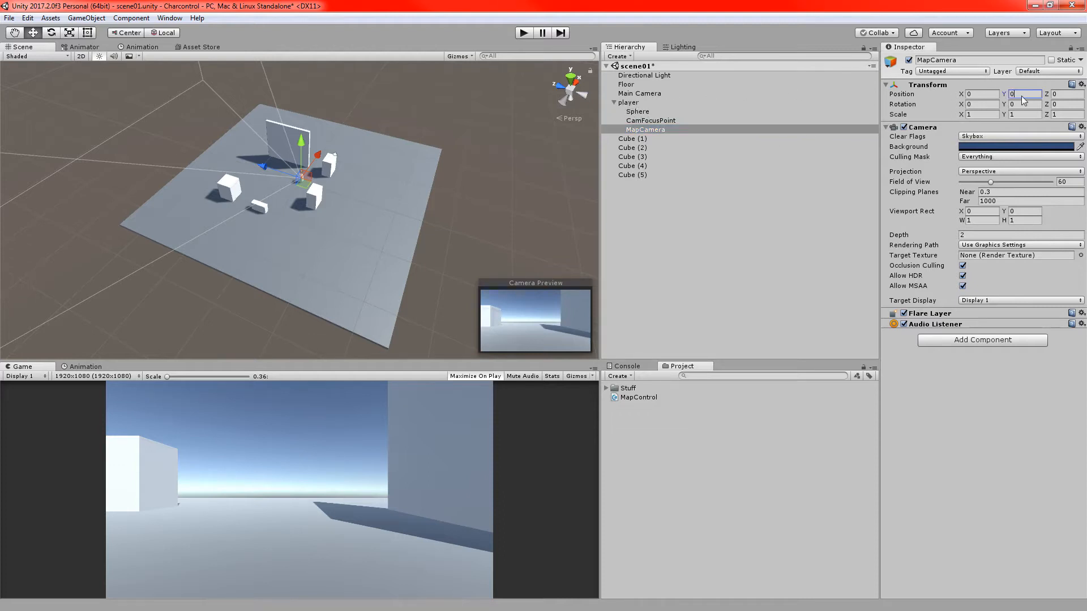
click(1019, 94)
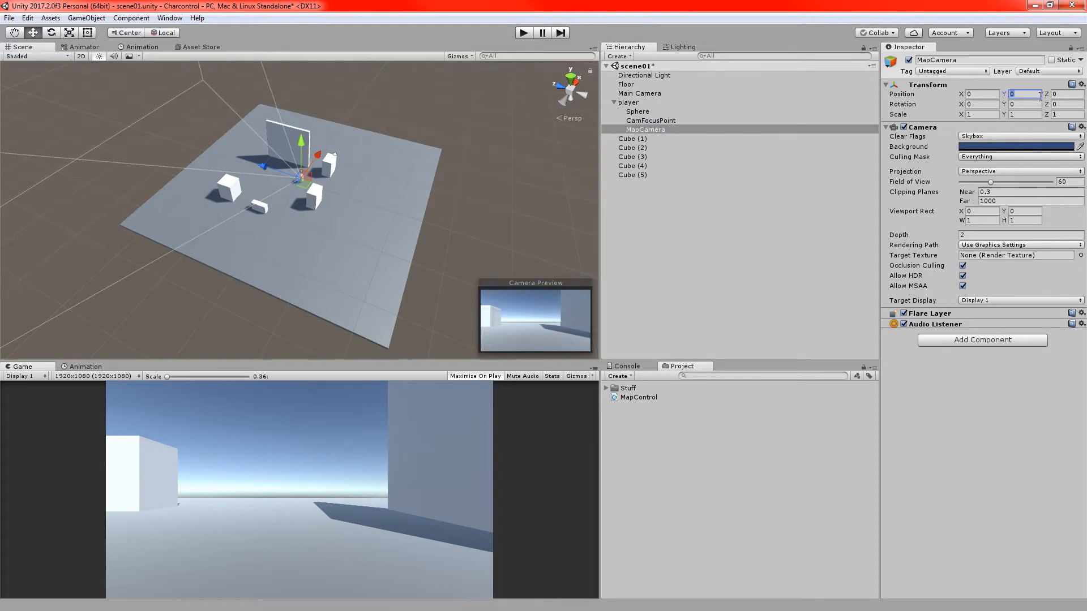
text(16)
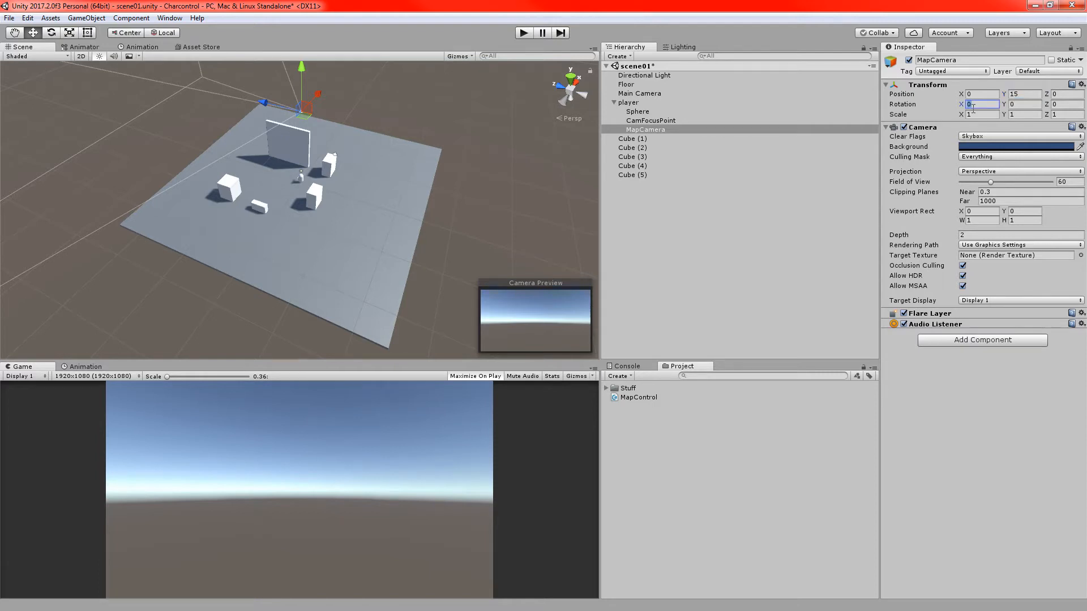
text(90)
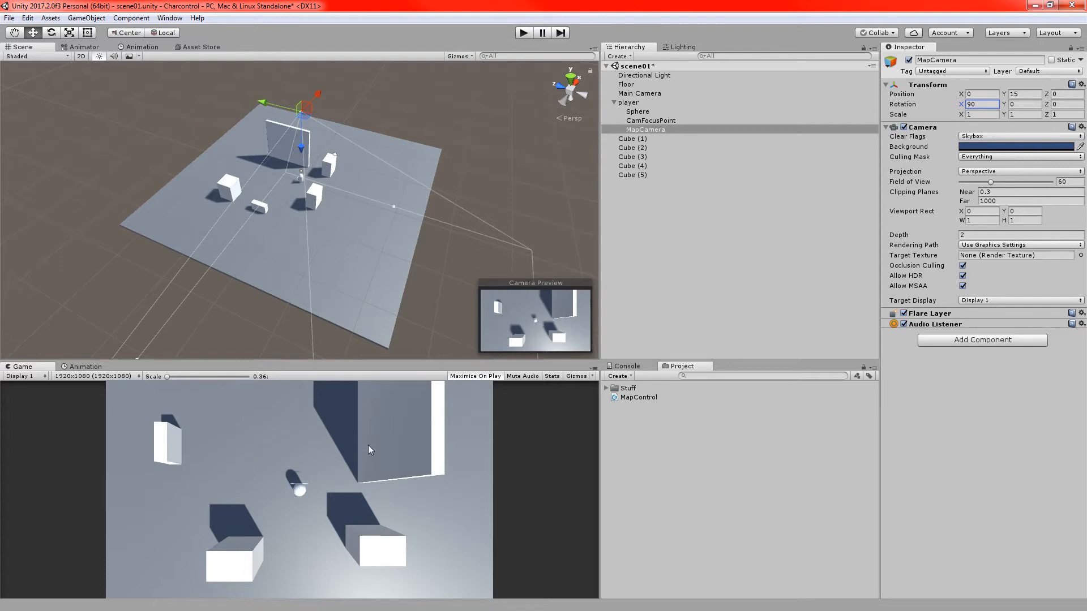
mouse_move(405, 399)
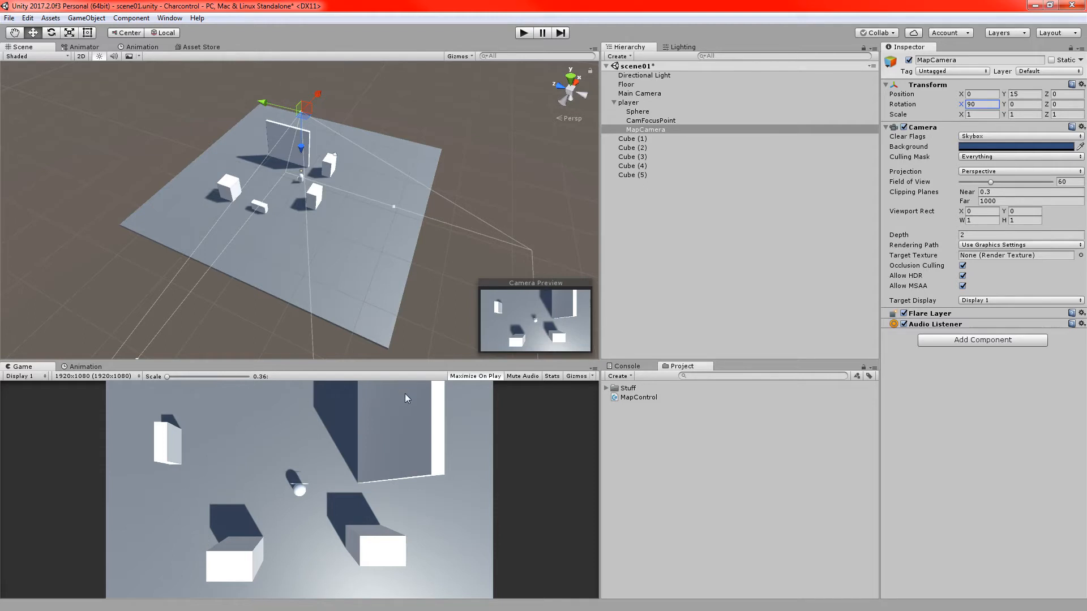
mouse_move(323, 456)
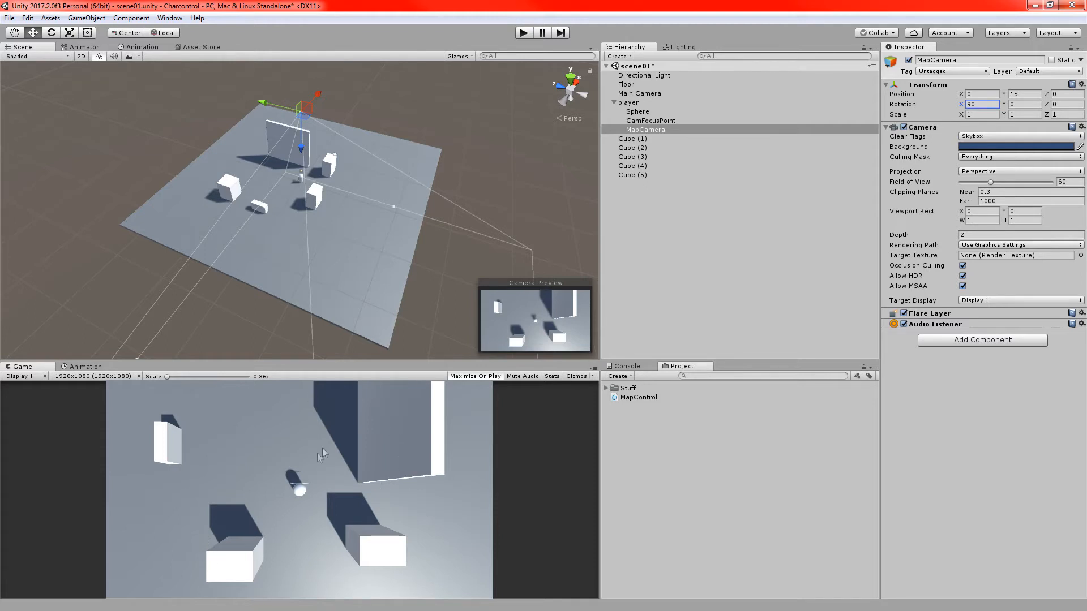
- Switch MapCamera to orthographic projection with size 7, after trying 10 and 1
click(1019, 171)
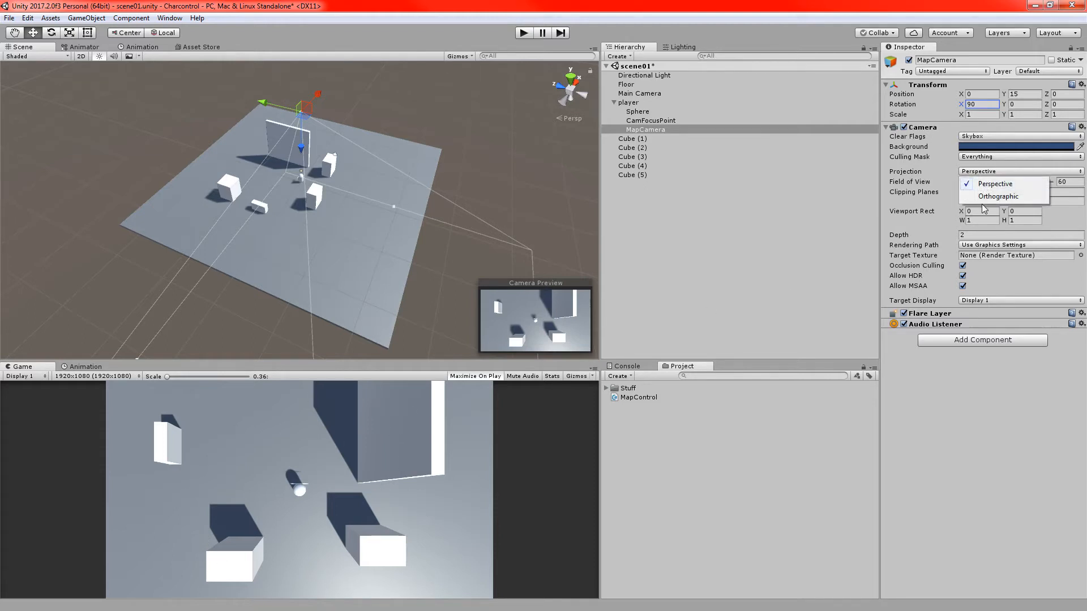
click(998, 196)
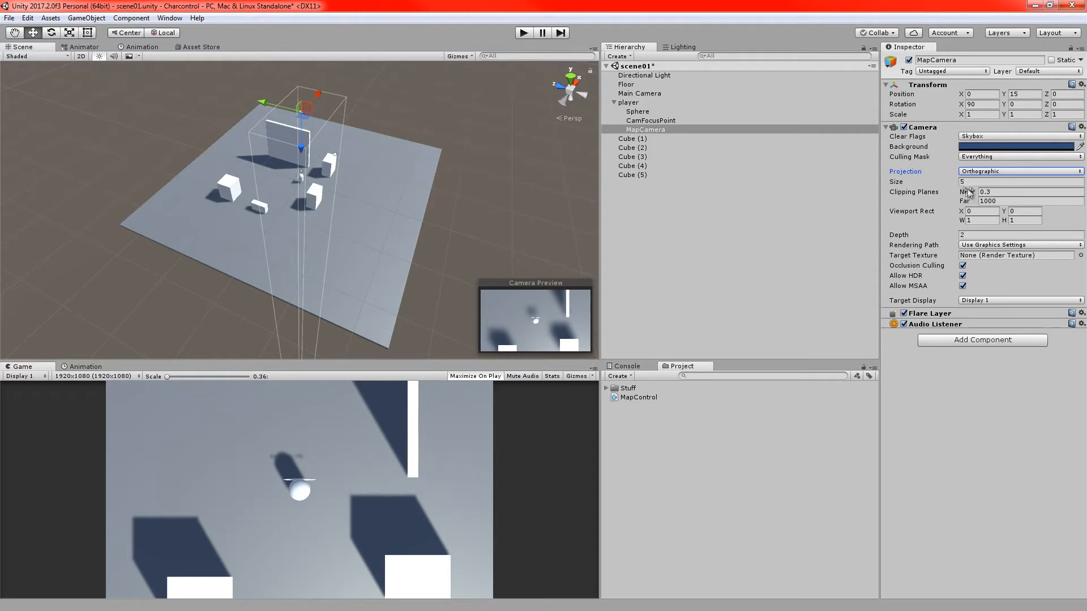
click(1019, 181)
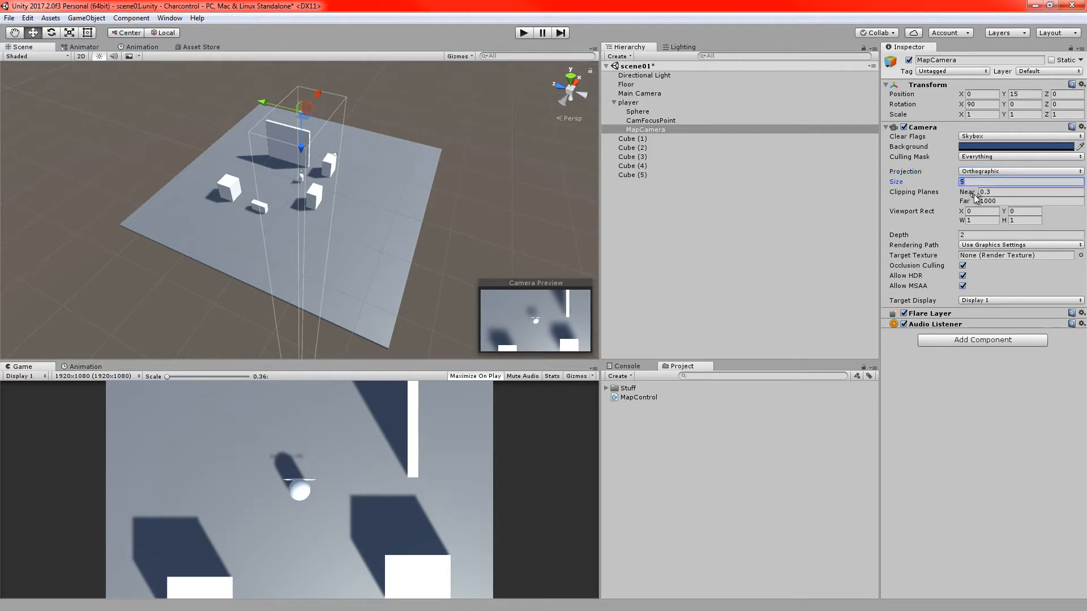
text(10)
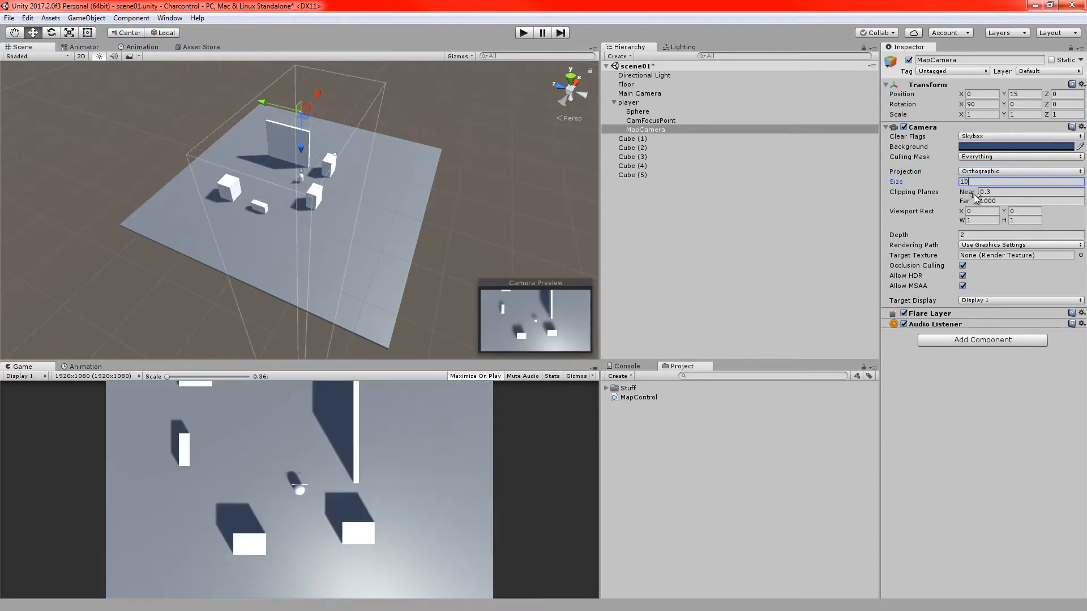
text(1)
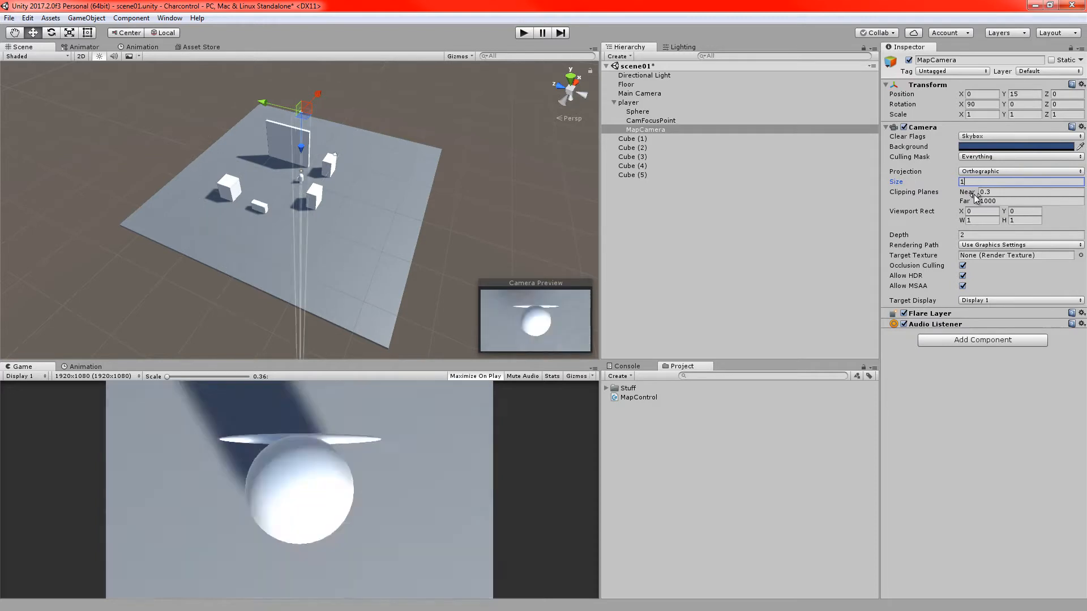
text(7)
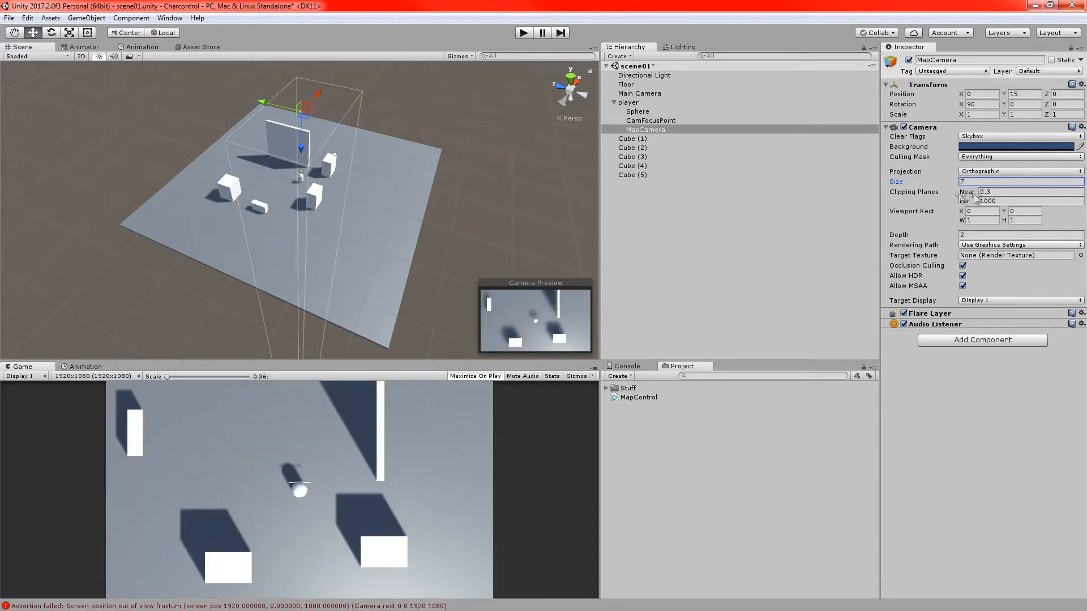
mouse_move(722, 266)
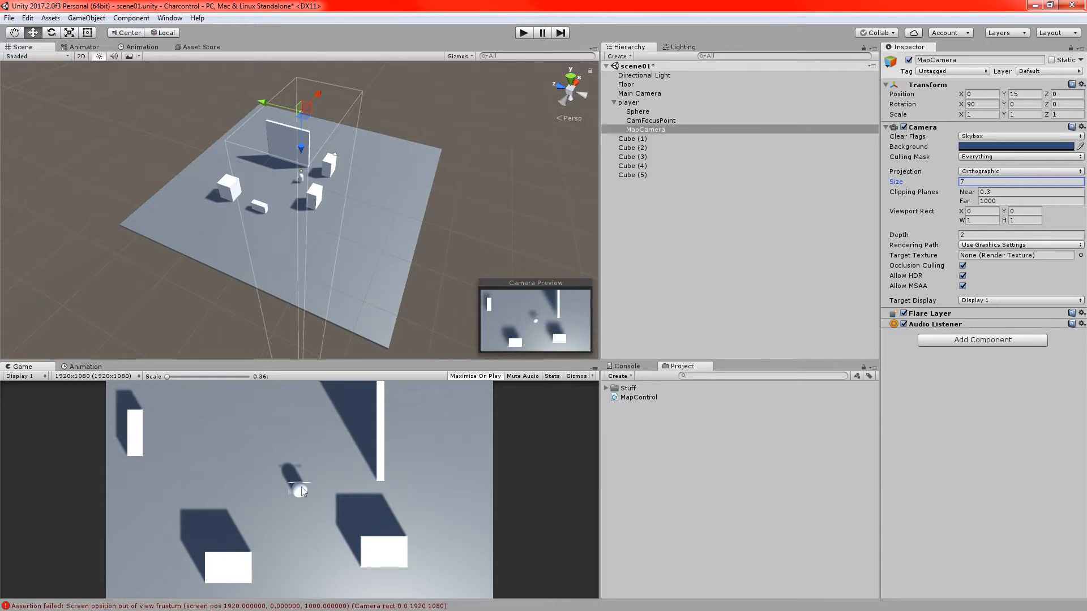
mouse_move(269, 495)
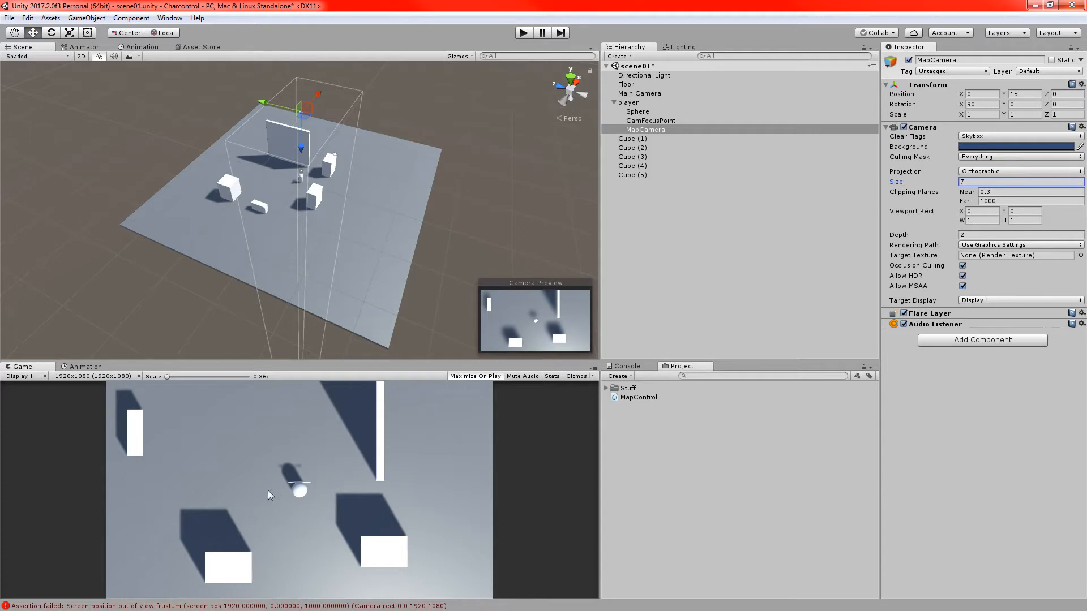
mouse_move(301, 503)
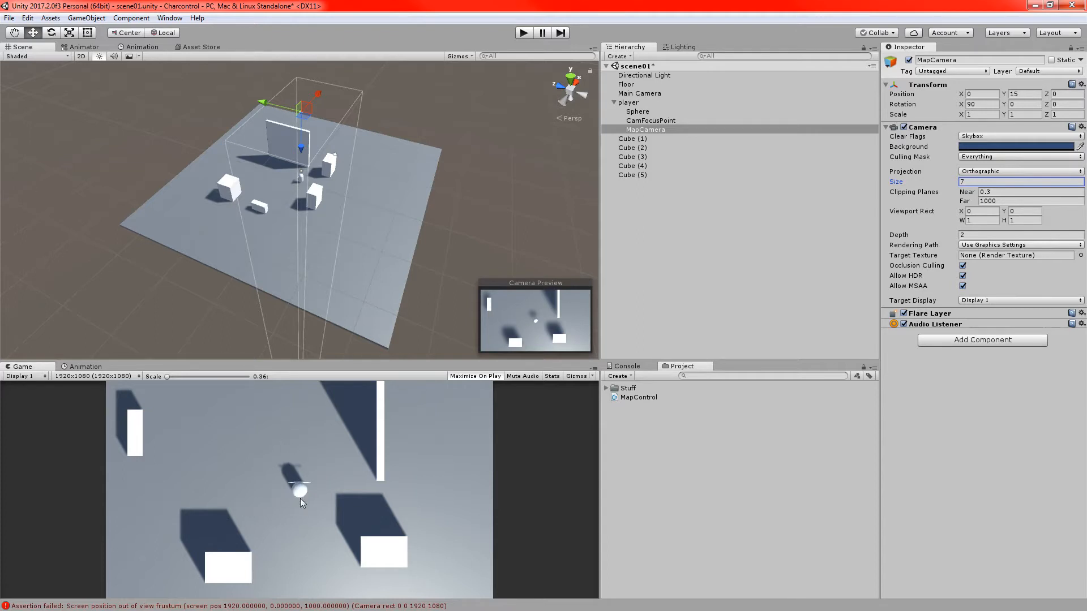
mouse_move(372, 478)
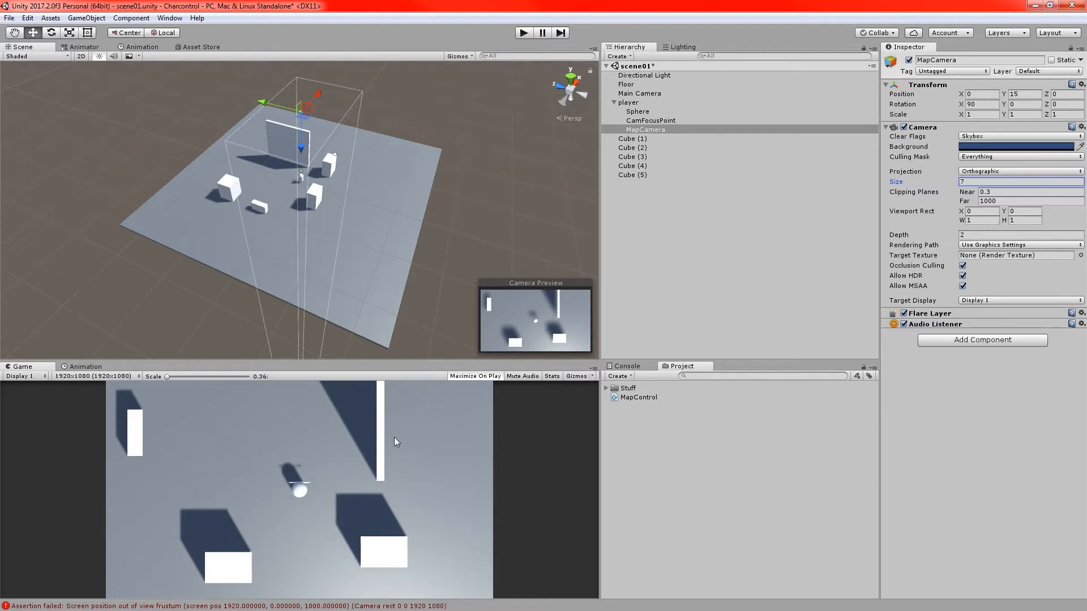
mouse_move(398, 203)
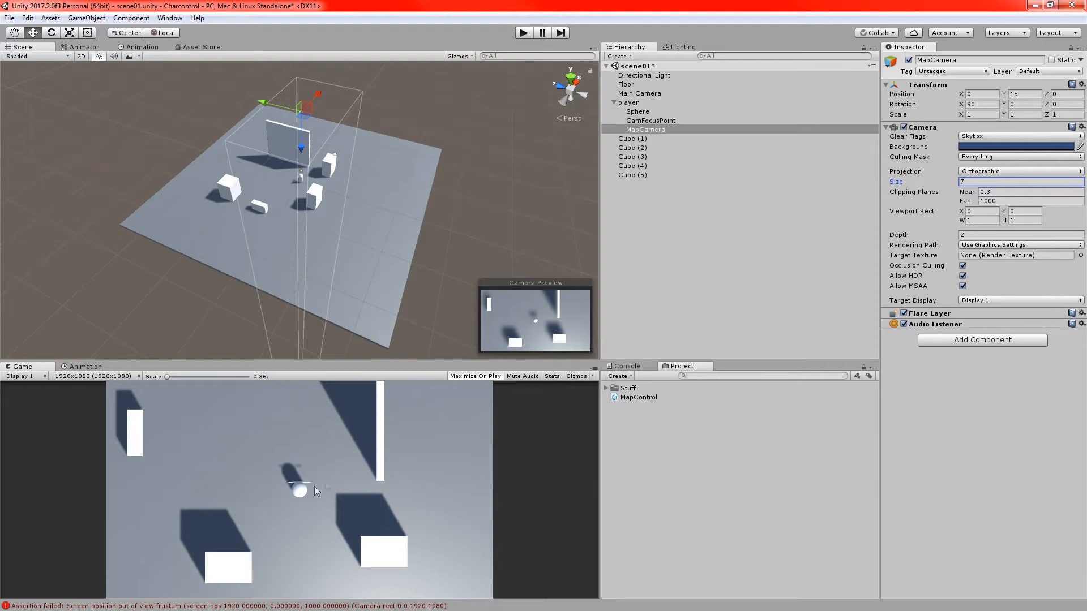
mouse_move(641, 137)
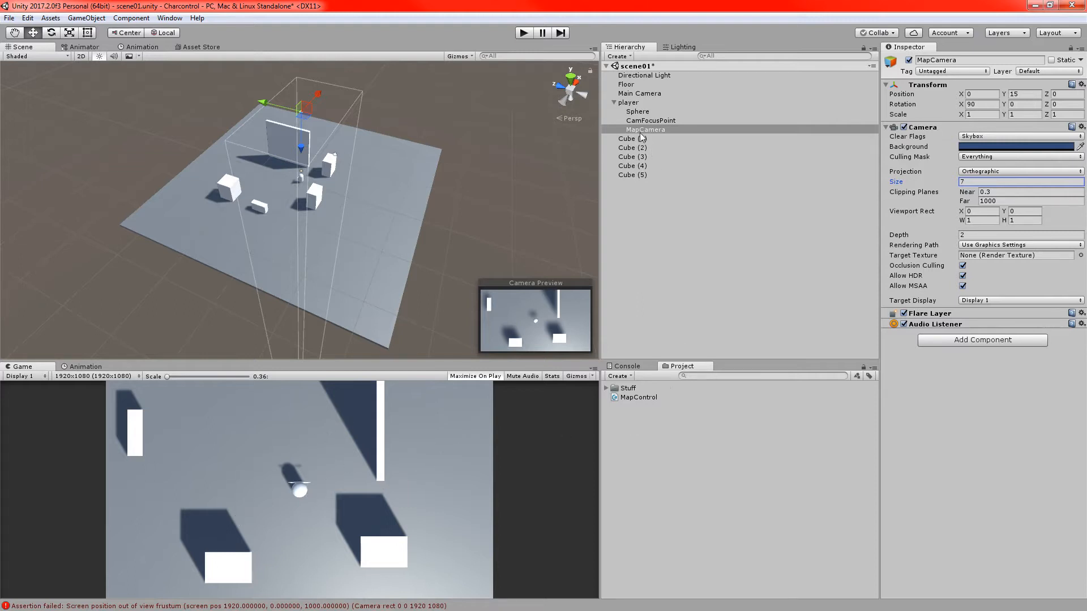
click(644, 129)
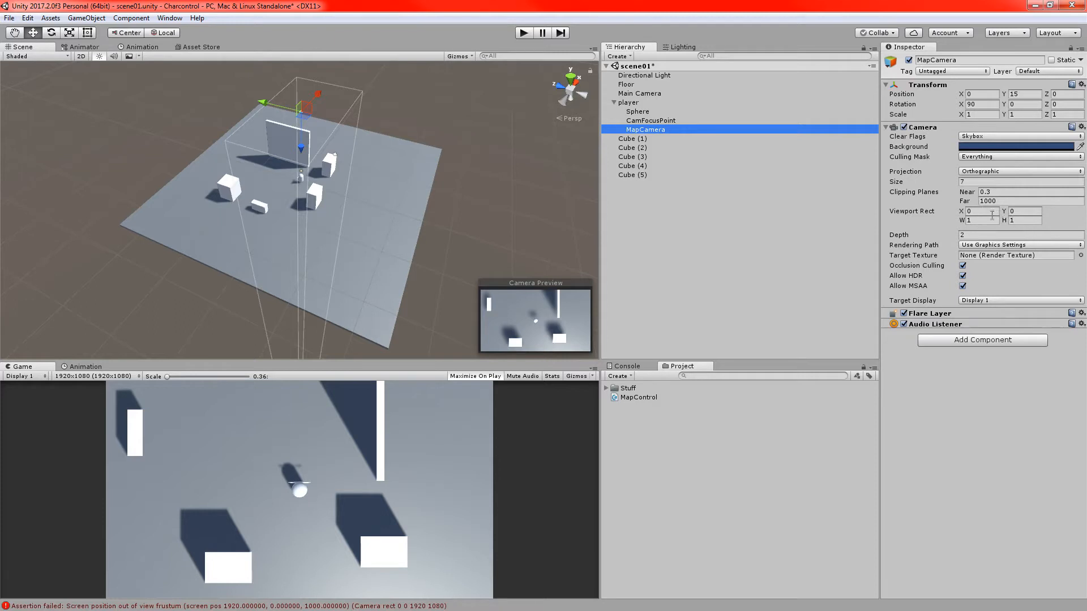
- Set MapCamera's viewport width and height to 0.5 for a corner inset
click(977, 221)
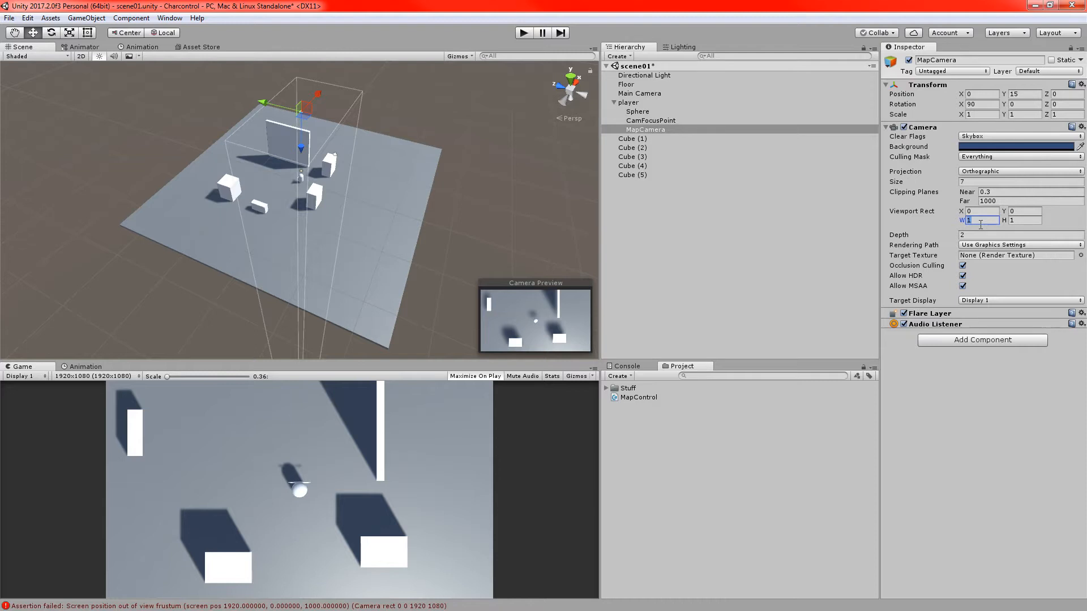
text(0)
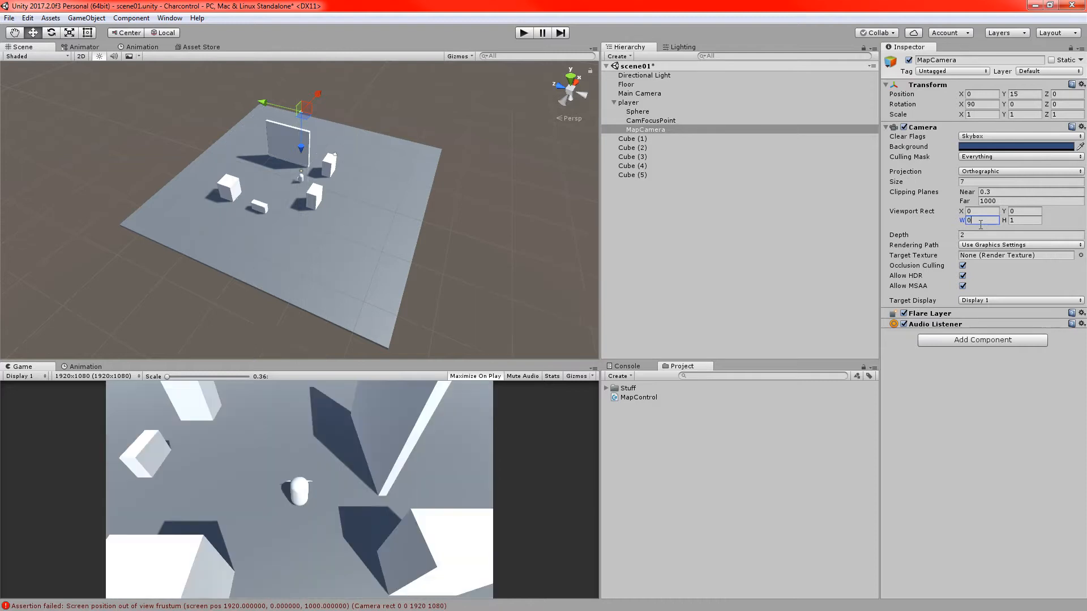
text(0.5)
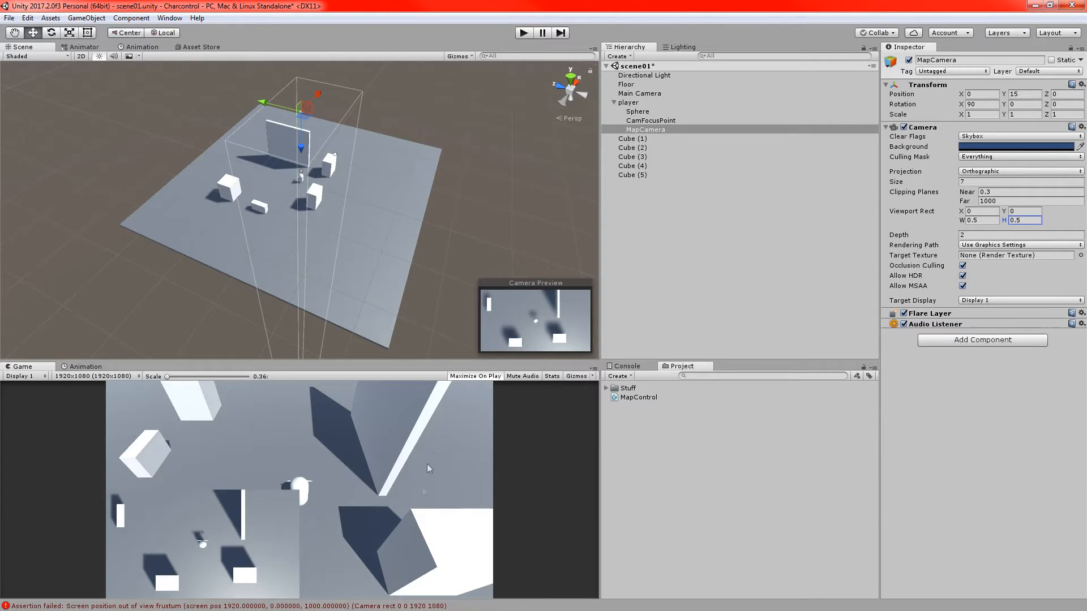
mouse_move(218, 536)
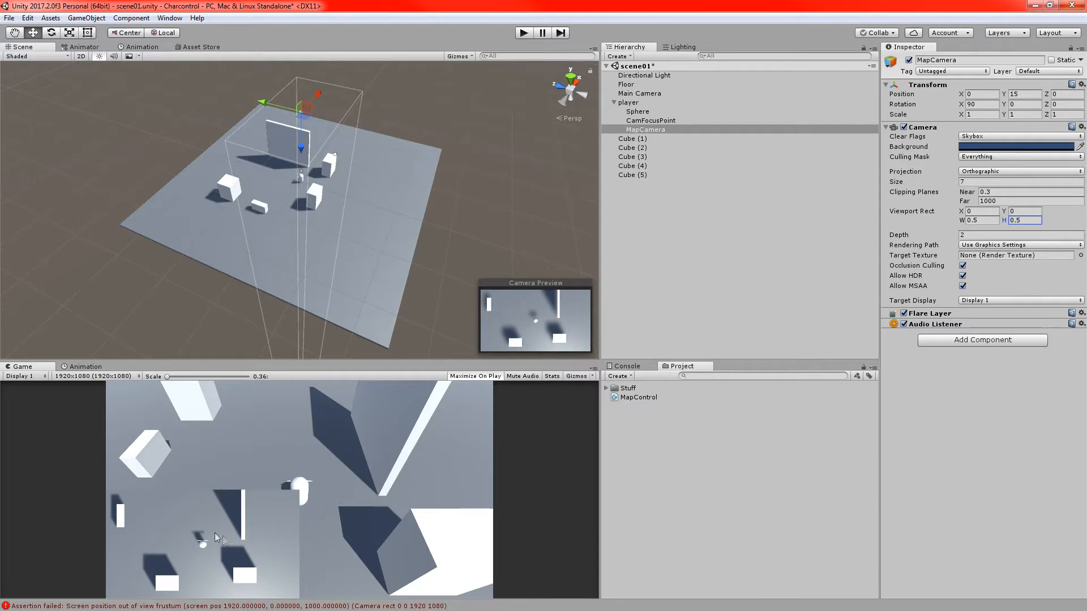
mouse_move(329, 467)
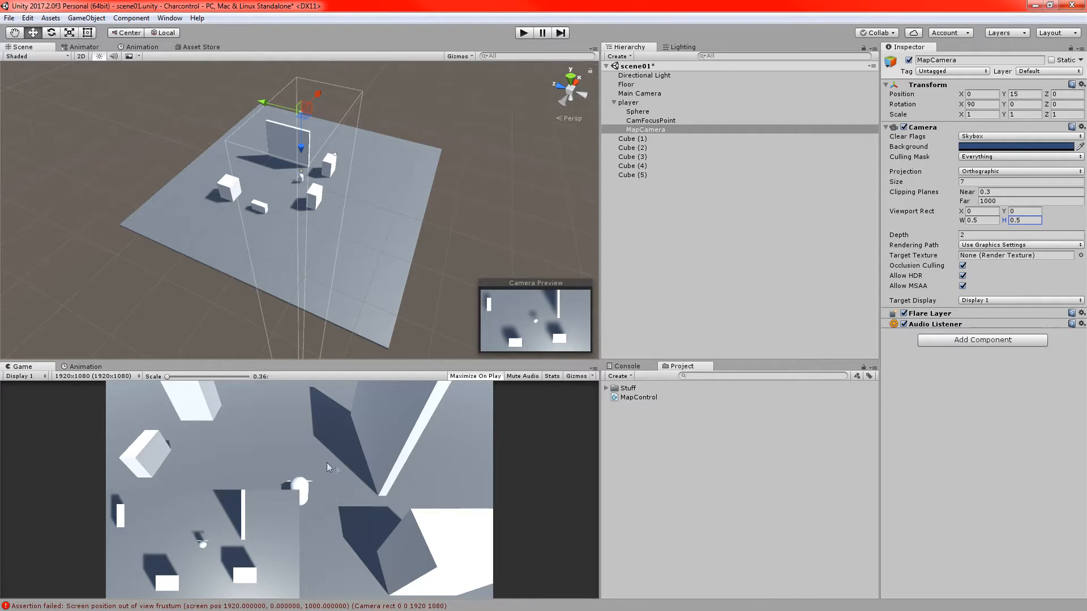
mouse_move(217, 522)
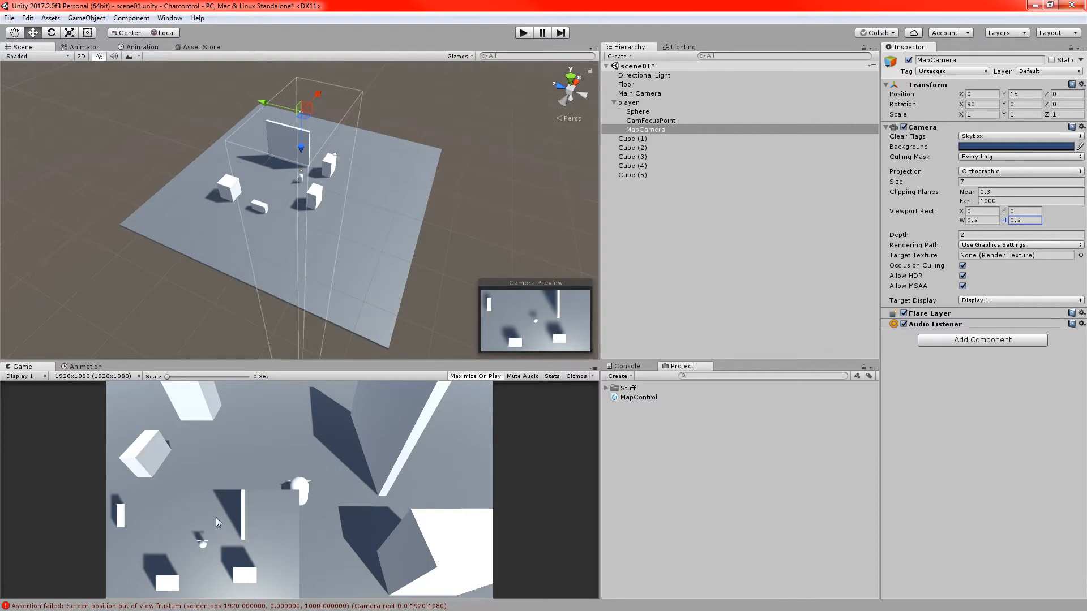
mouse_move(158, 518)
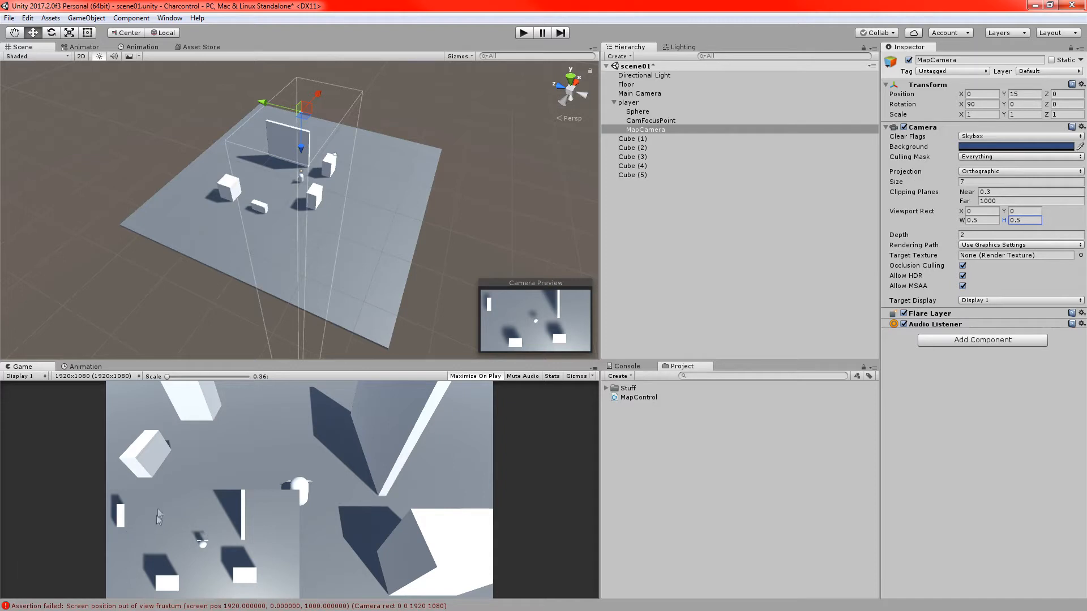
- Check the Console messages and return to the Project files
click(625, 365)
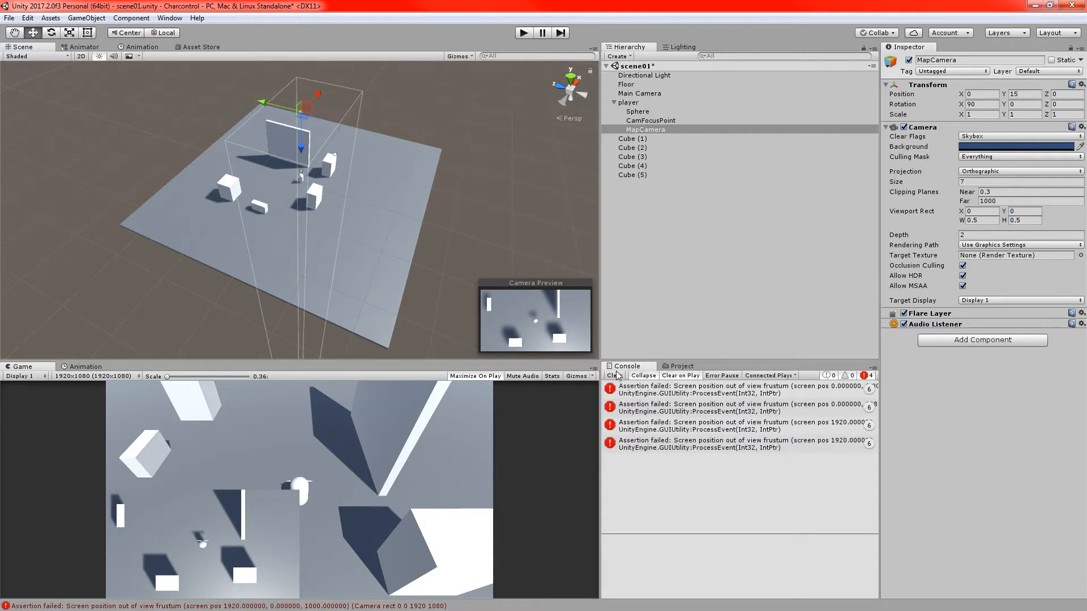
click(681, 366)
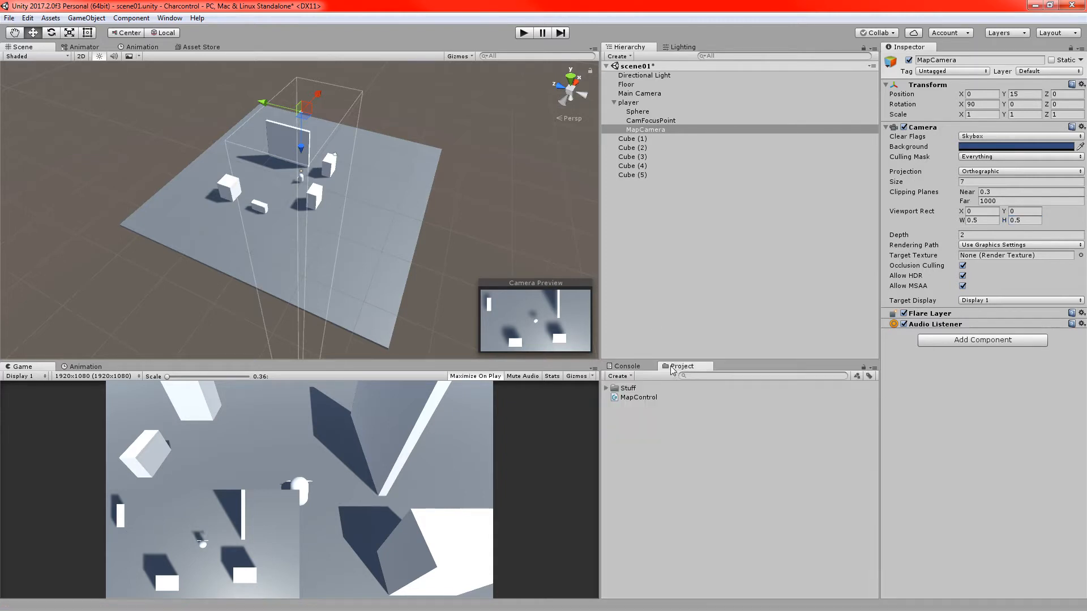
mouse_move(546, 301)
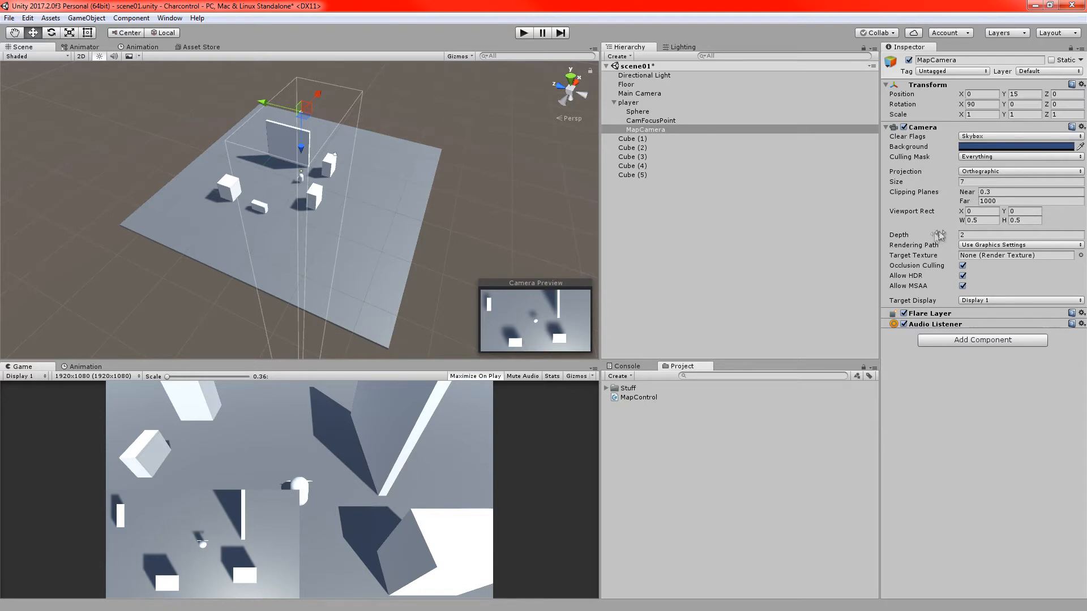
- Shrink the viewport to 0.25 width and height with X offset 0.01
click(980, 220)
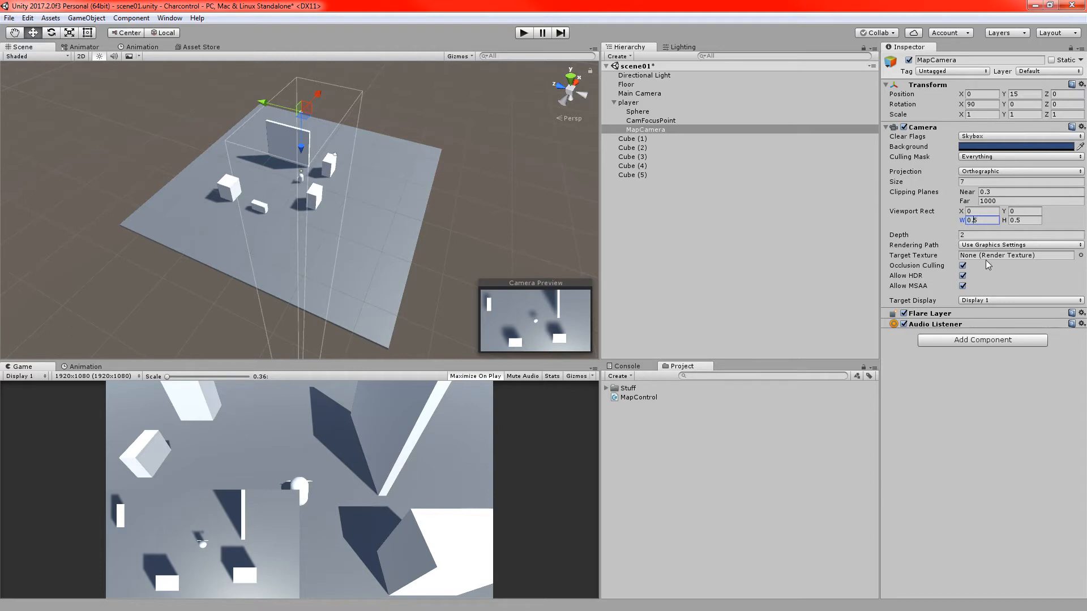
text(0.25)
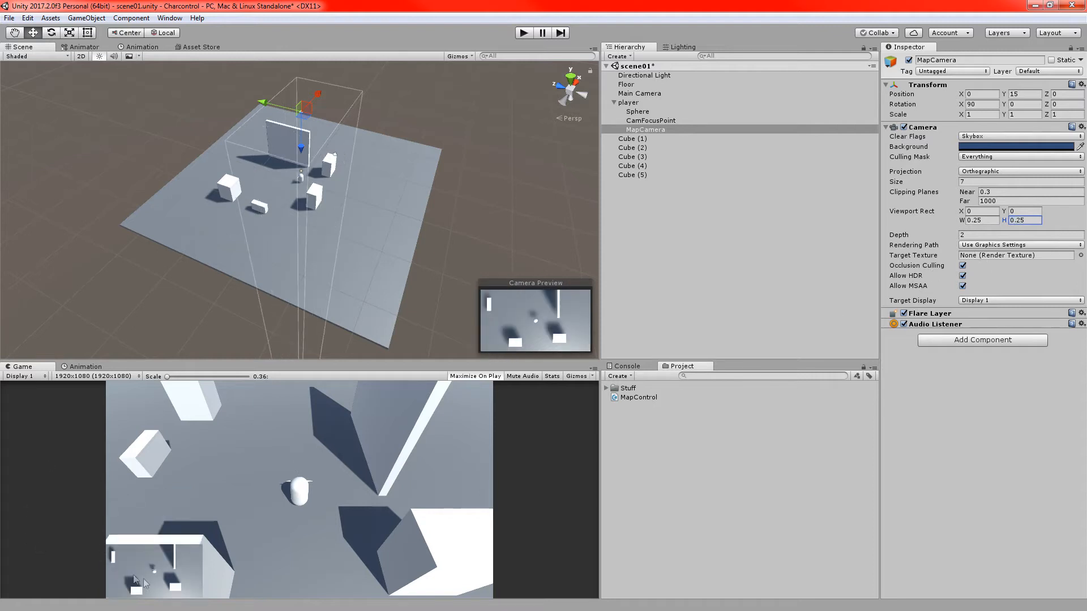
mouse_move(970, 231)
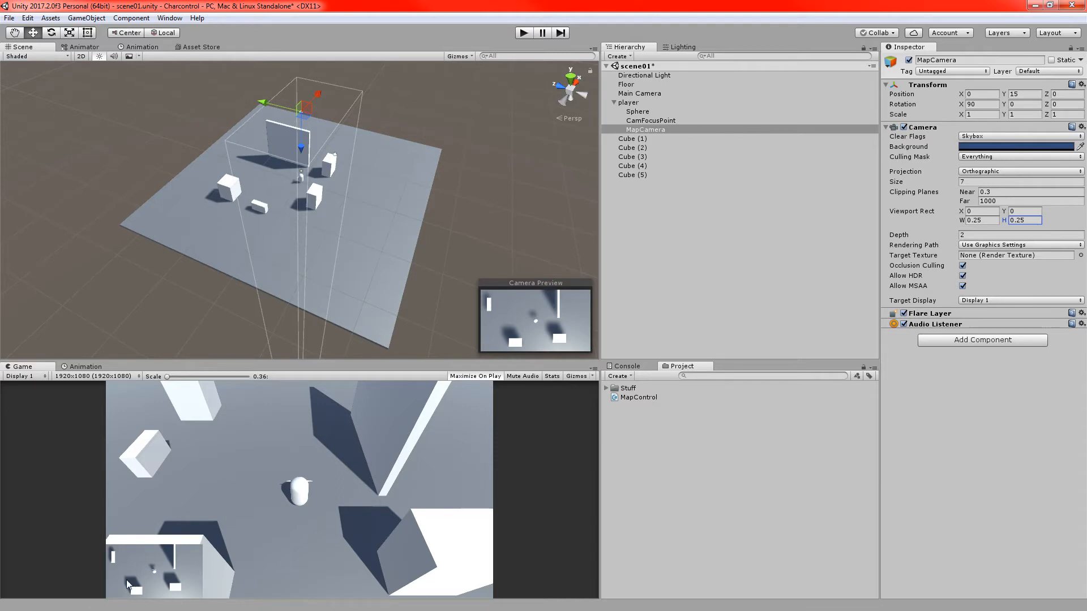
mouse_move(988, 214)
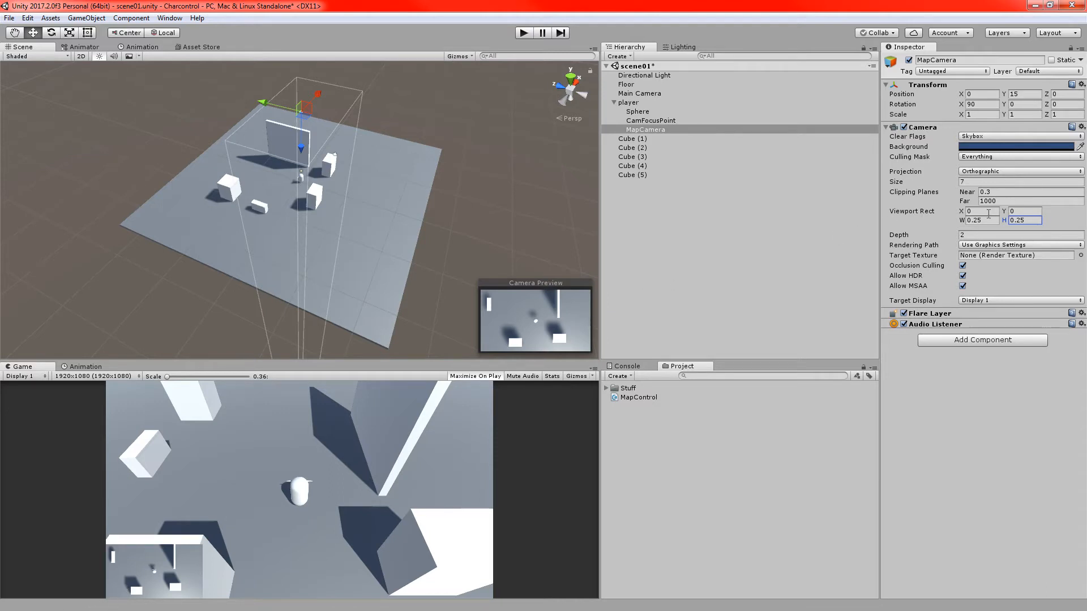
click(979, 210)
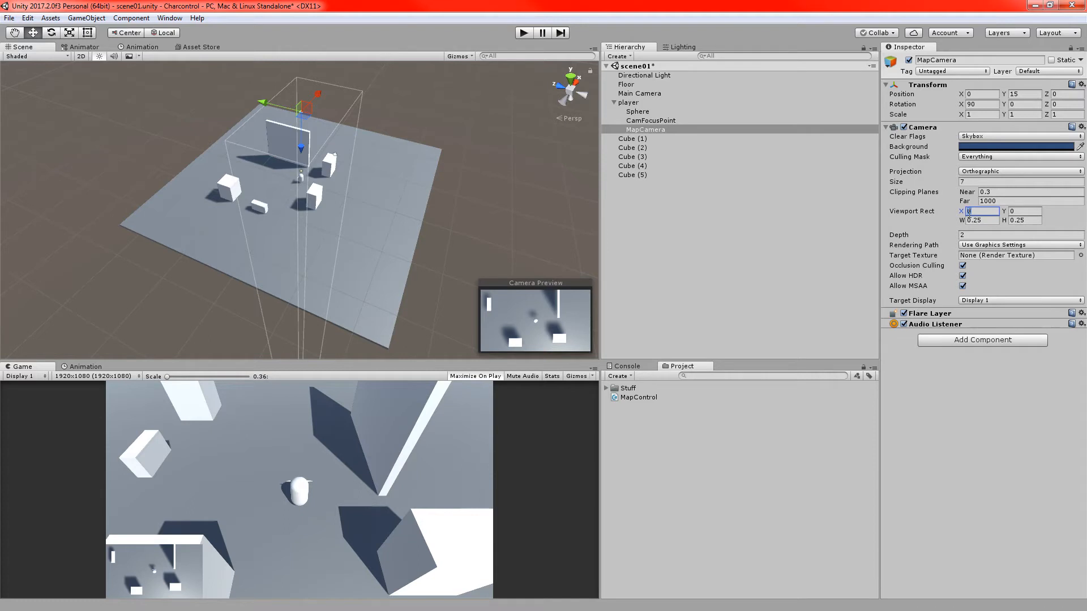
text(0.01)
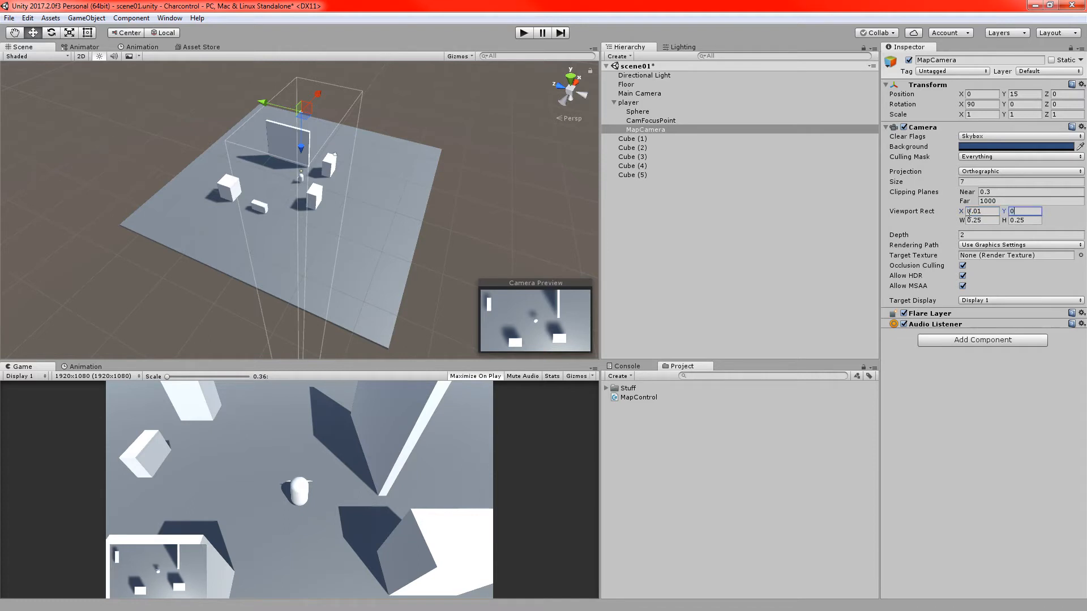
text(0.01)
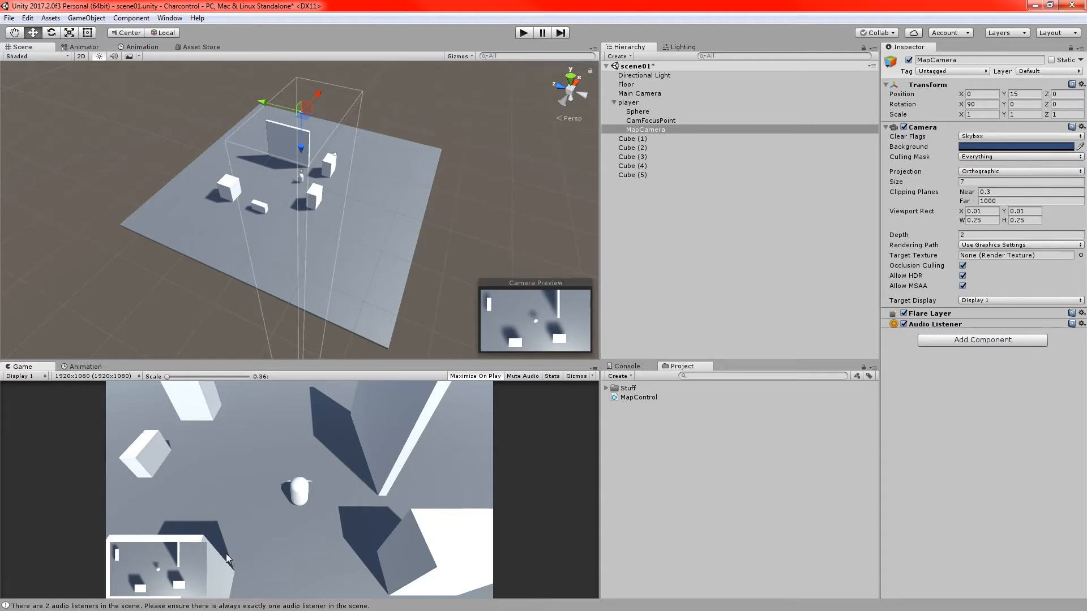
mouse_move(337, 234)
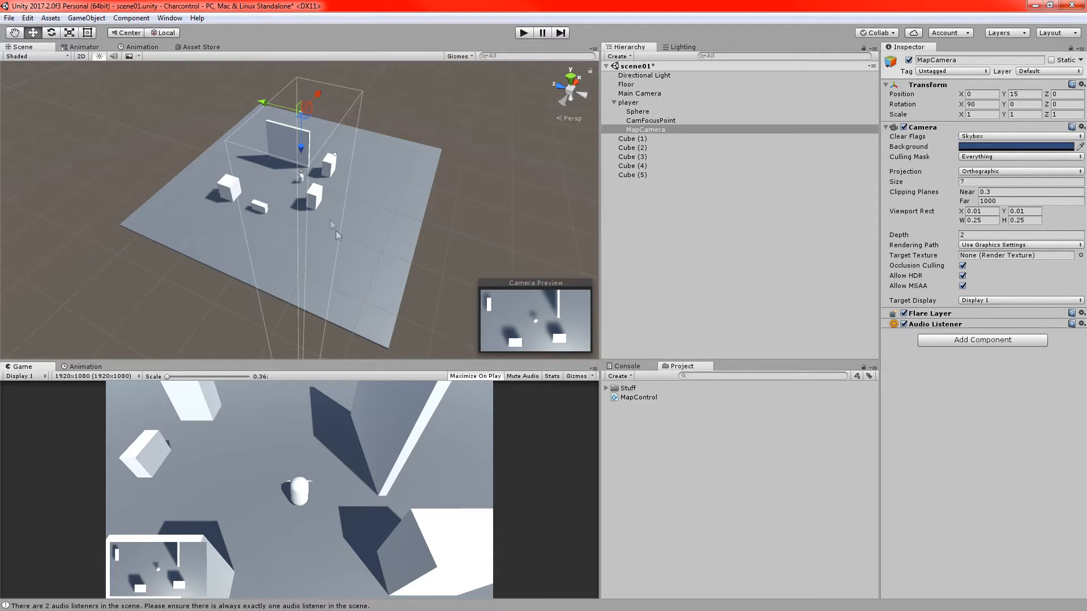
mouse_move(656, 130)
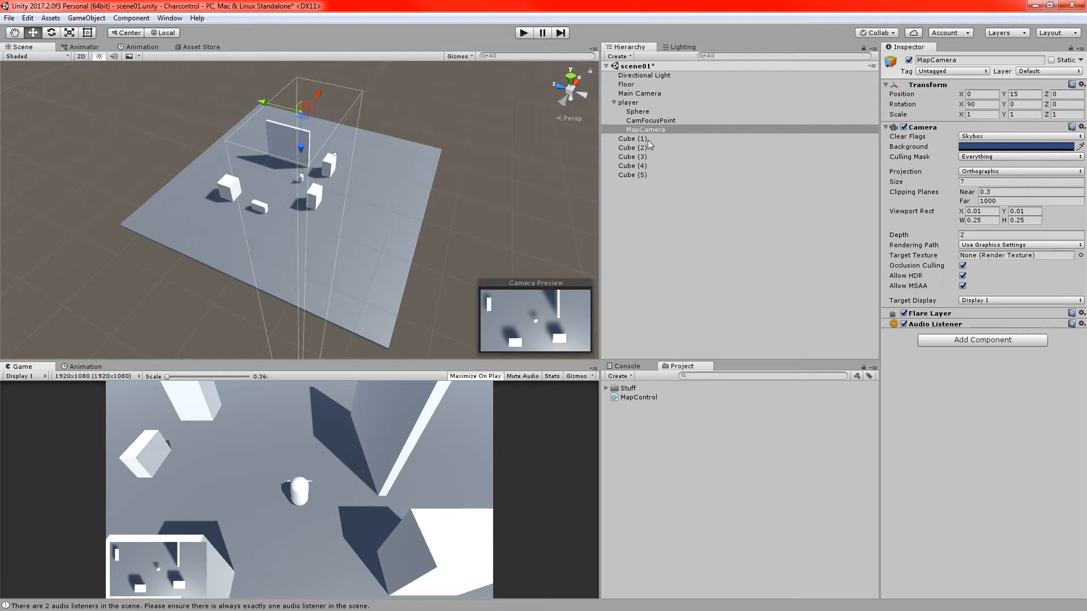
mouse_move(616, 139)
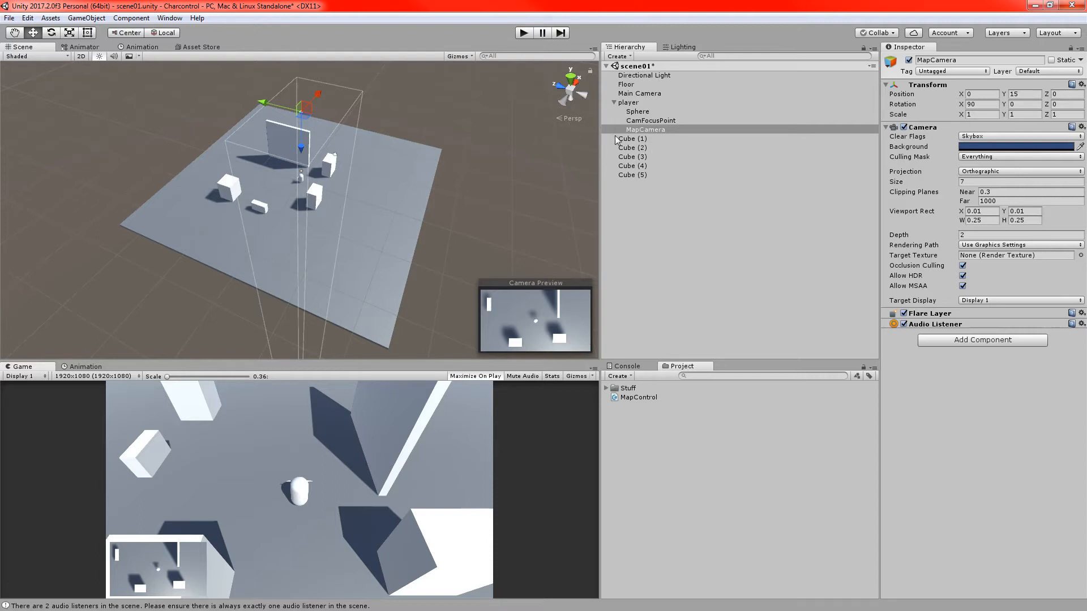
click(631, 138)
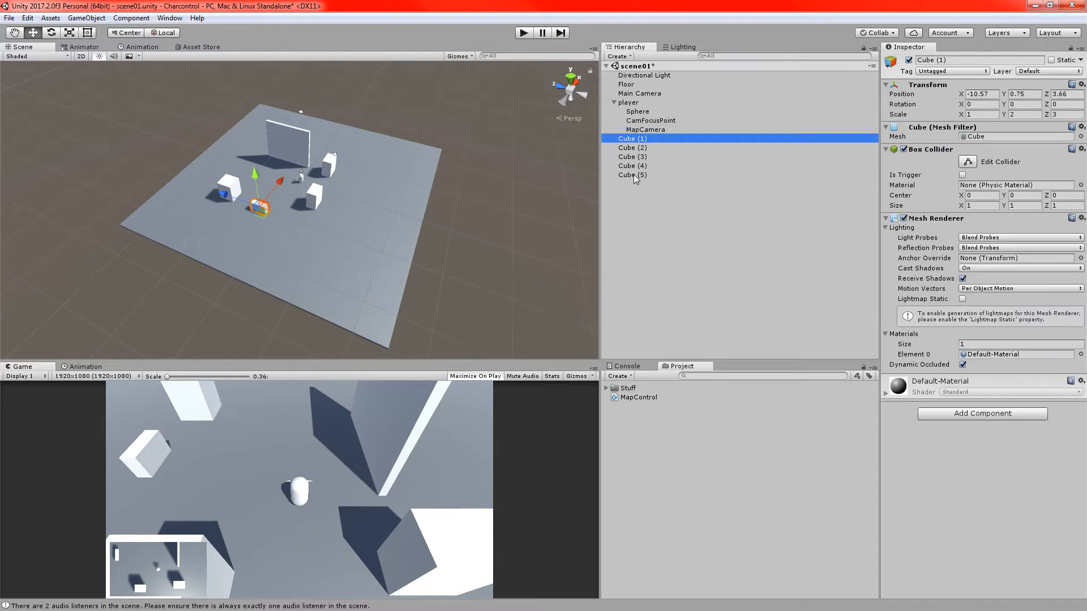
click(631, 175)
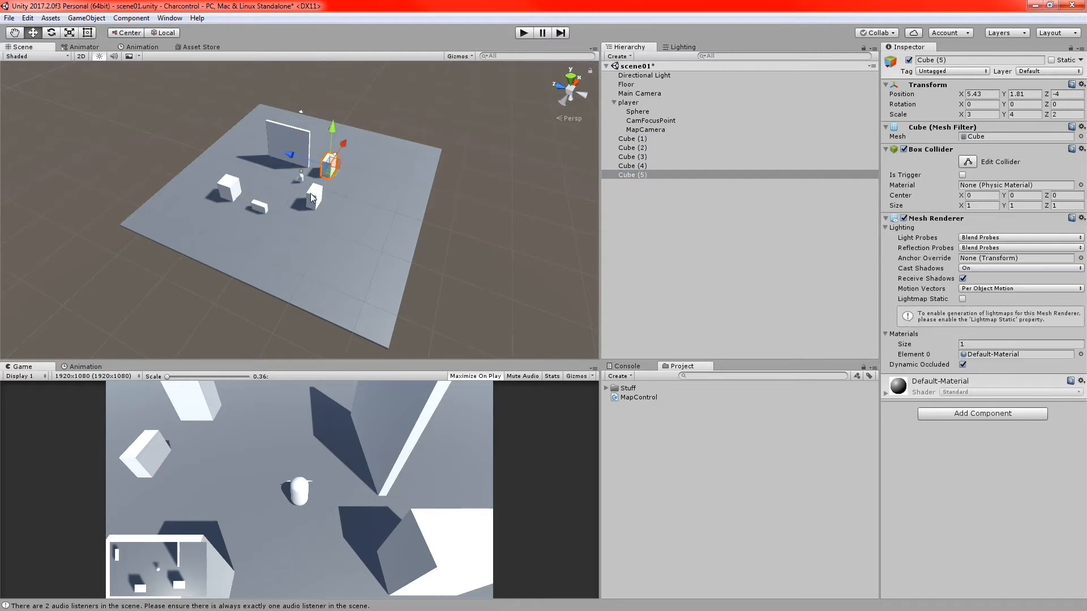
click(632, 157)
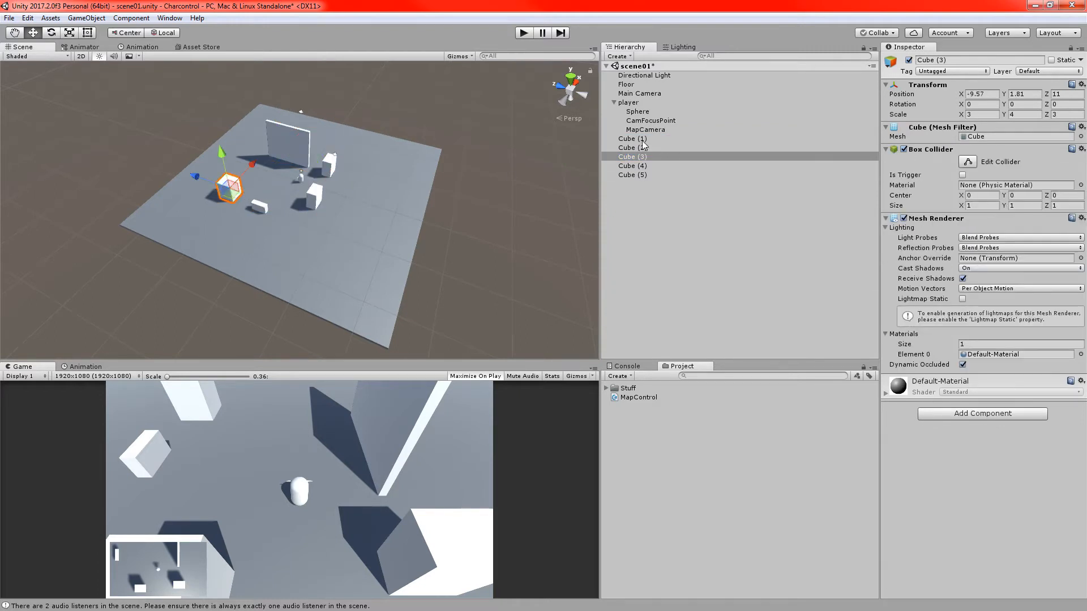
click(632, 138)
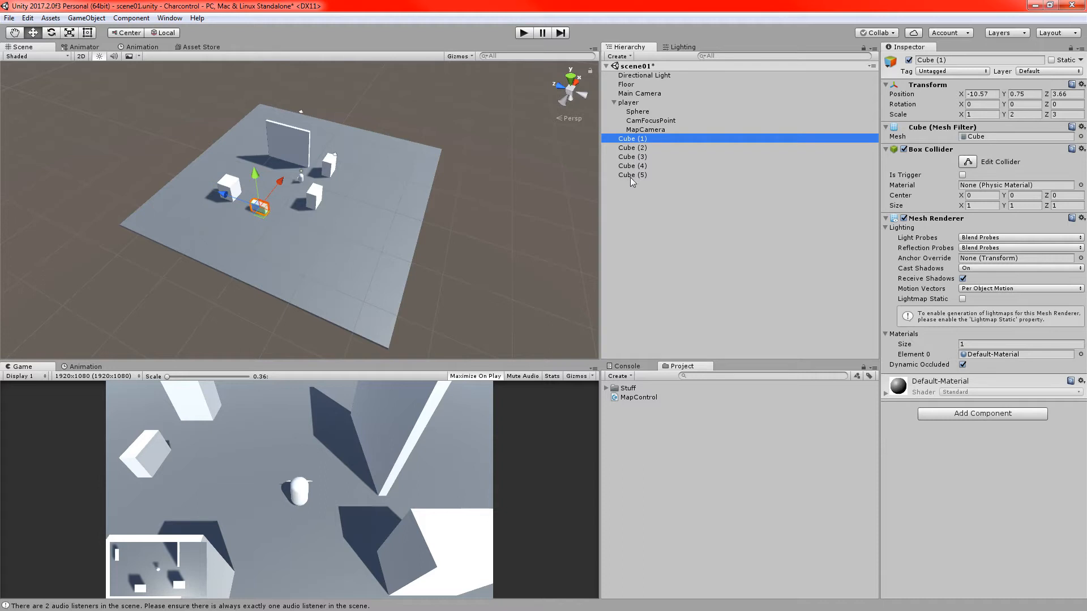
mouse_move(689, 355)
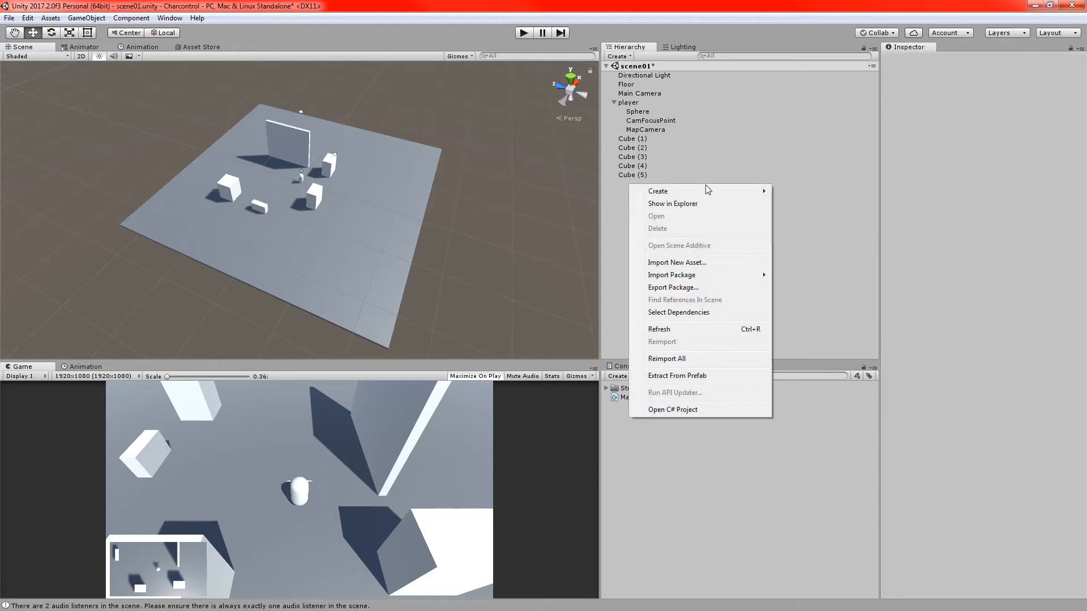
mouse_move(657, 191)
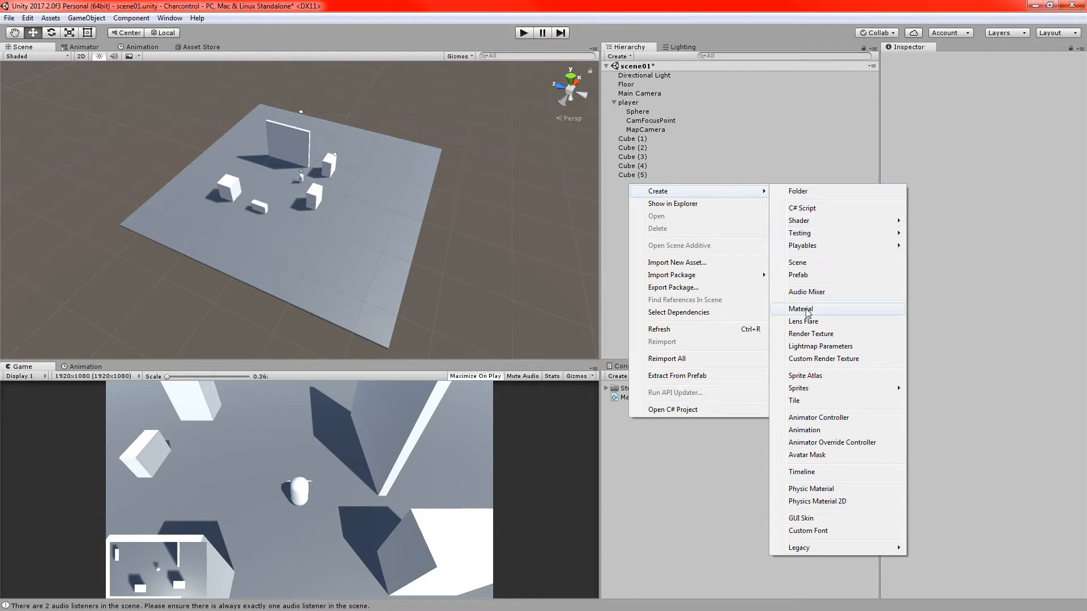
- Create a new material asset named MapObject
click(801, 308)
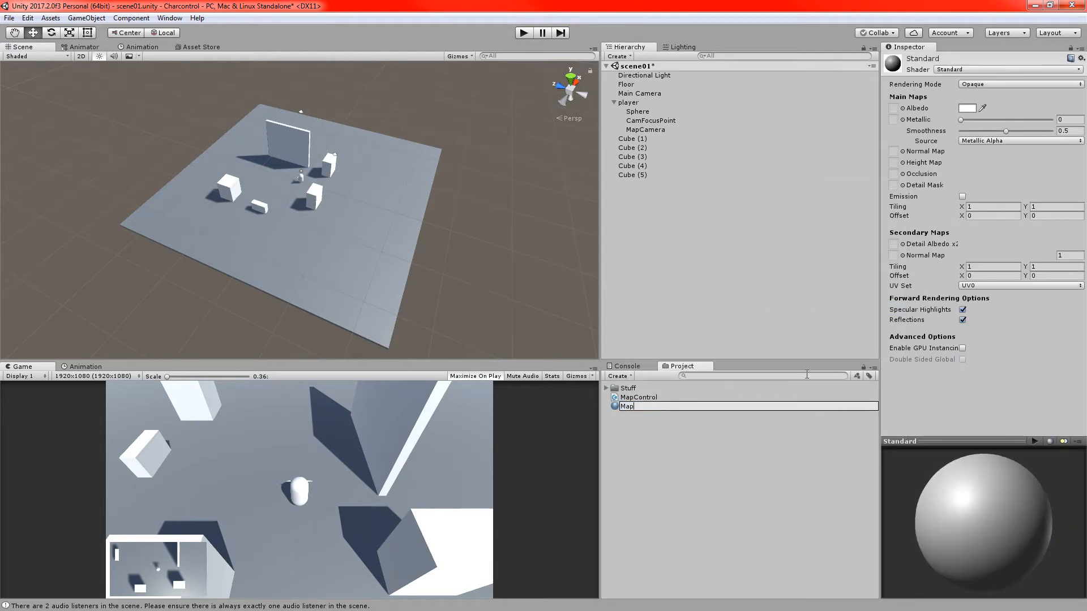
text(ObjectM)
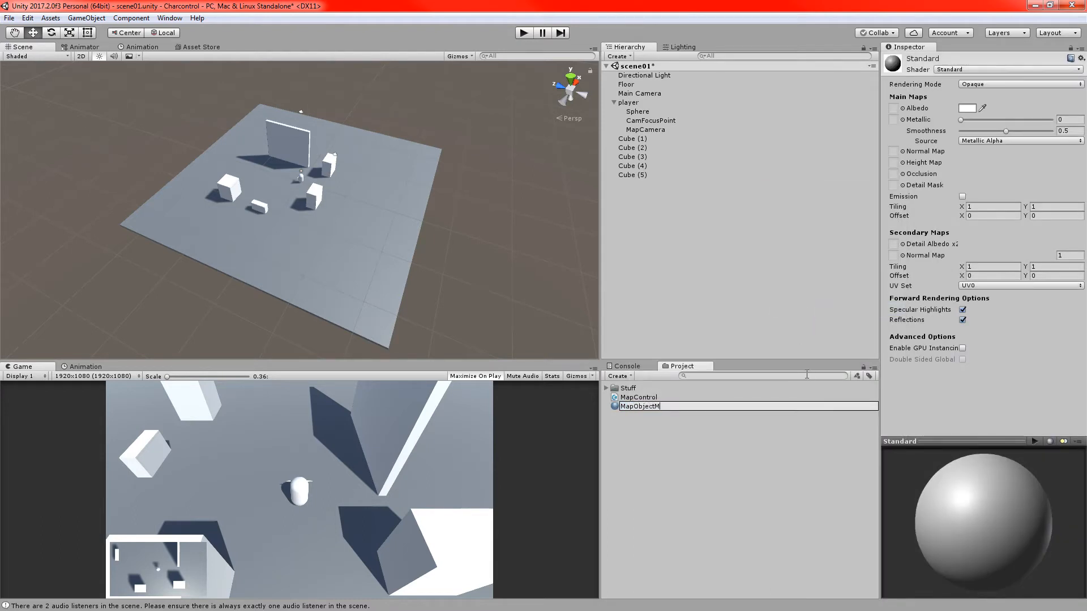
key(Backspace)
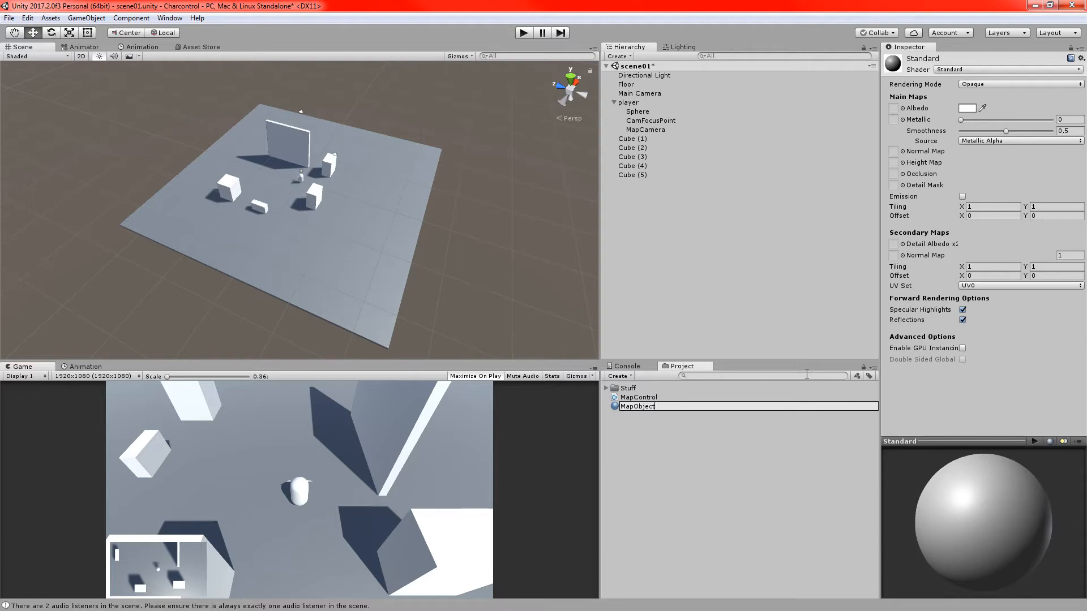
click(636, 406)
text(0)
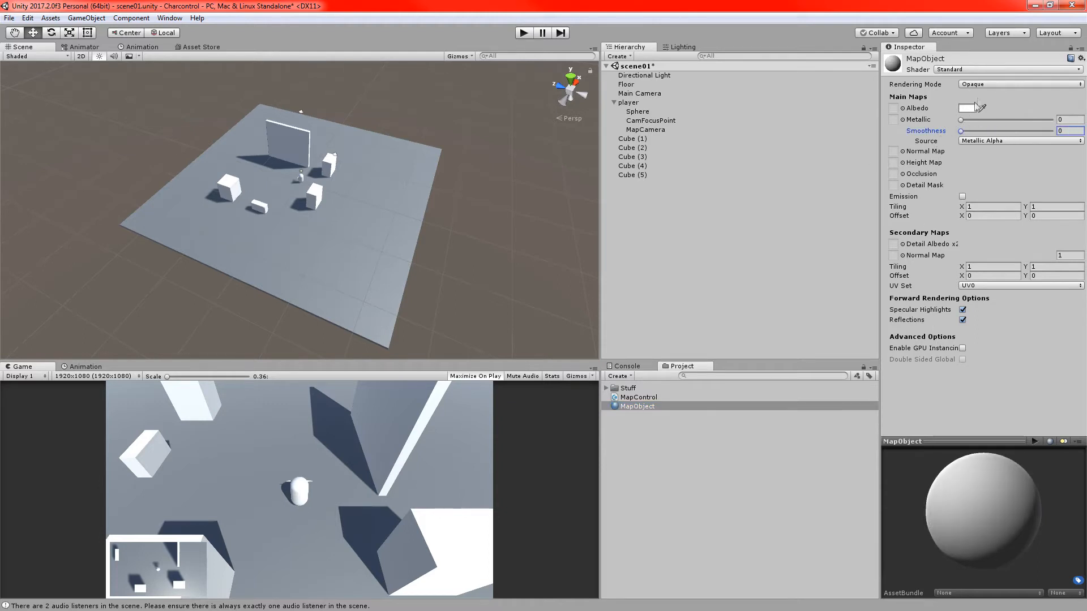
- Set the MapObject material's albedo colour to red
click(970, 109)
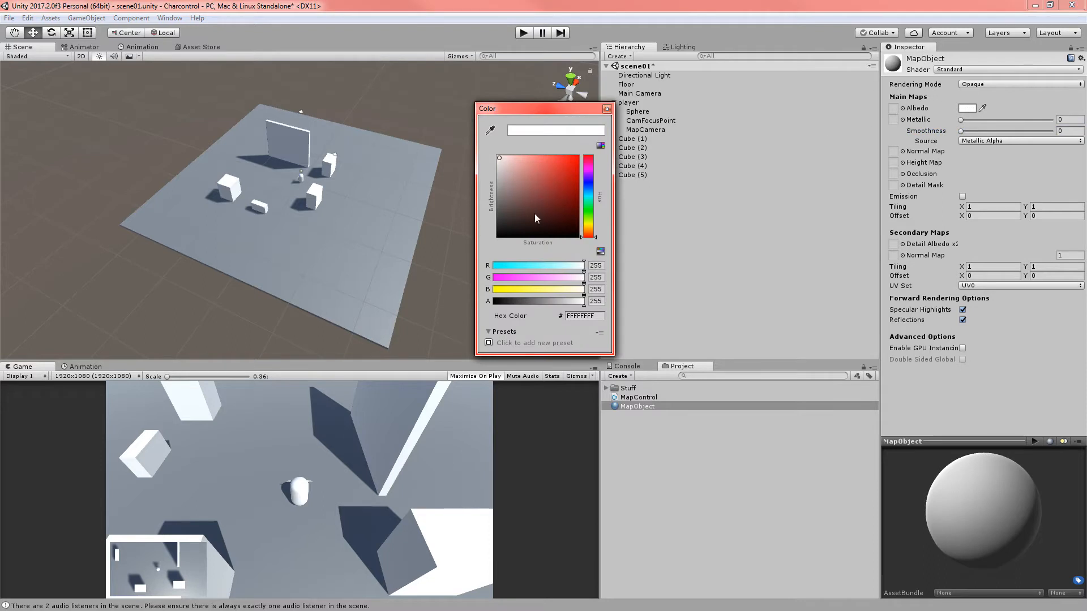
mouse_move(561, 186)
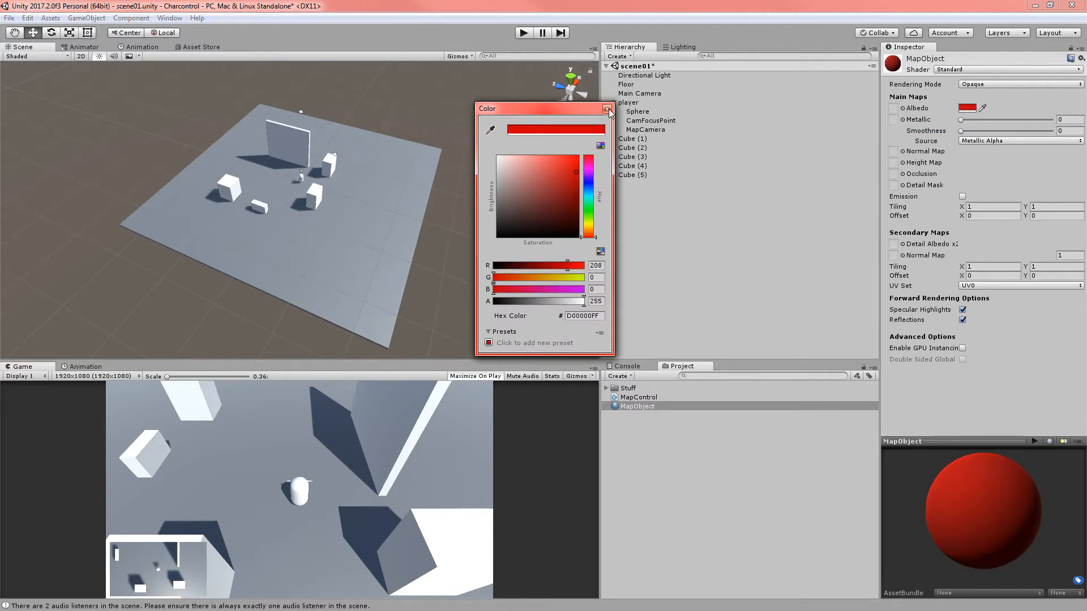
click(608, 109)
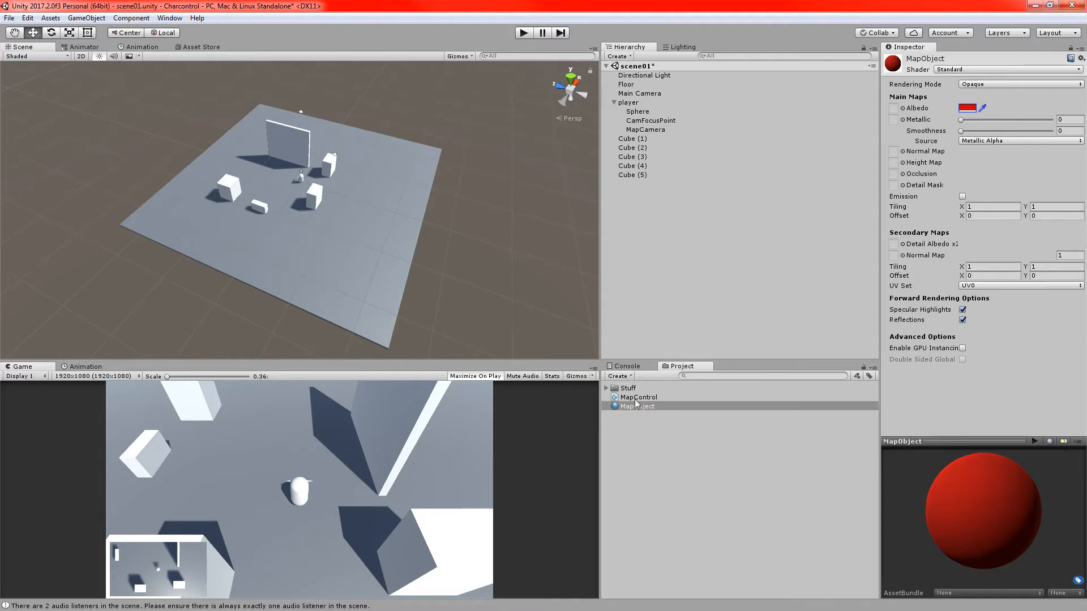
click(632, 138)
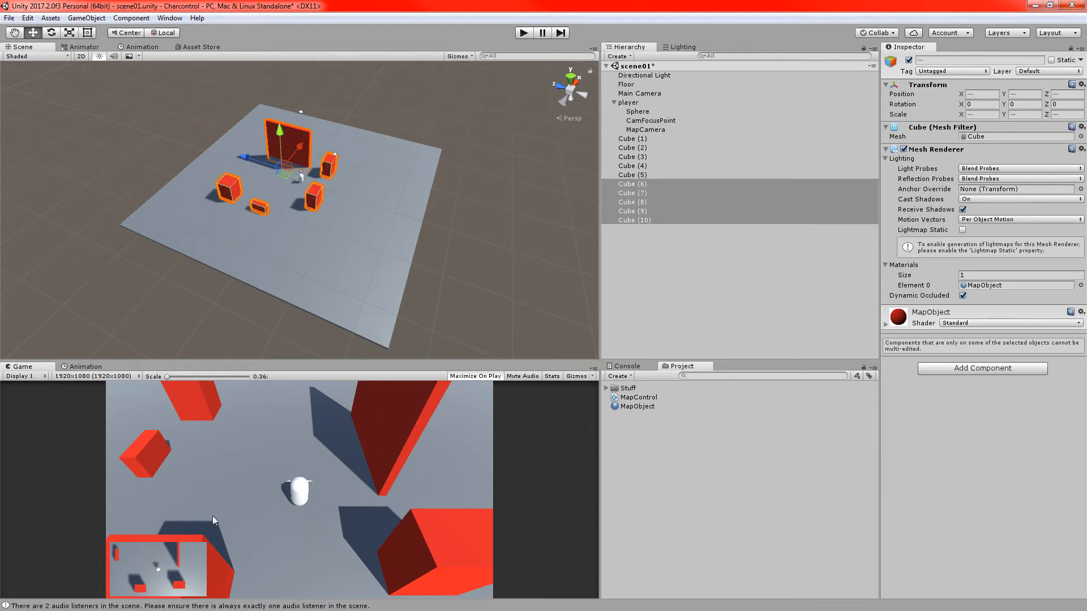
mouse_move(232, 536)
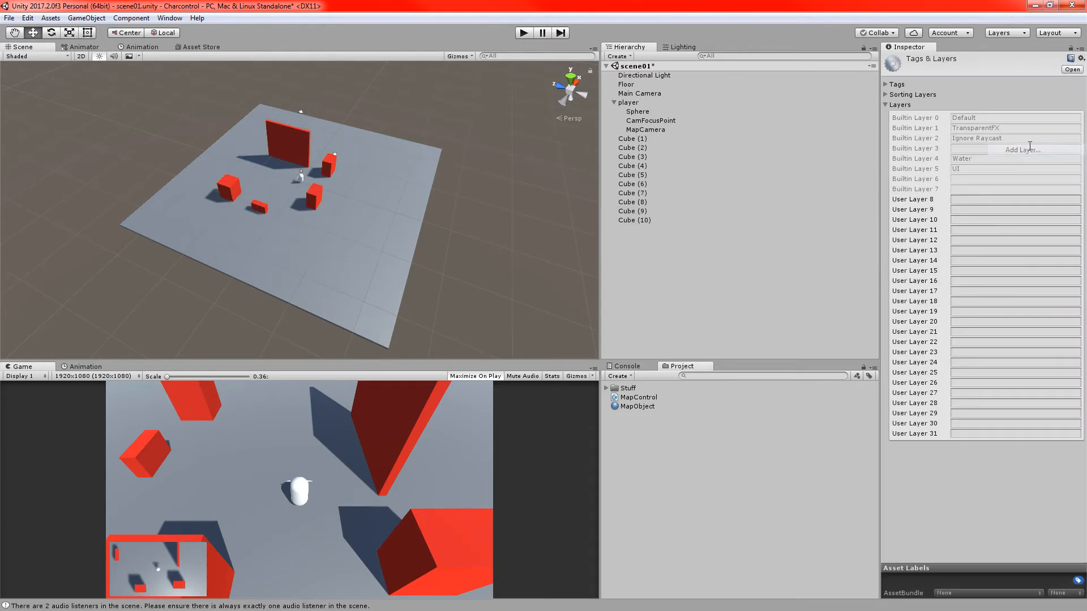
- Name User Layer 8 MapLayer in Tags & Layers
click(1014, 200)
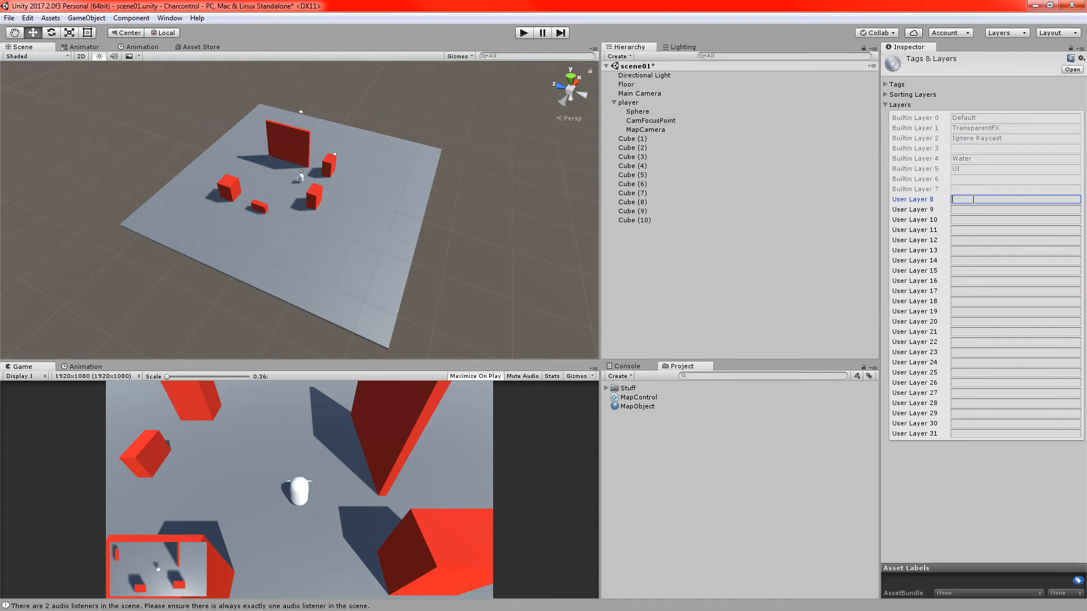
text(MapLayer)
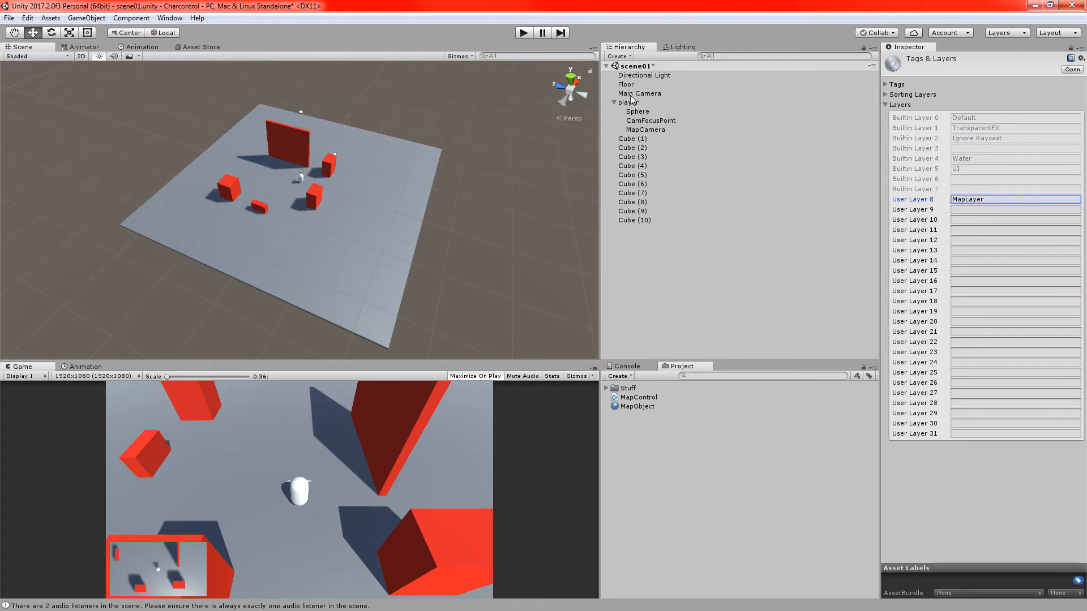
- Select Main Camera and show its culling mask layer choices
click(638, 94)
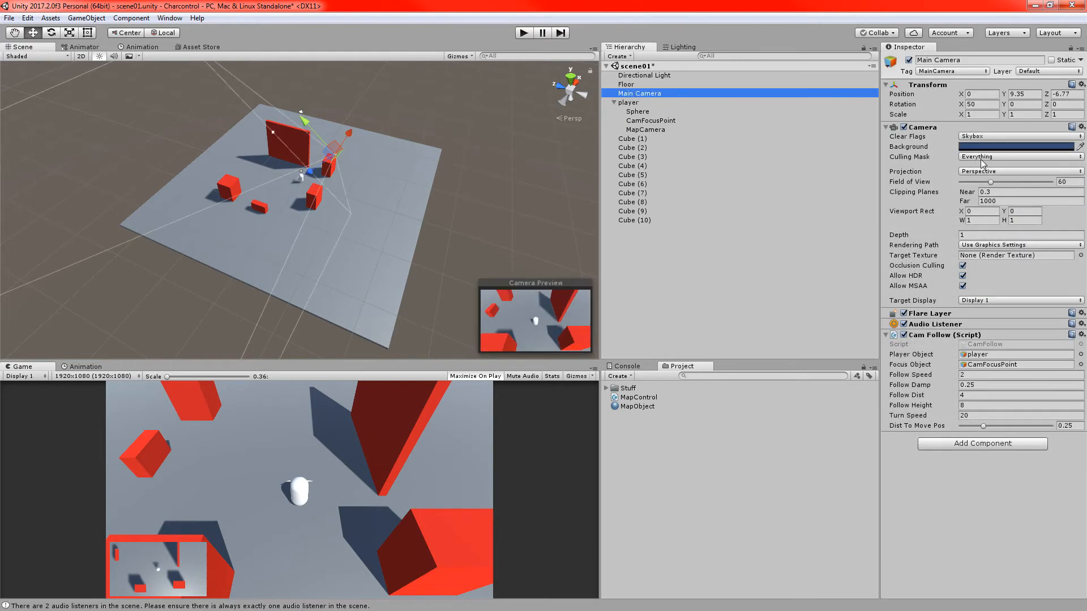
click(1019, 156)
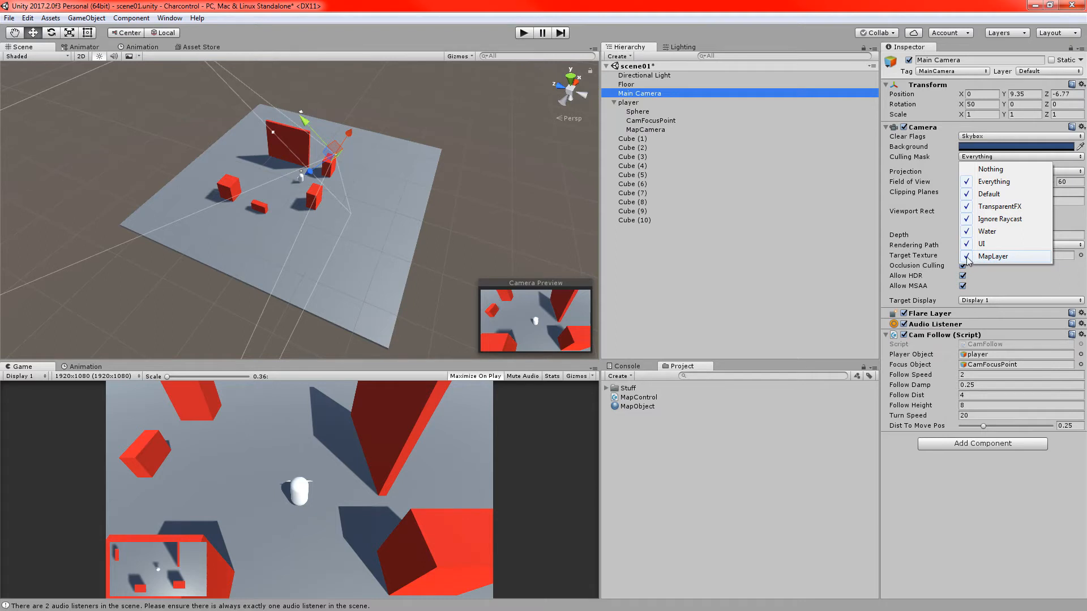
mouse_move(980, 258)
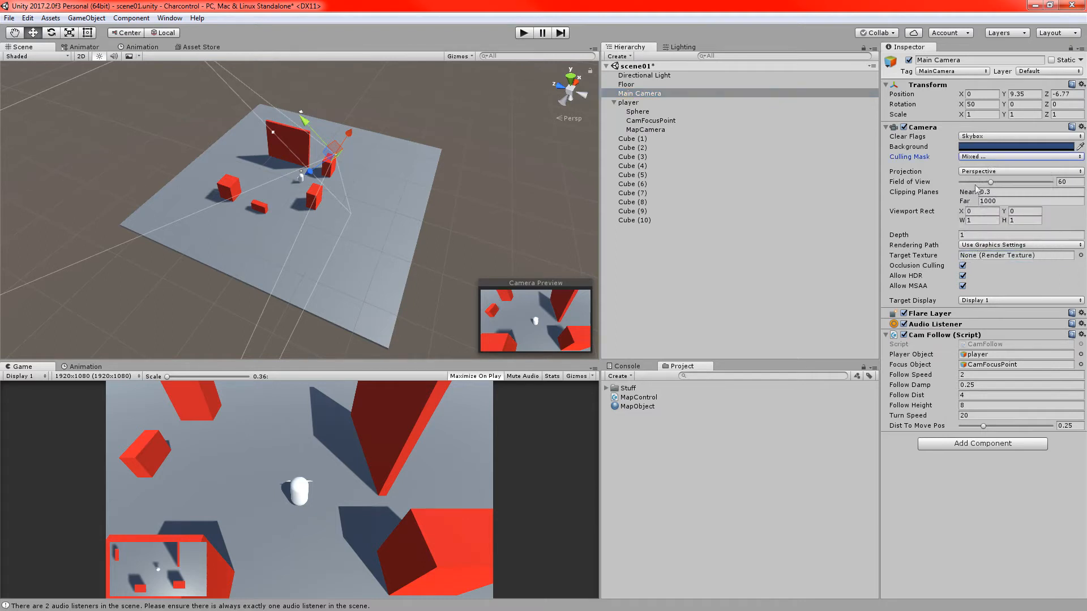
- Select Cube (6) through Cube (10) and assign them to layer 8: MapLayer
click(632, 183)
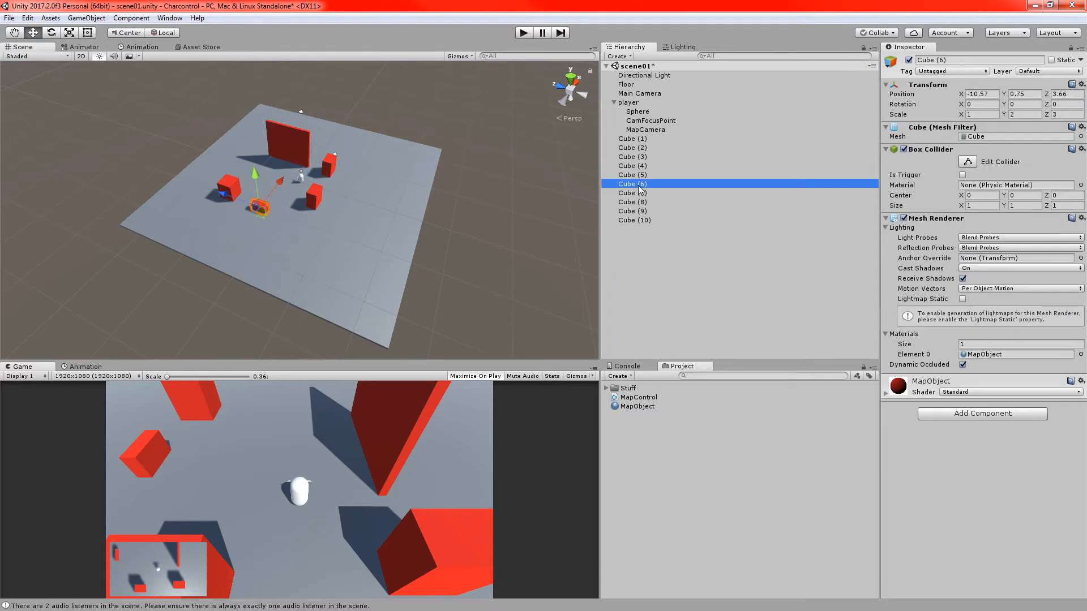
click(632, 220)
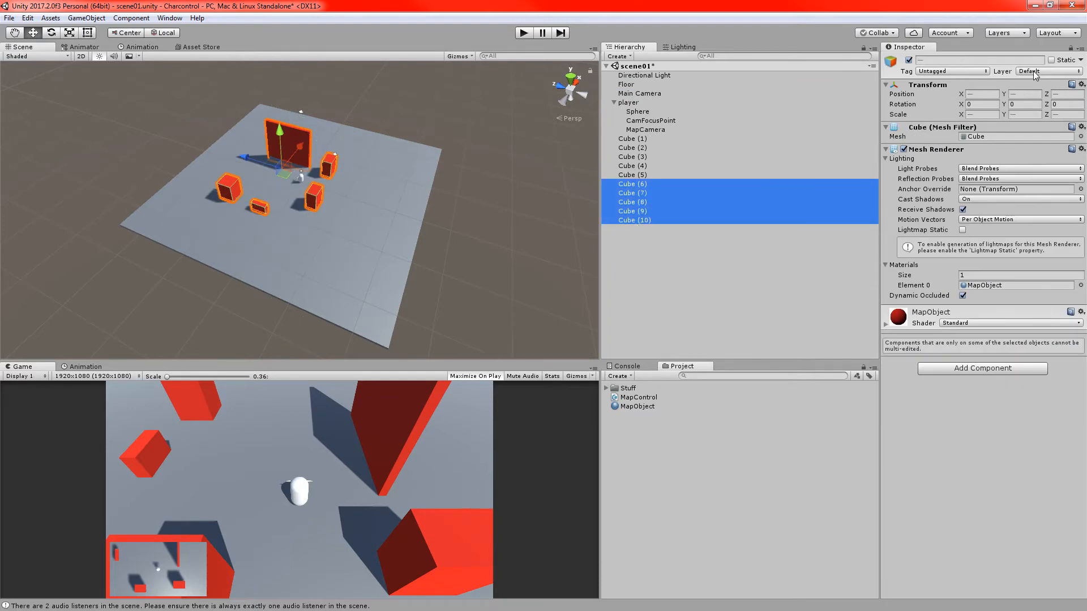
click(1048, 70)
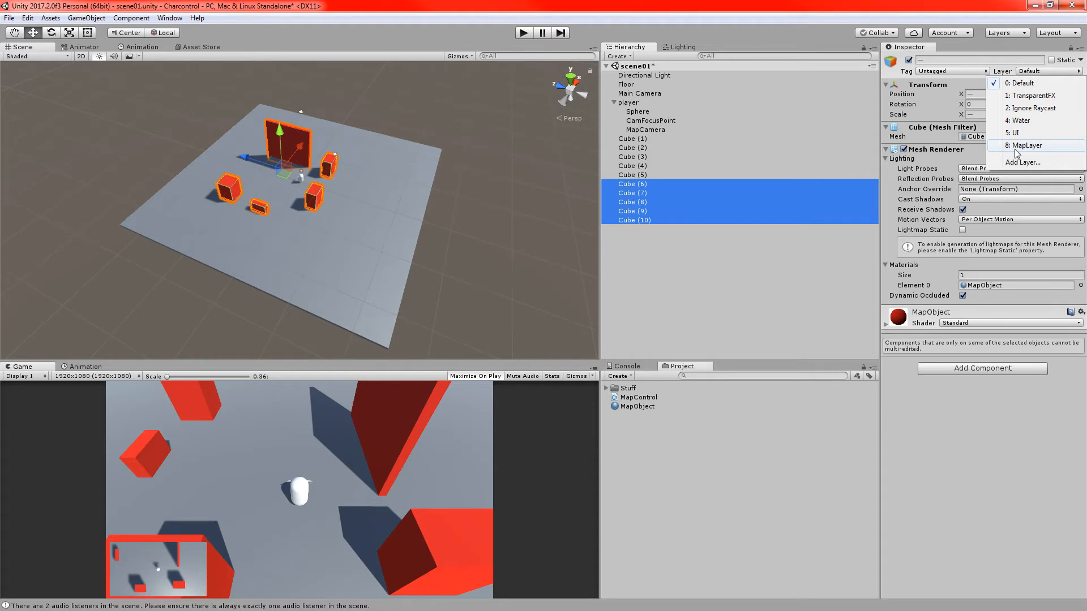
click(1027, 146)
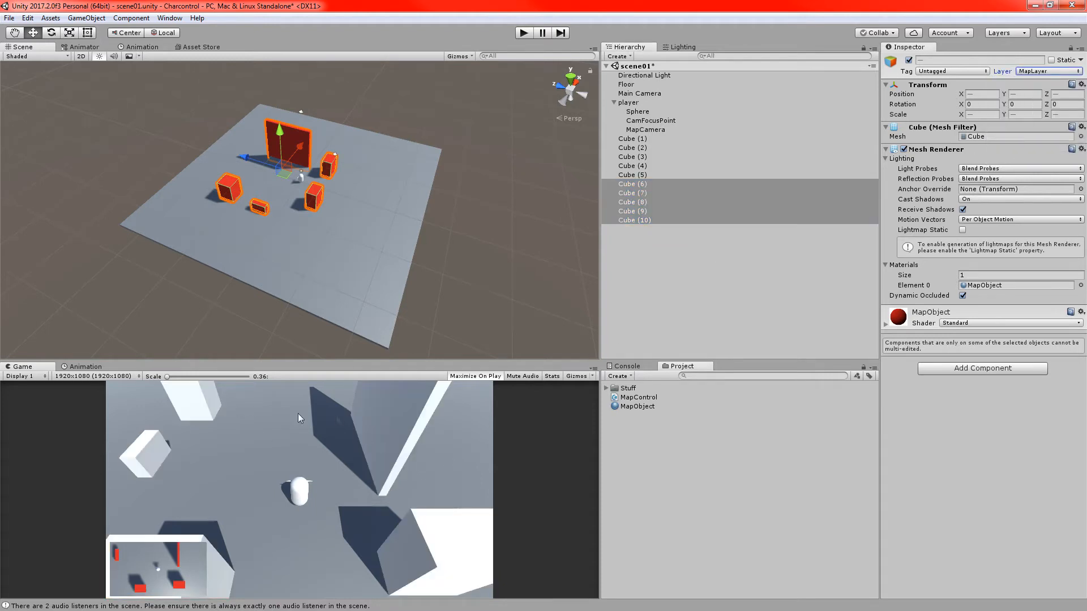
mouse_move(360, 423)
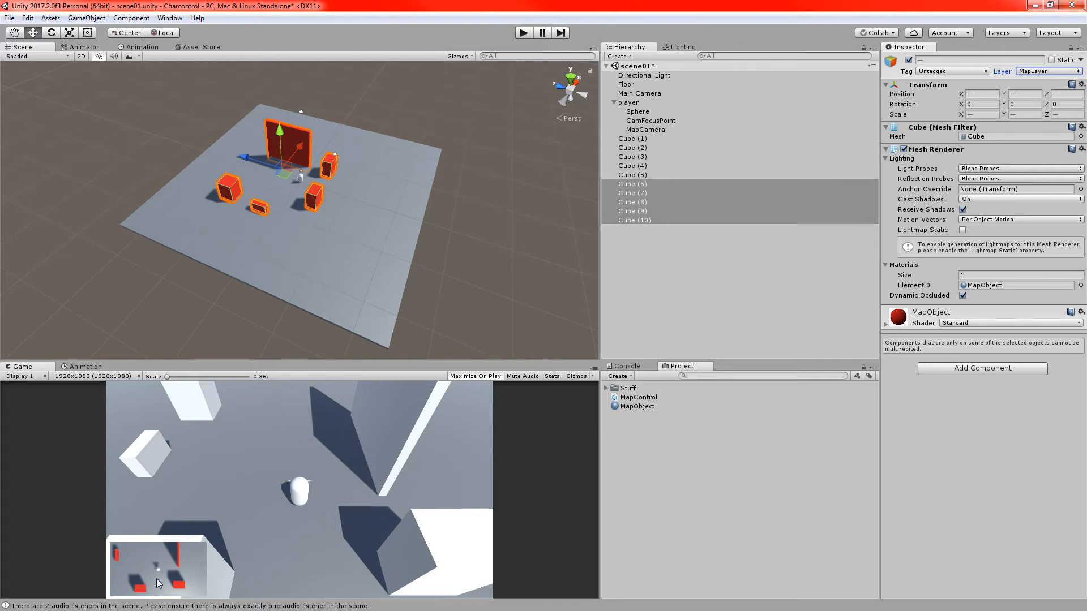
mouse_move(653, 183)
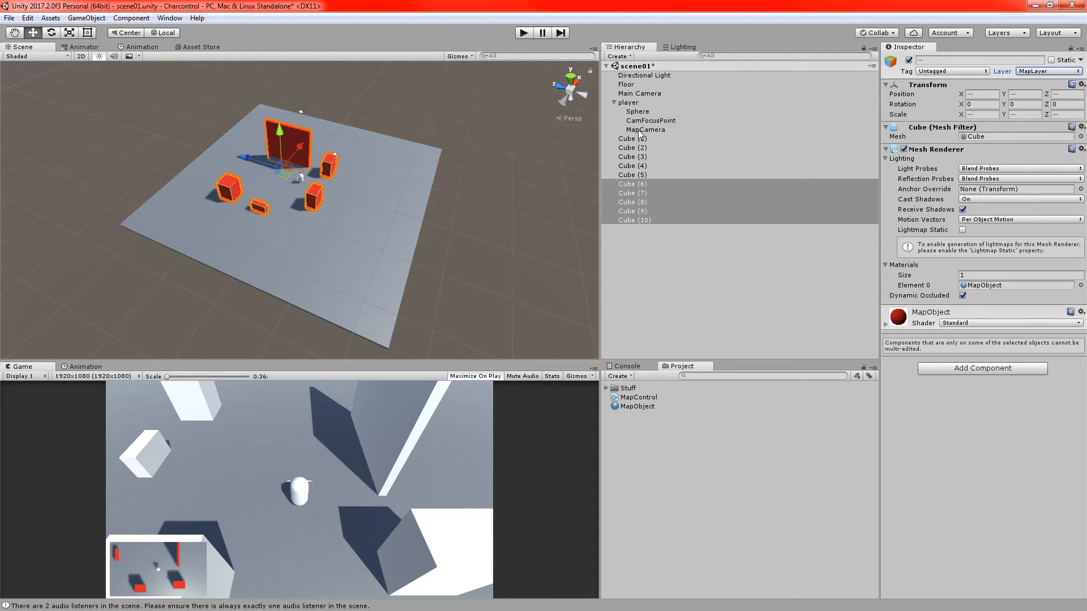
- Set MapCamera's Culling Mask to Nothing, then enable only MapLayer
click(646, 129)
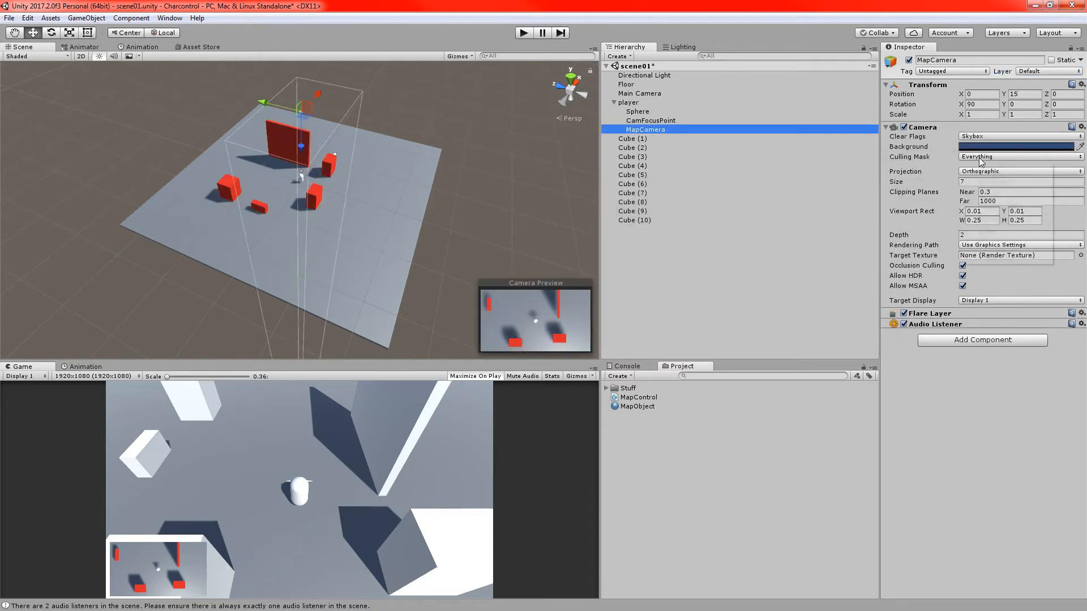
click(1019, 157)
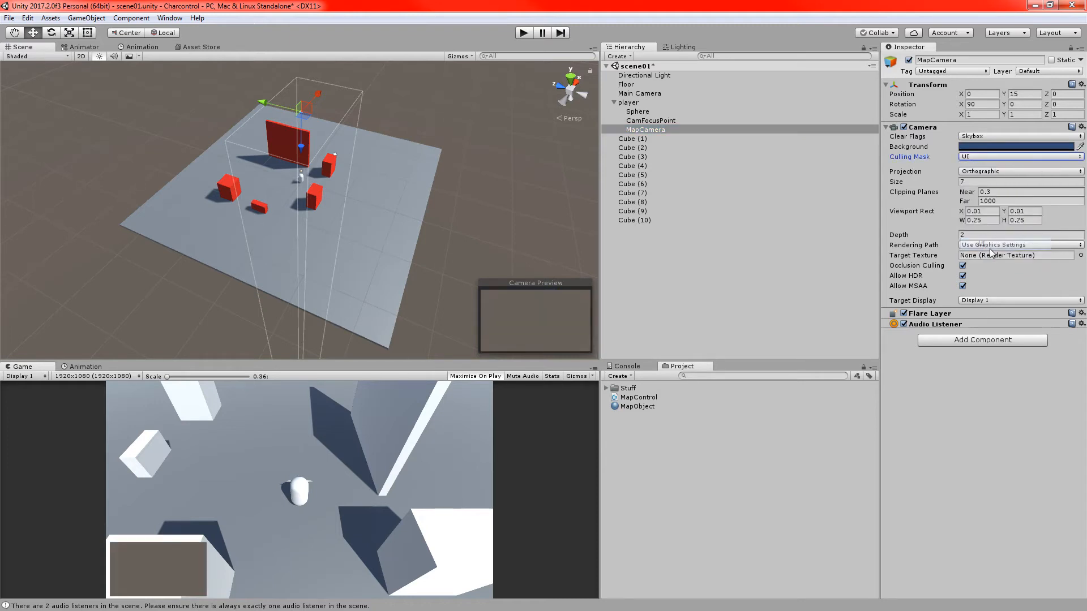
click(1019, 156)
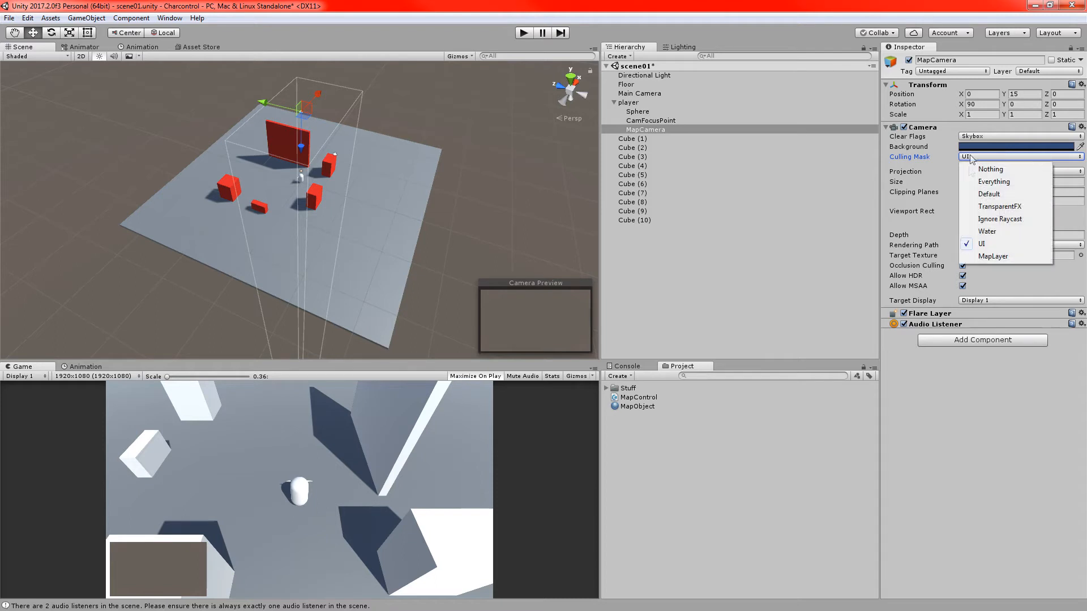
click(990, 169)
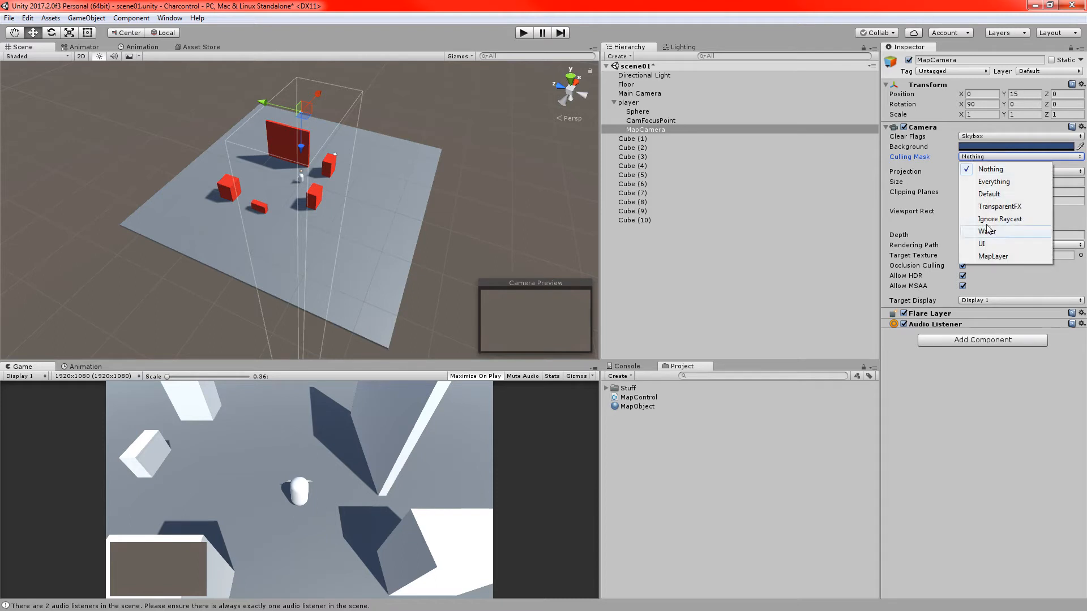
click(993, 257)
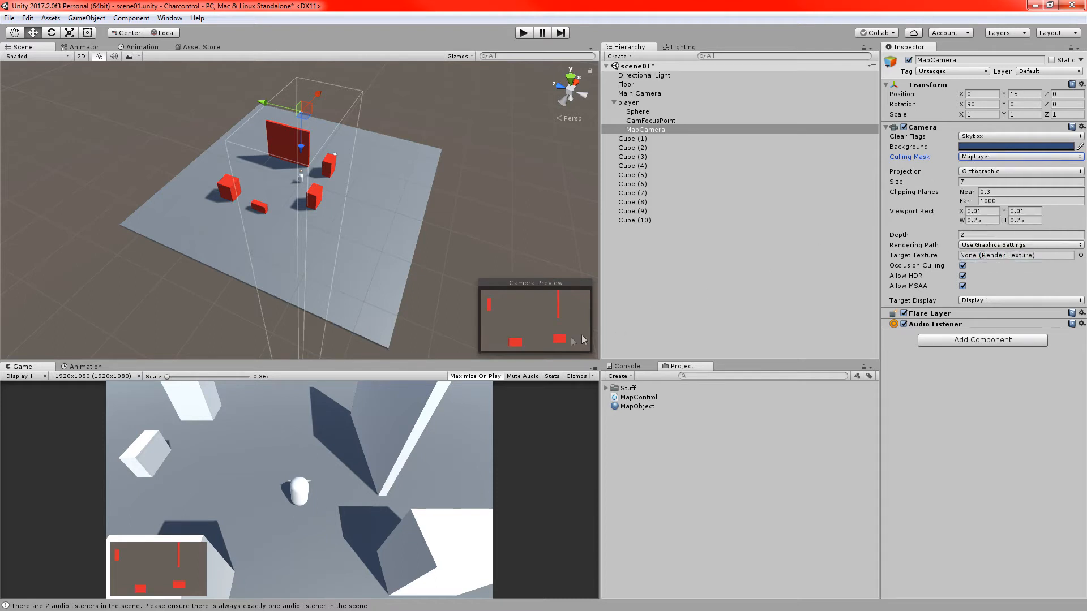
mouse_move(137, 568)
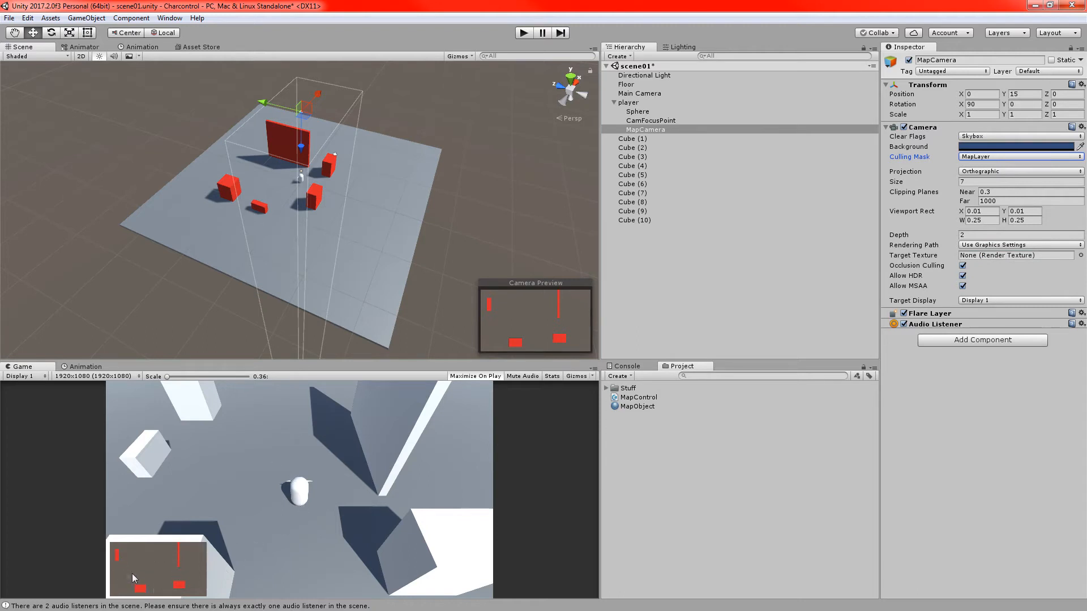
mouse_move(229, 478)
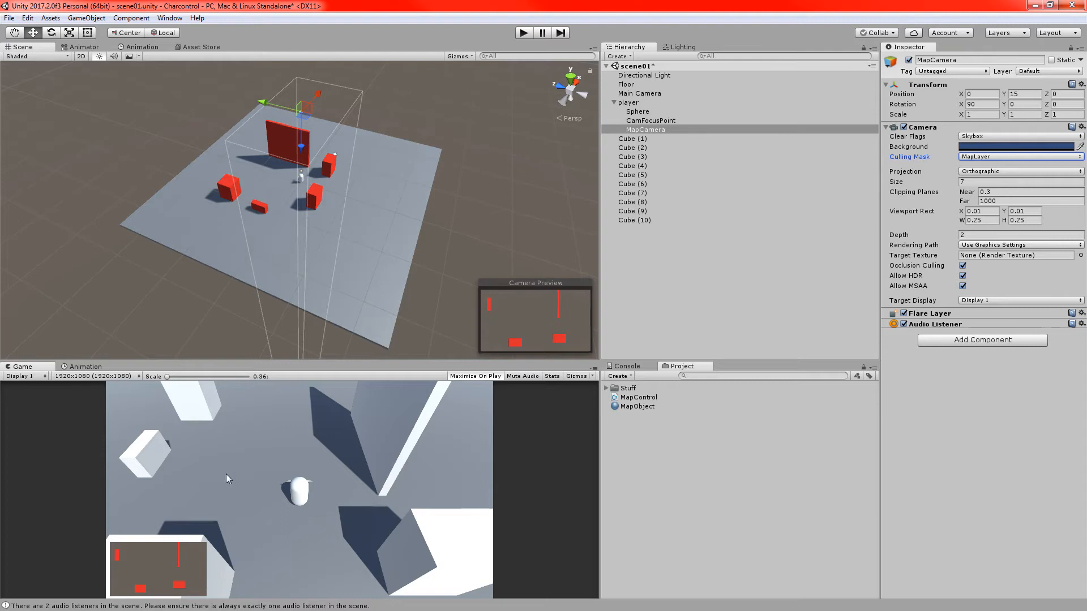
mouse_move(969, 203)
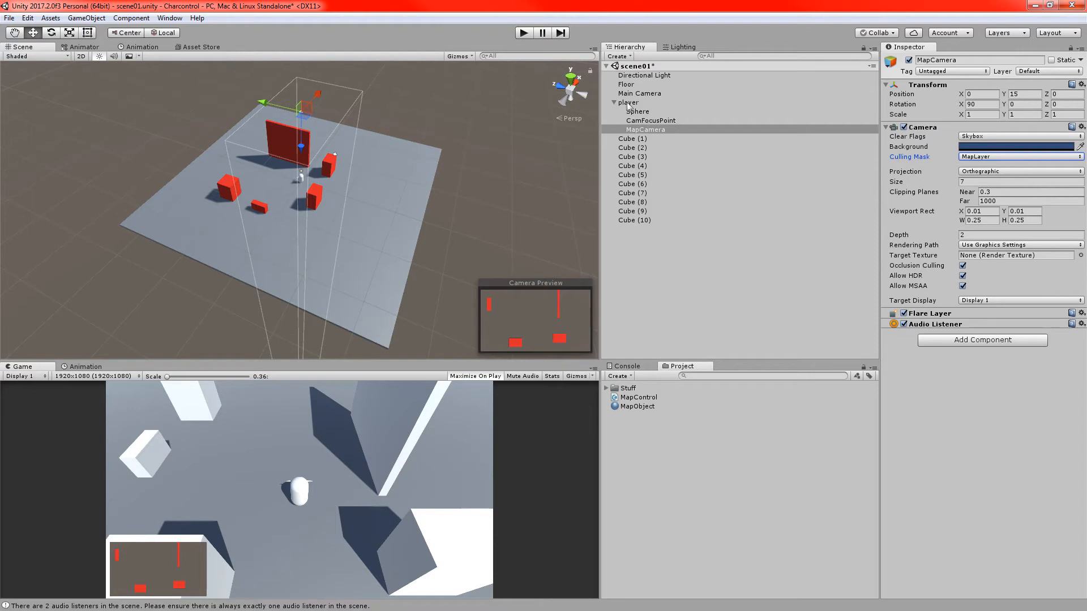
- Put Floor (1) on MapLayer and disable Receive Shadows in its Mesh Renderer
click(630, 229)
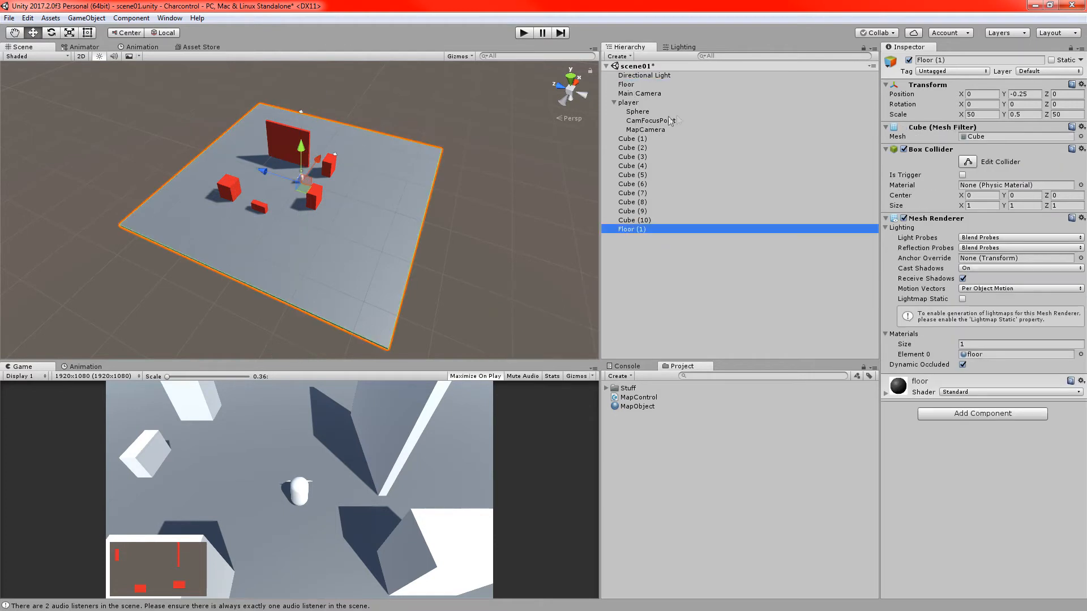
click(1047, 70)
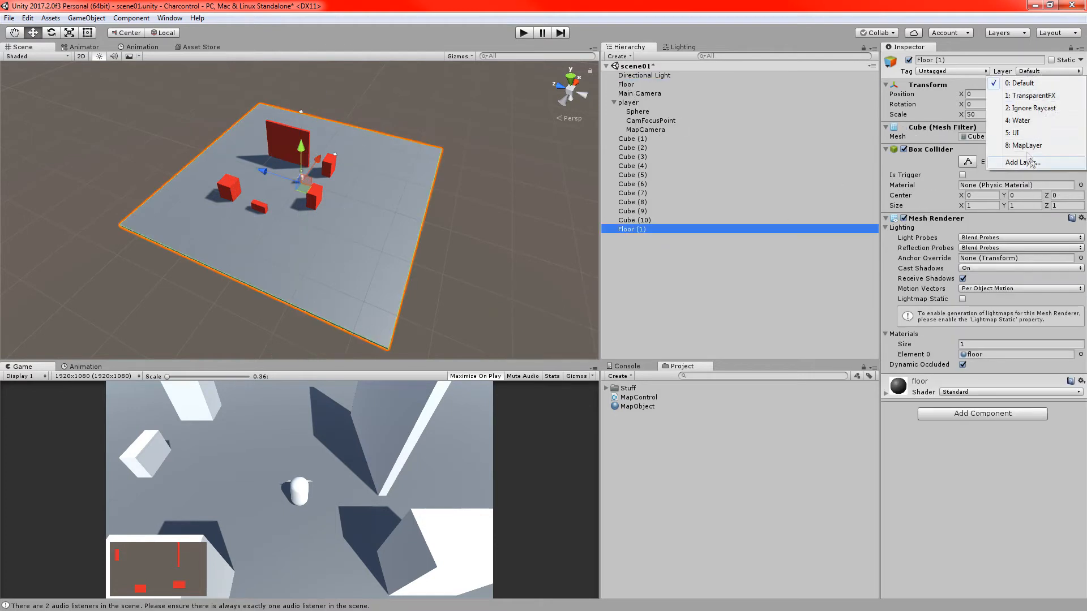
click(1025, 147)
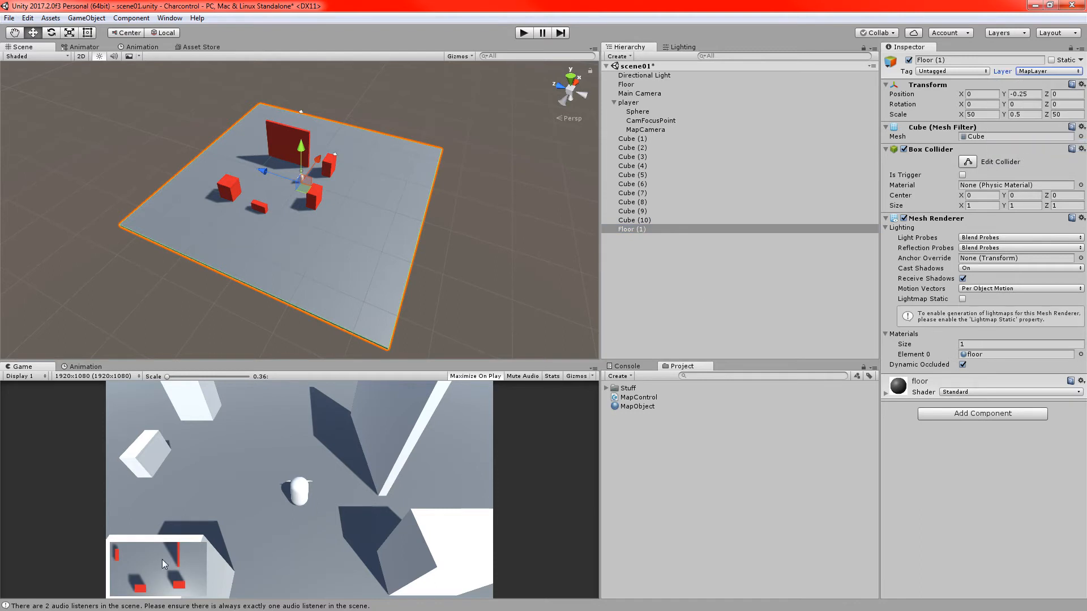
mouse_move(999, 238)
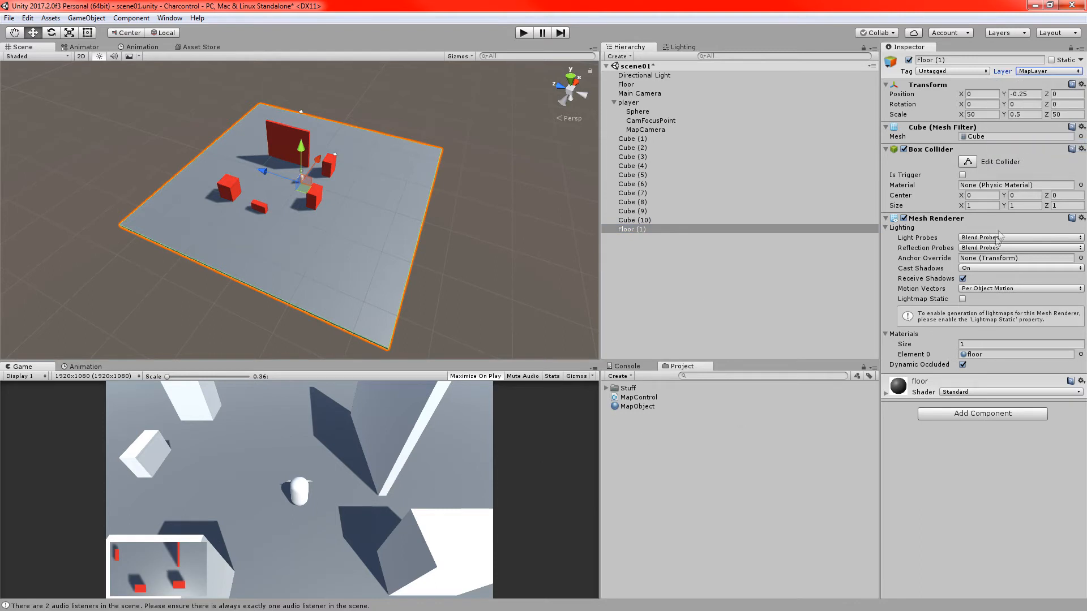
click(962, 279)
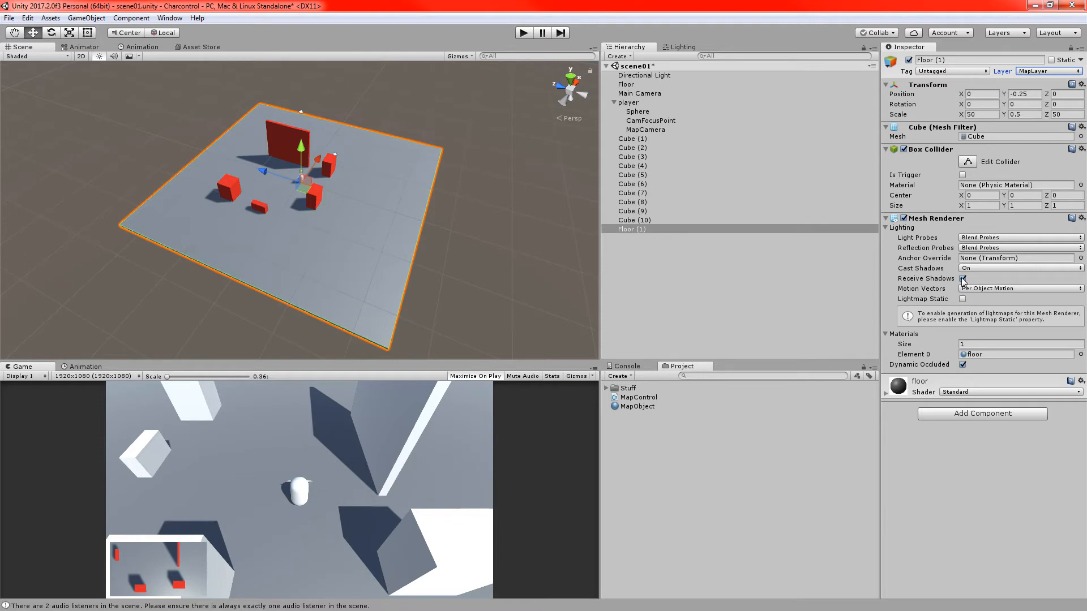
click(962, 278)
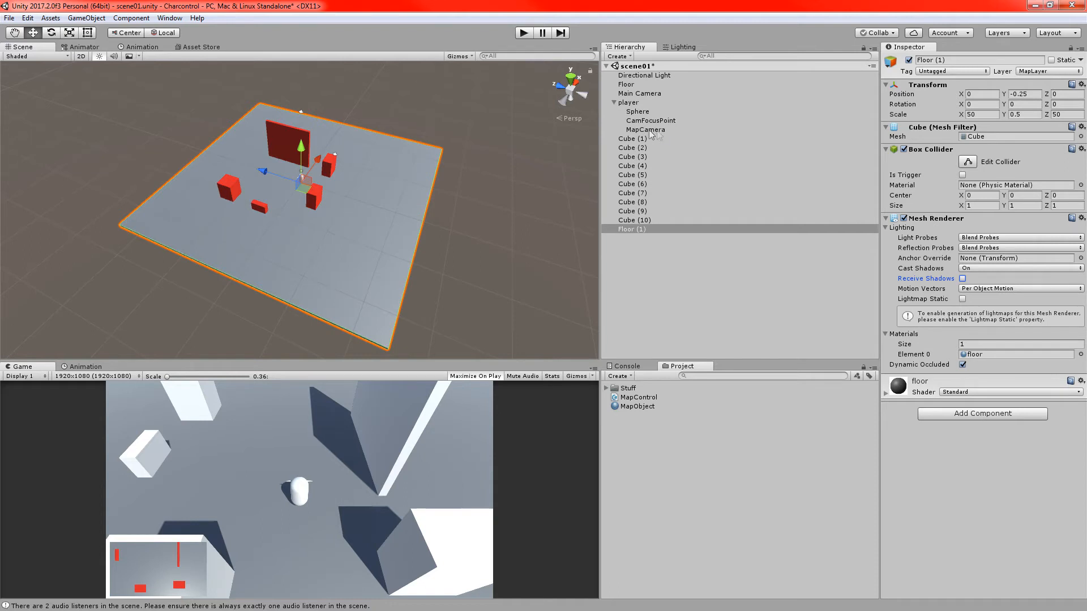
- Remove MapCamera's Audio Listener and confirm the duplicate-listener warning is gone in the Console
click(644, 129)
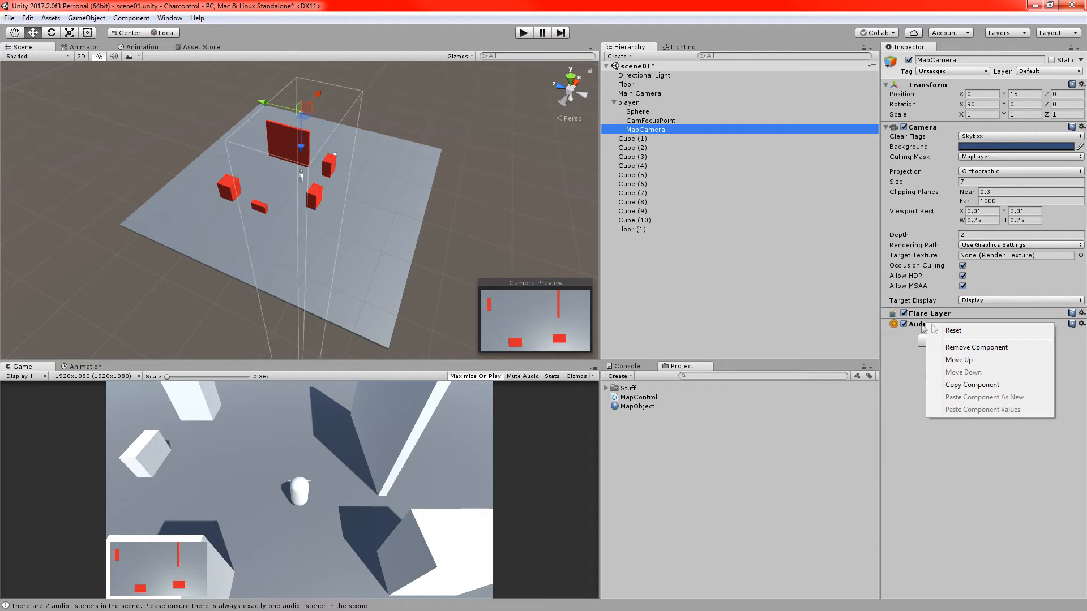
mouse_move(854, 271)
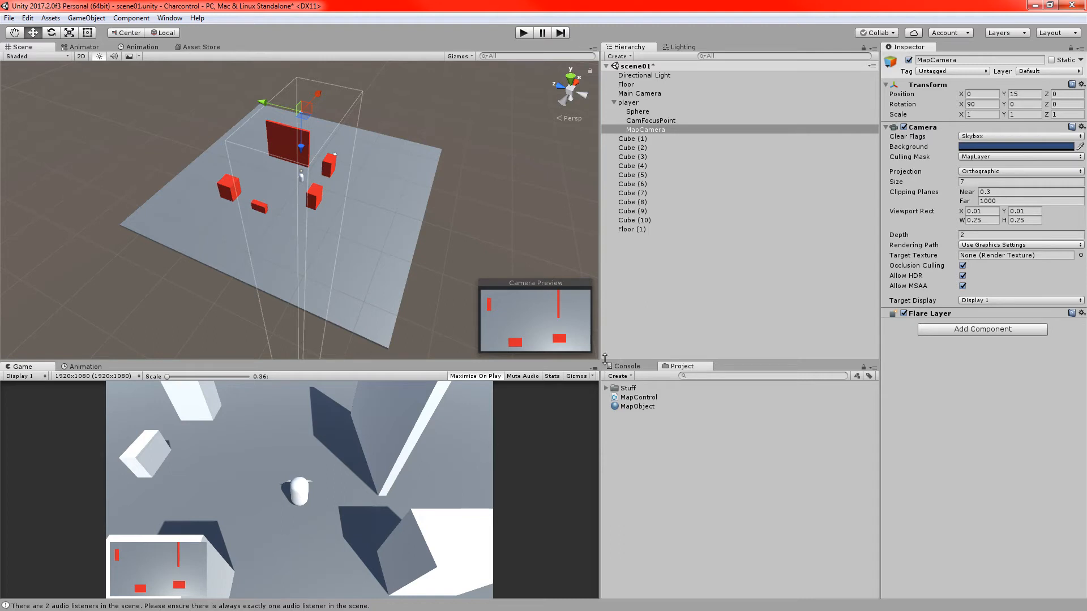
click(626, 365)
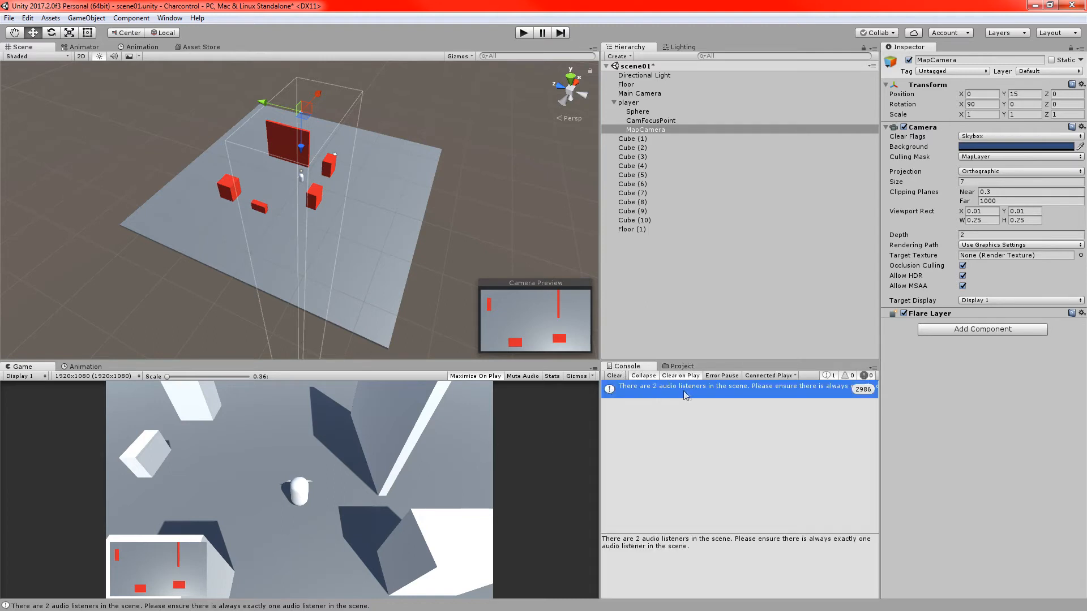
click(683, 366)
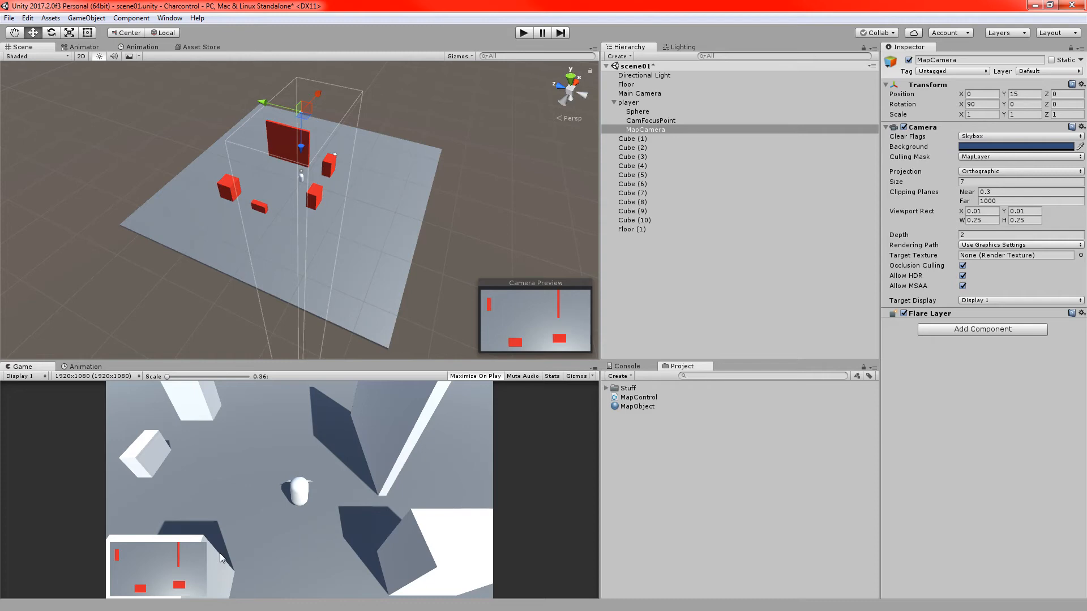
click(523, 33)
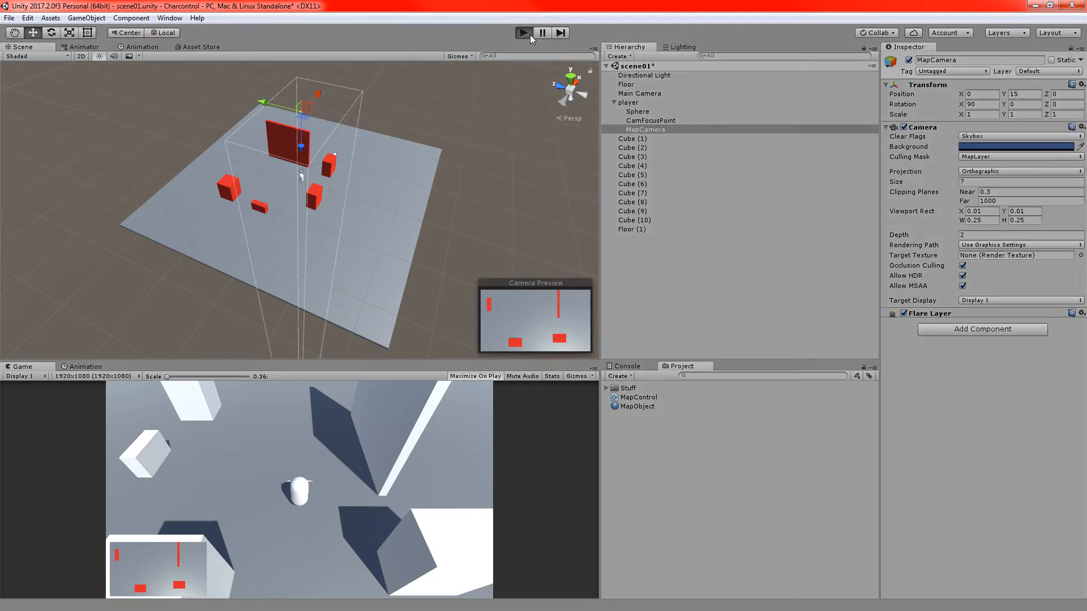
mouse_move(223, 530)
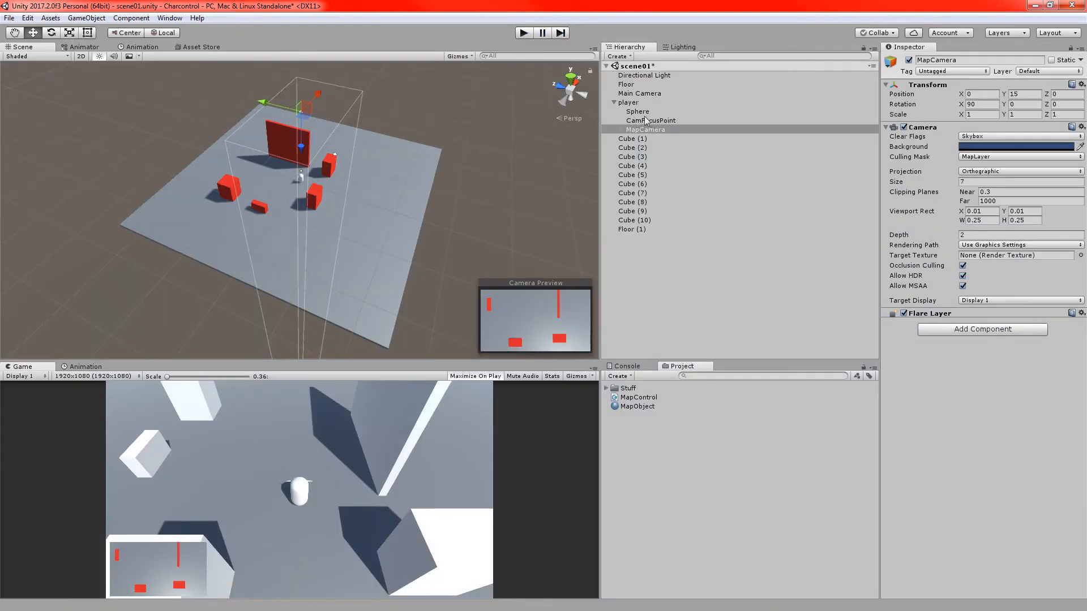
- Add a Sphere child to player and raise it to the top of the capsule
right_click(628, 102)
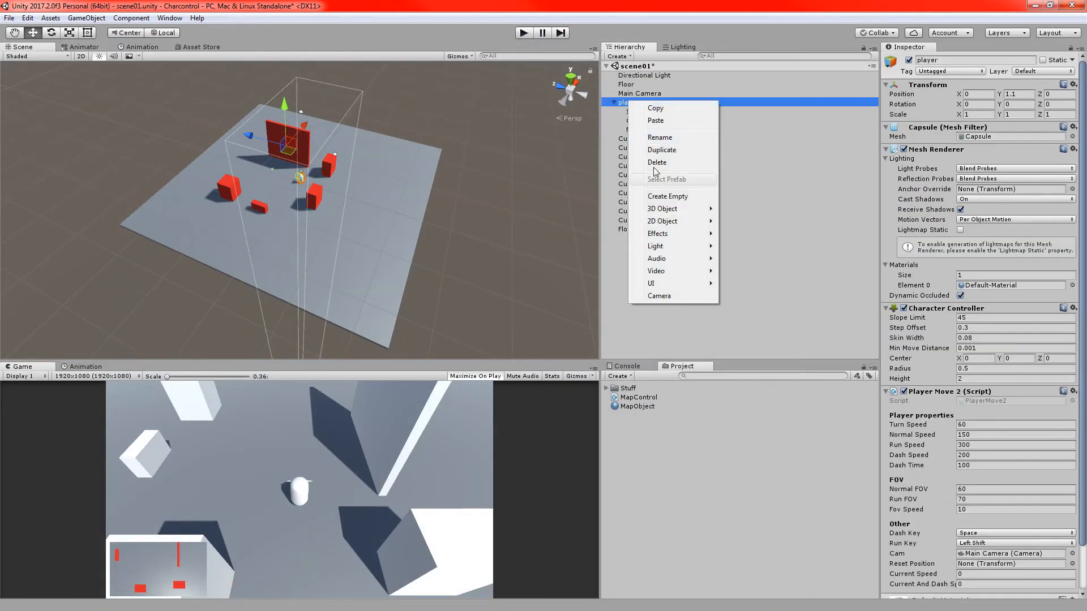
mouse_move(662, 208)
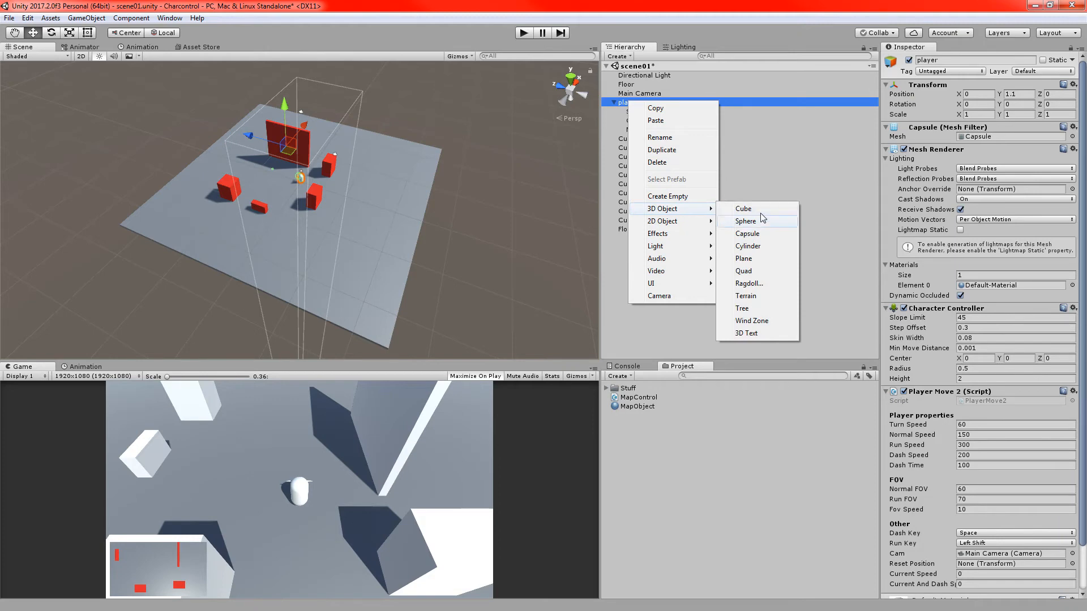
click(745, 221)
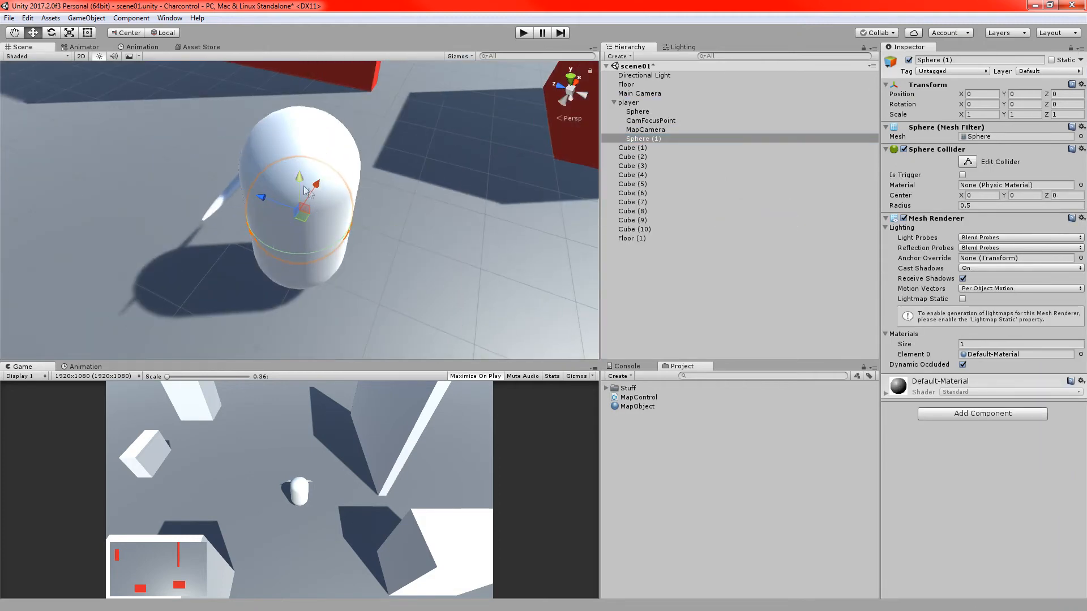
drag(305, 194, 305, 156)
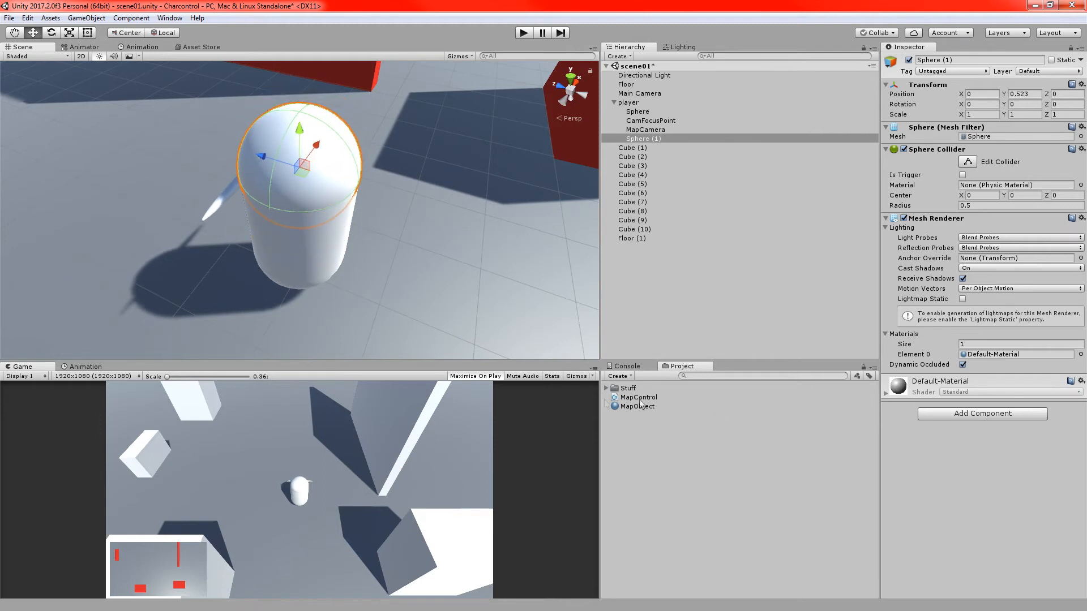
- Duplicate MapObject as MapObjectPlayer with green Albedo and rename the sphere MapPlayerMarker
click(637, 415)
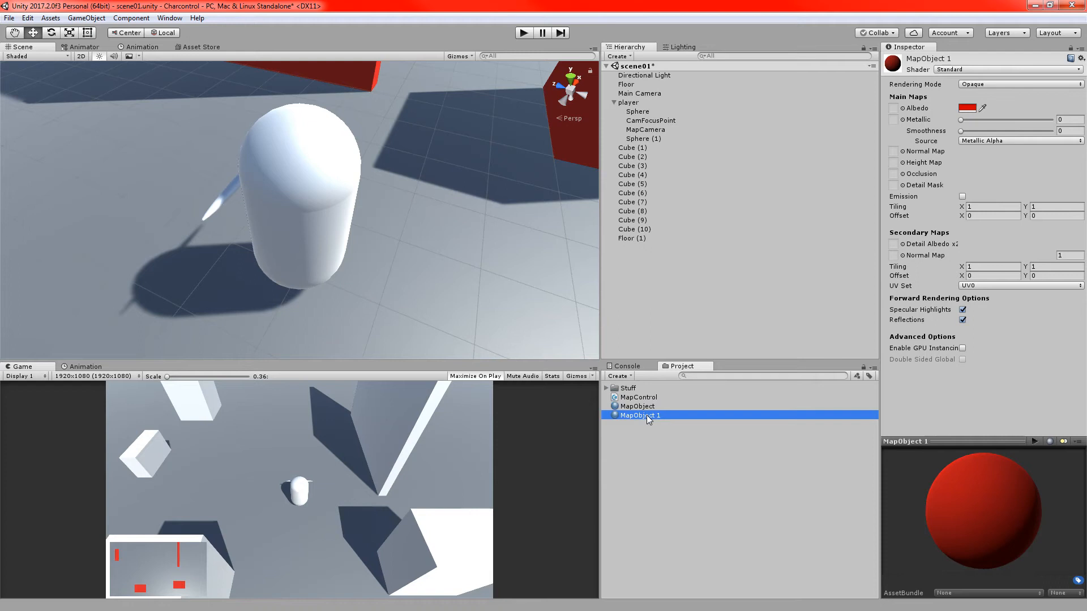
double_click(638, 416)
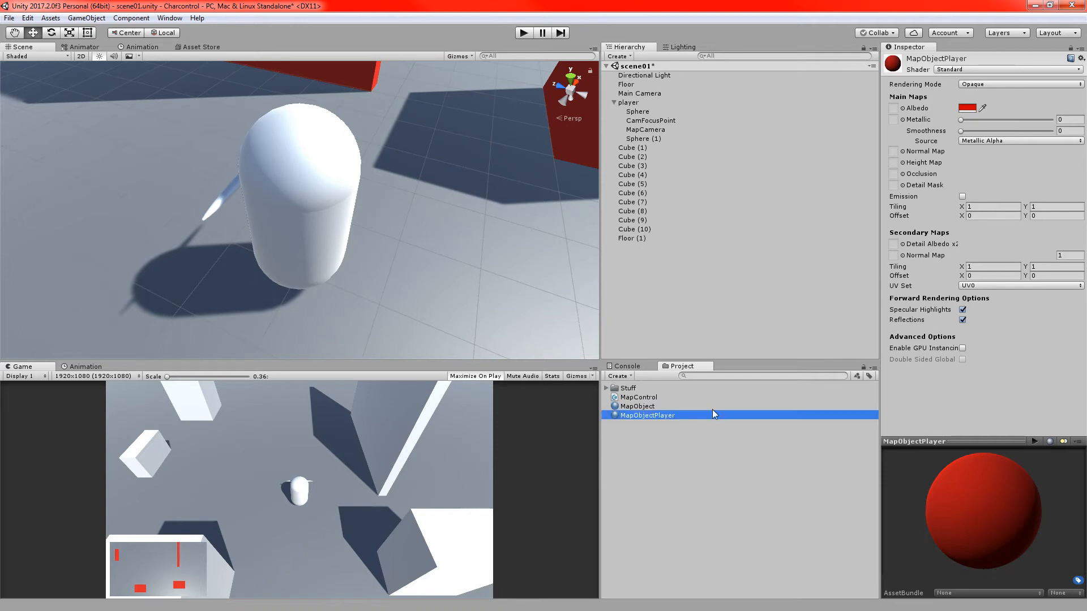
click(970, 107)
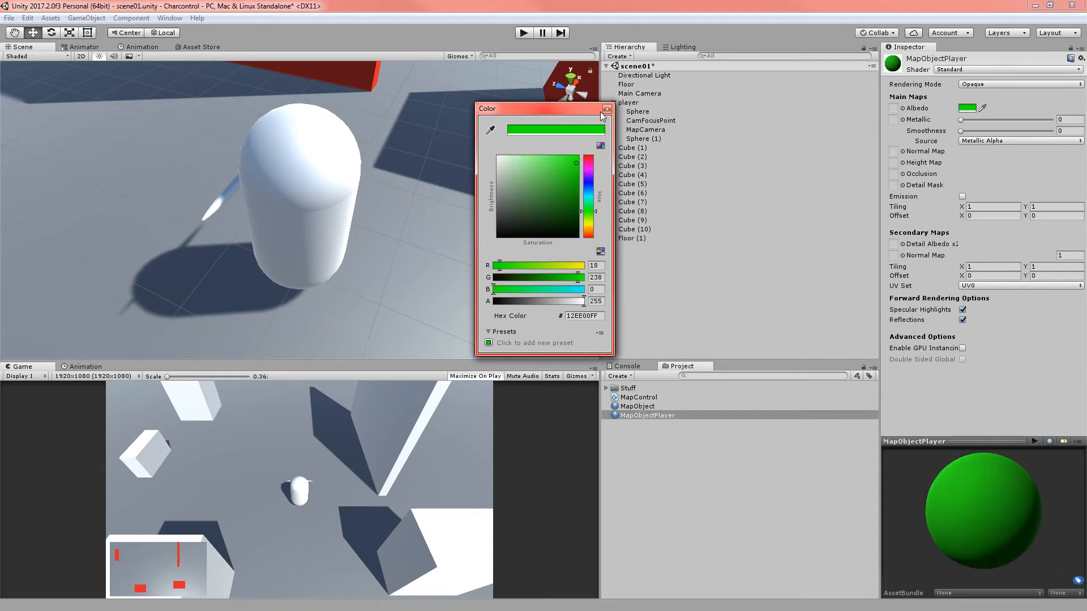
click(641, 138)
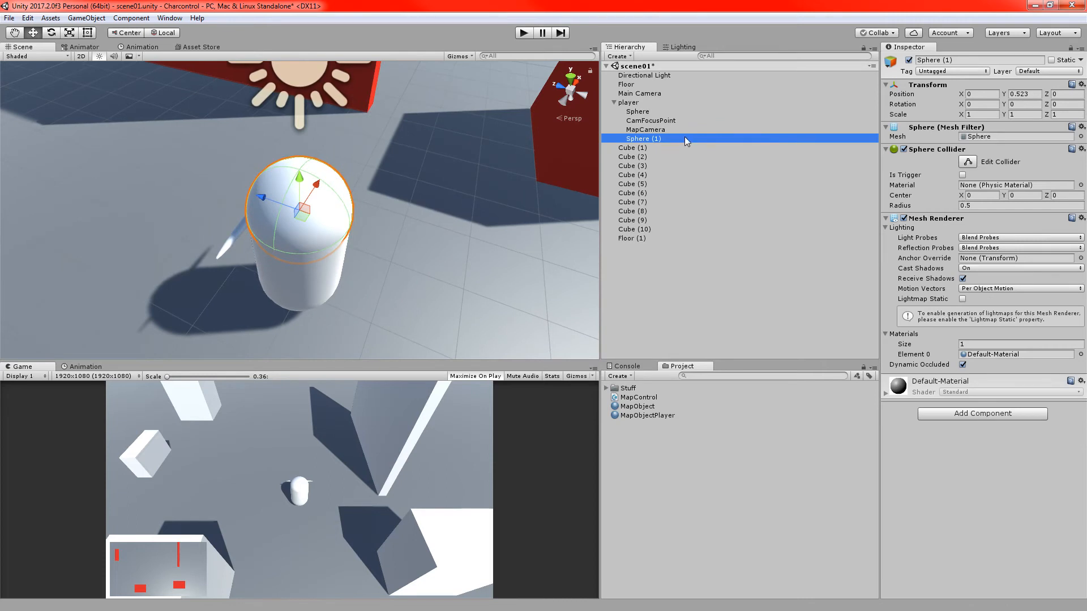
text(MapPlayerMarker)
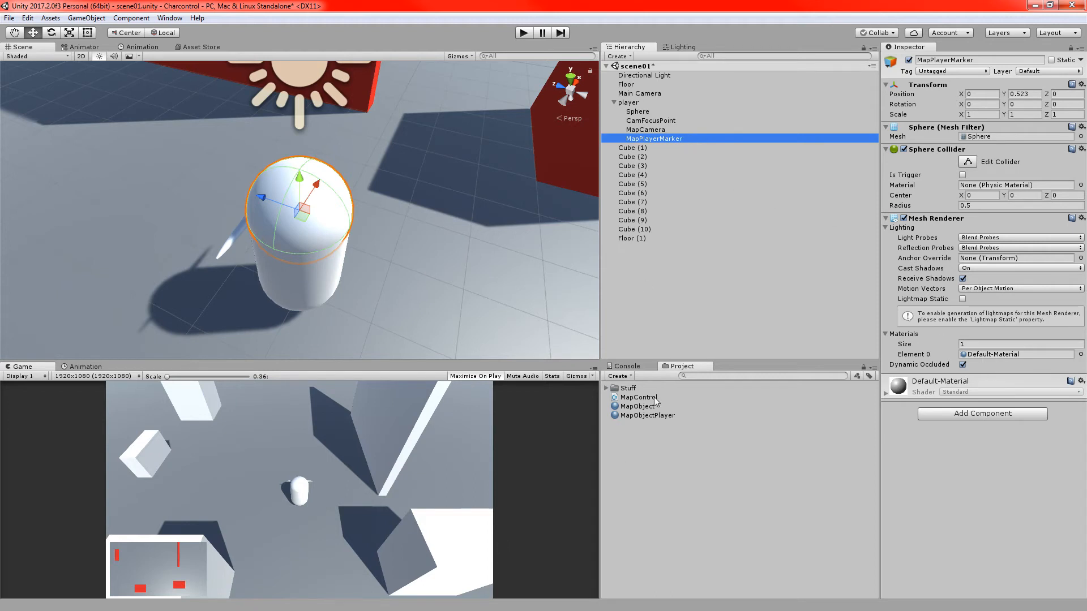
- Give MapPlayerMarker the green MapObjectPlayer material and assign it to MapLayer
click(1015, 354)
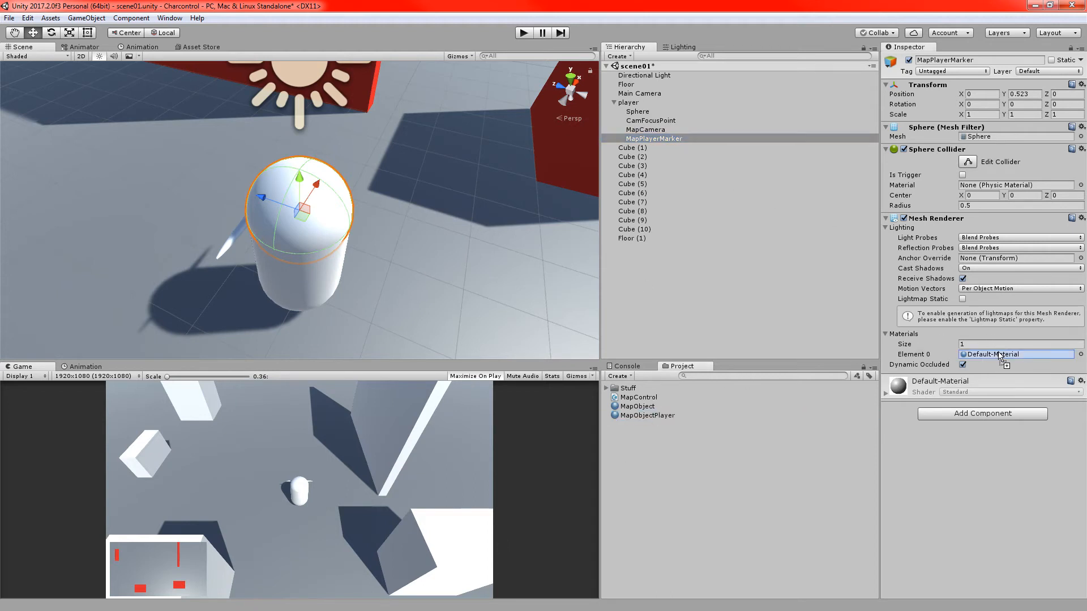
click(1015, 354)
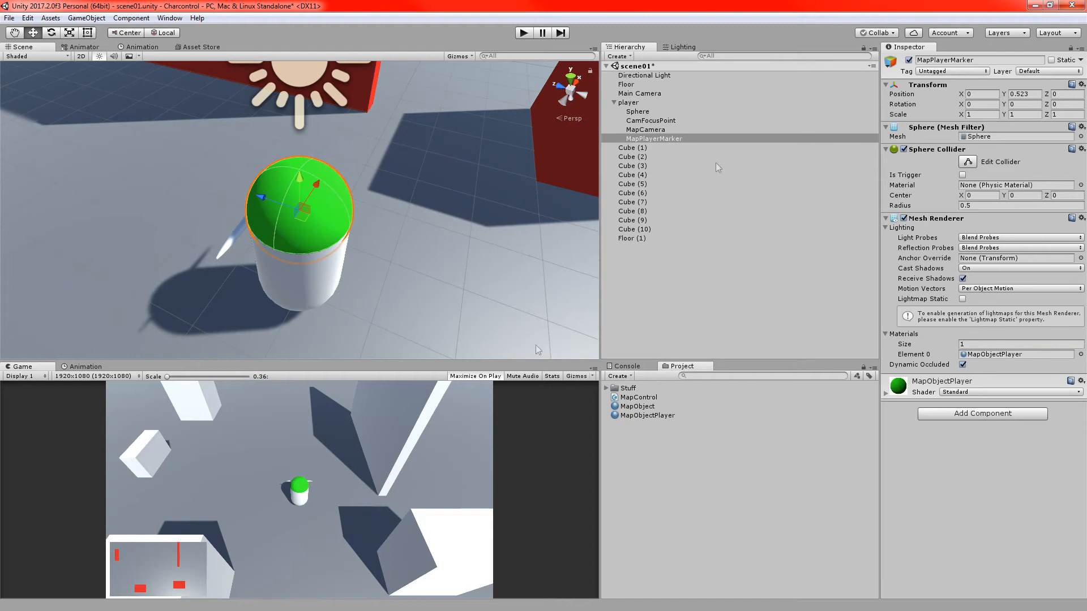
click(1046, 71)
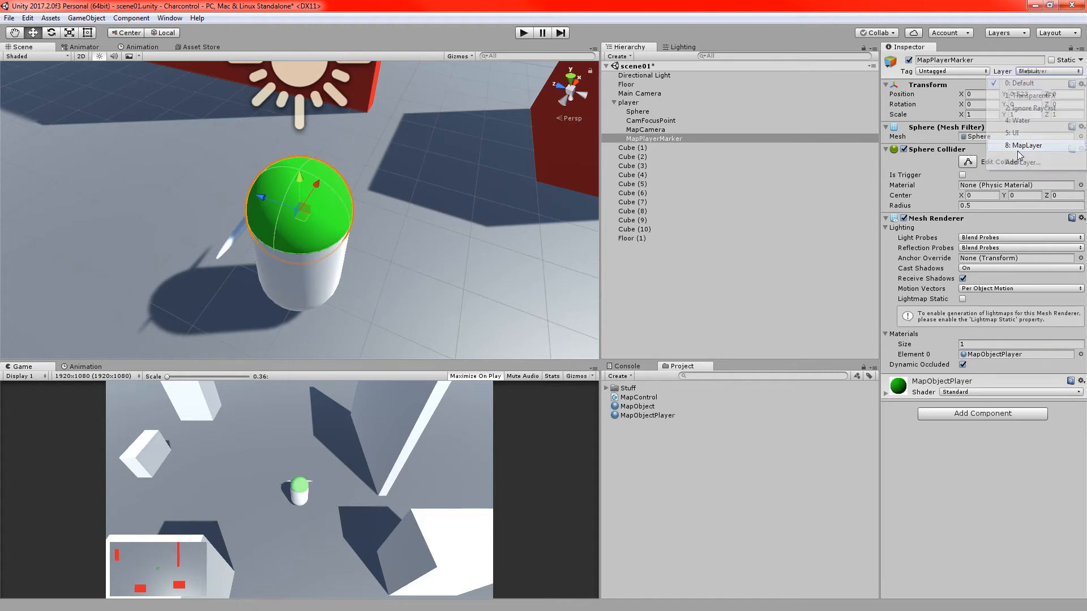
click(1026, 145)
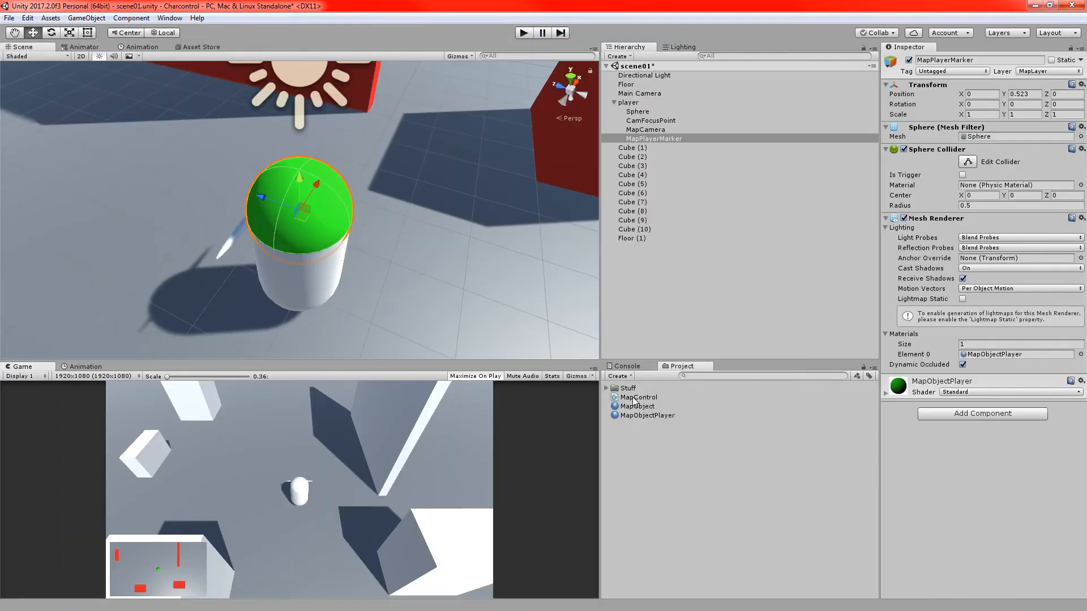
mouse_move(1039, 453)
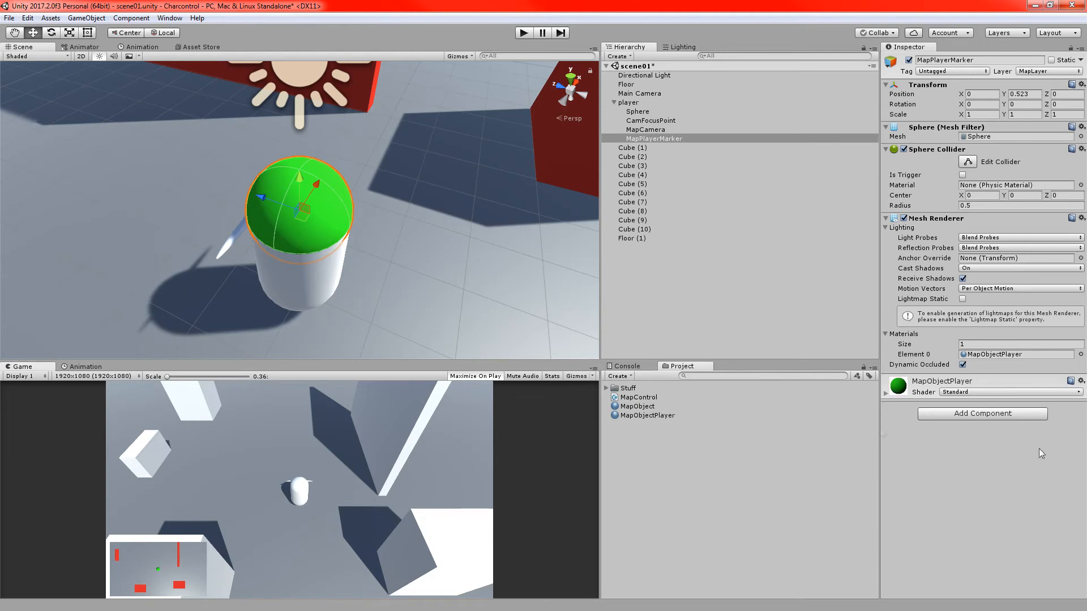
mouse_move(277, 502)
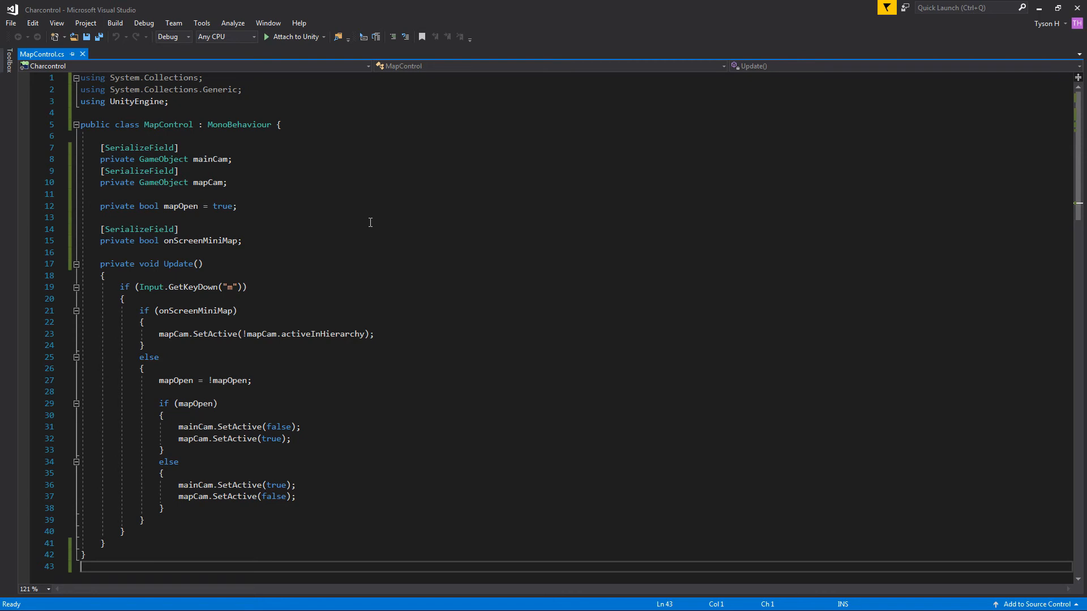
mouse_move(189, 148)
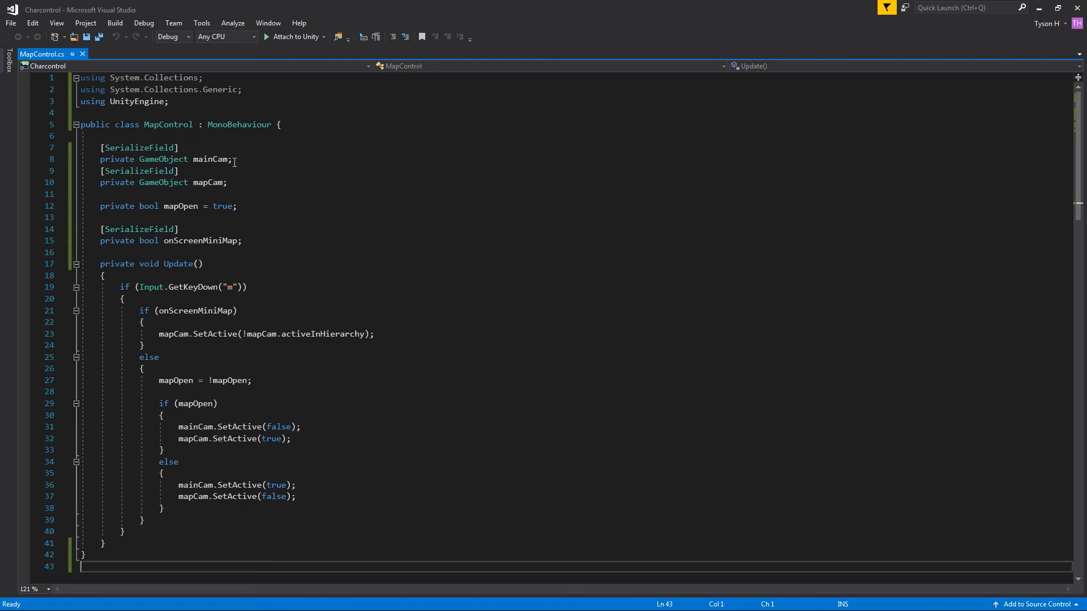
- In MapControl.cs else branch, write mapCam.SetActive(false); above mainCam.SetActive(true); and save
click(208, 183)
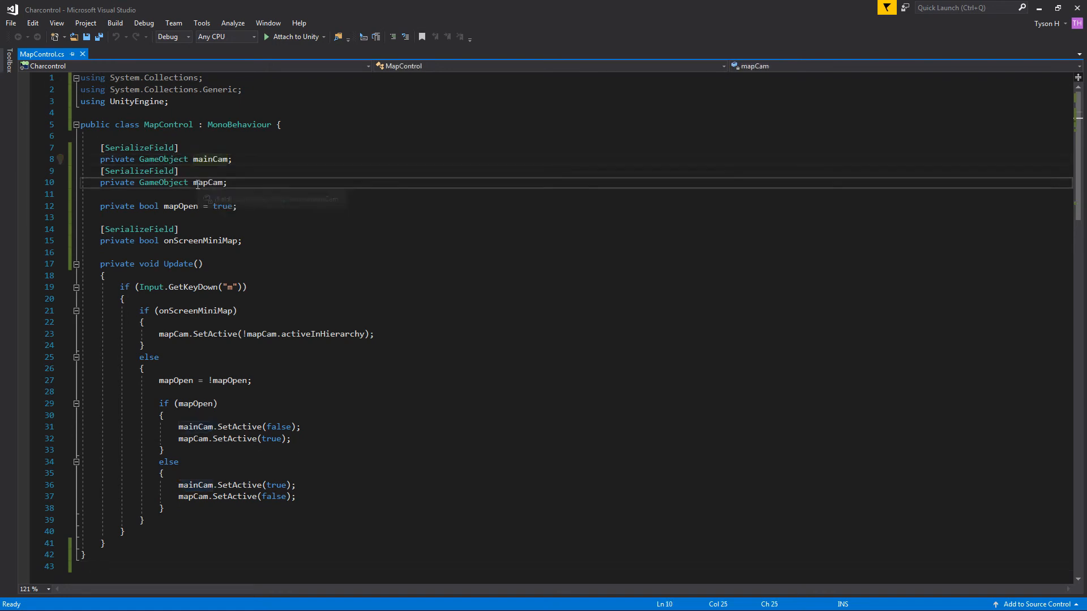
double_click(210, 182)
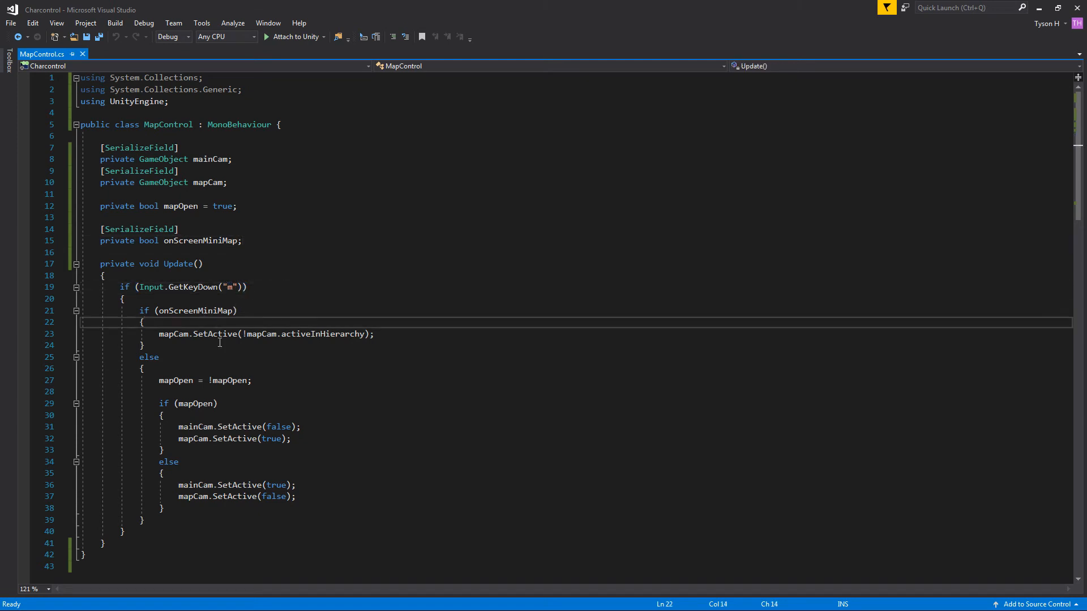
click(144, 345)
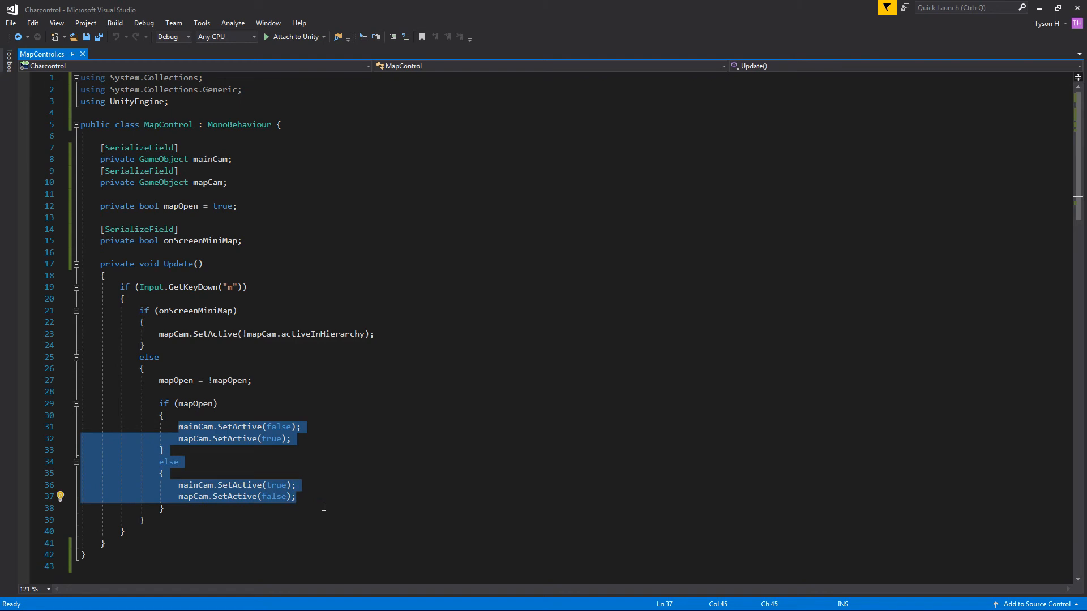
mouse_move(187, 382)
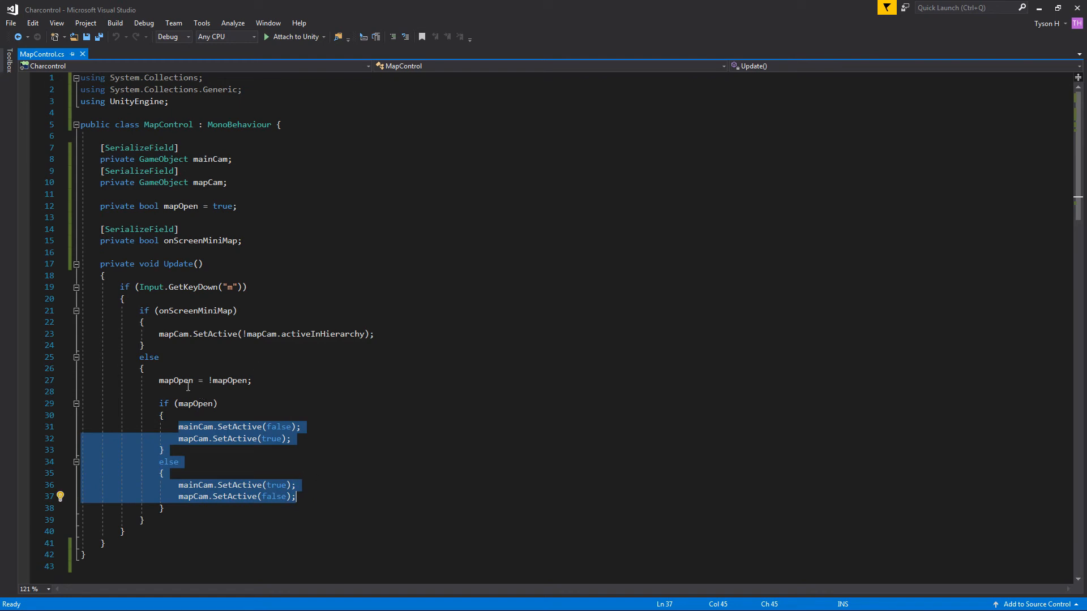
click(176, 380)
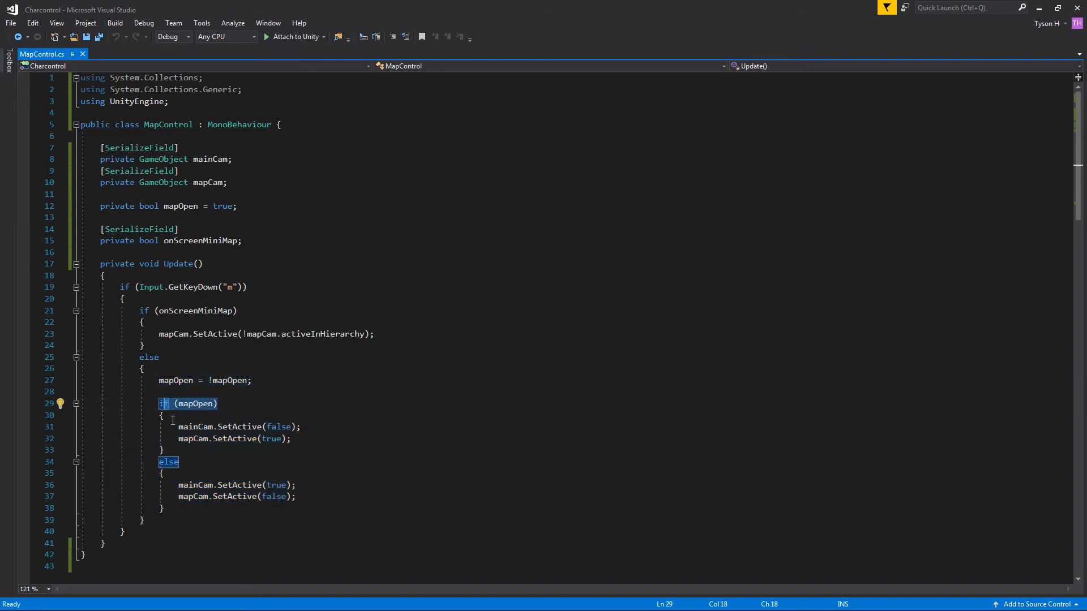
mouse_move(196, 427)
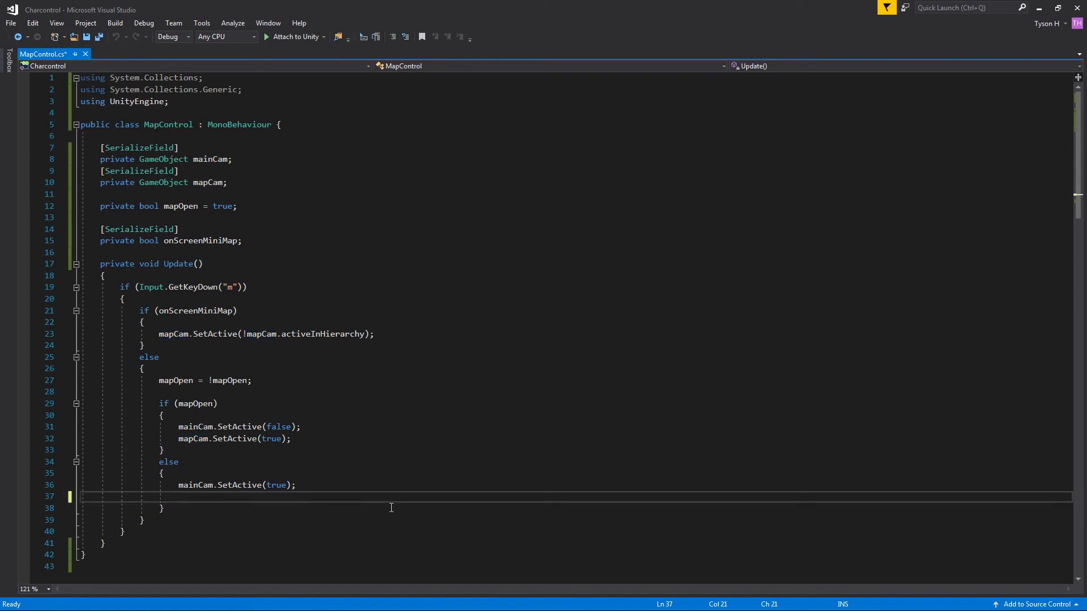
text(mapCam.SetActive(false);)
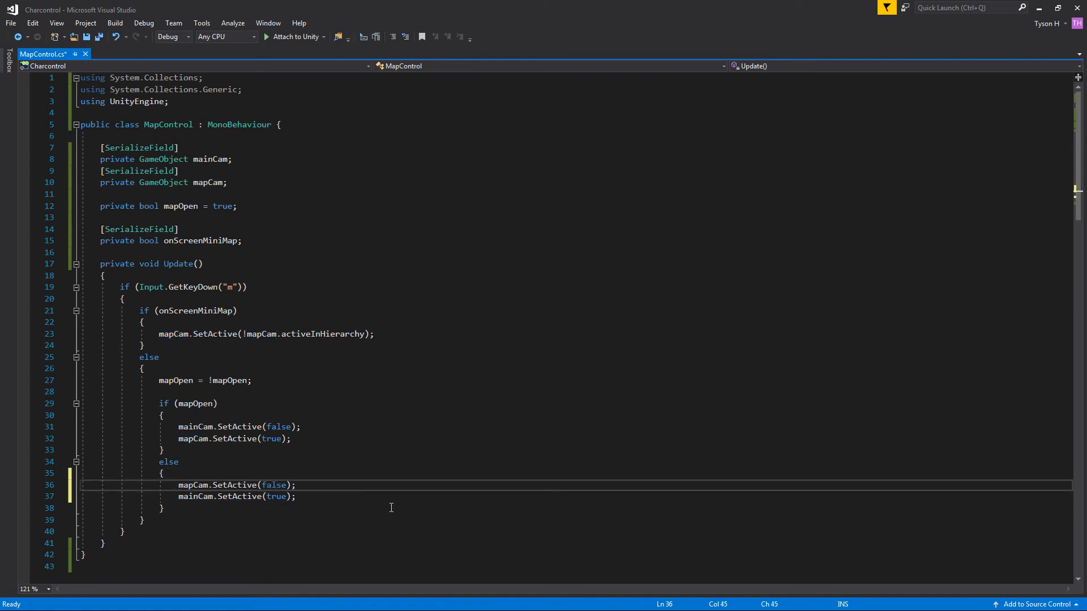
key(ctrl+s)
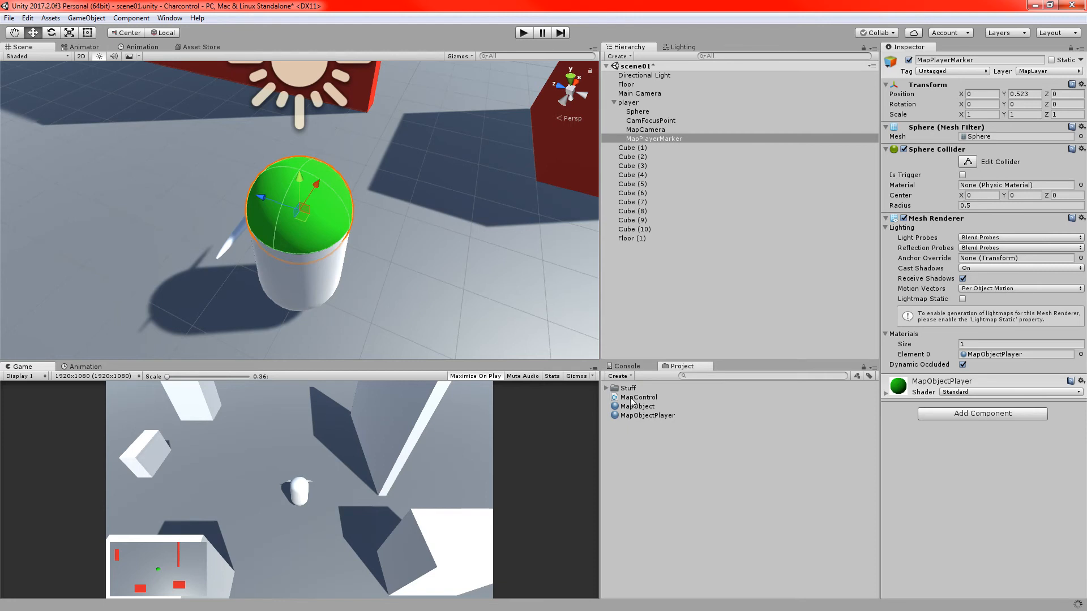
- On player's Map Control, assign MapCamera and Main Camera and enable On Screen Mini Map
click(639, 396)
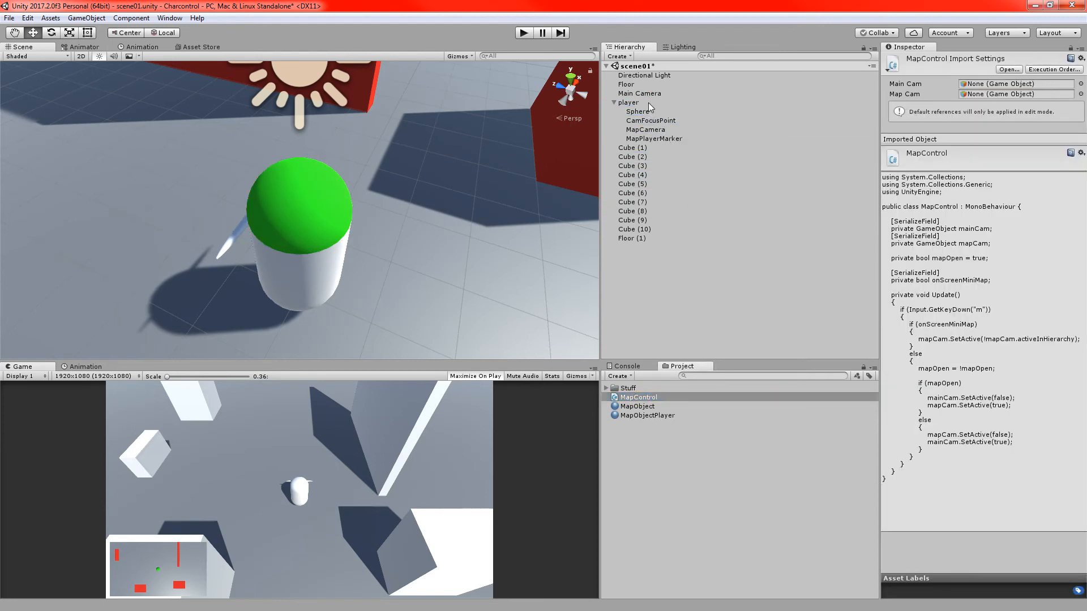
click(628, 103)
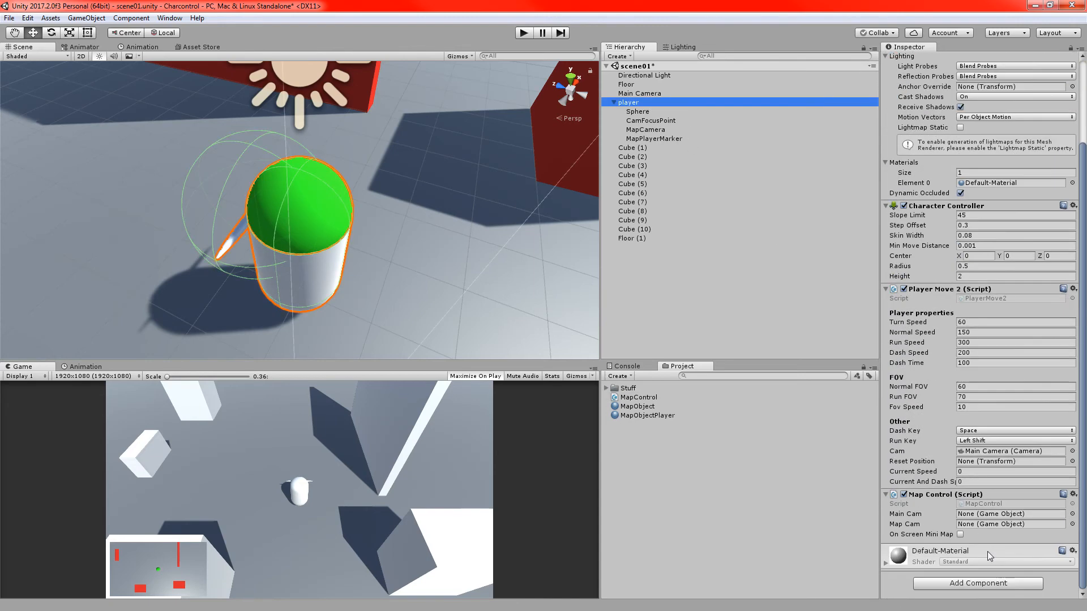
click(645, 129)
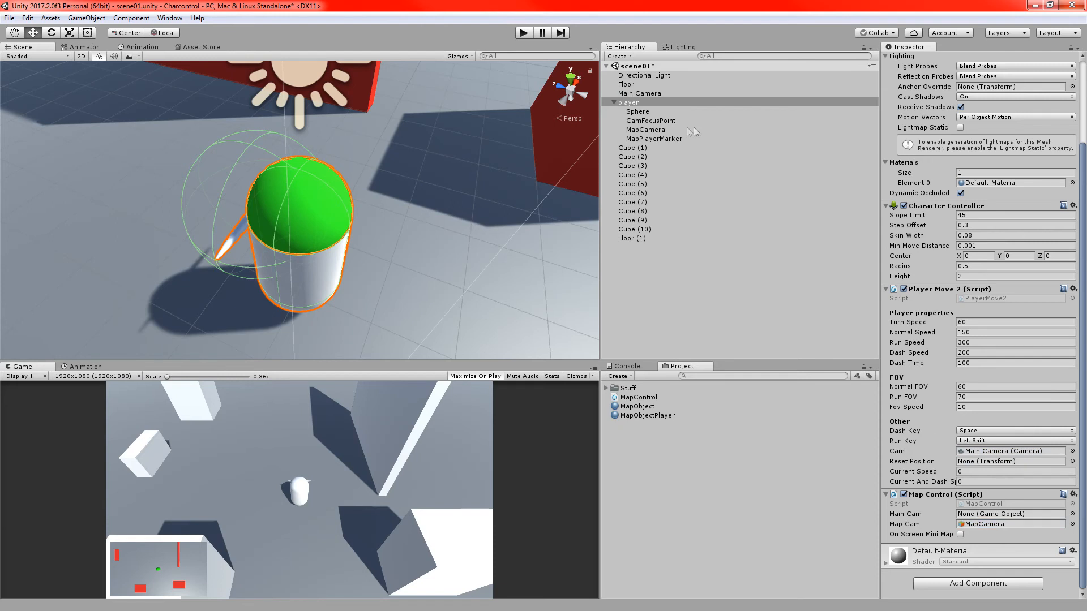
click(1009, 514)
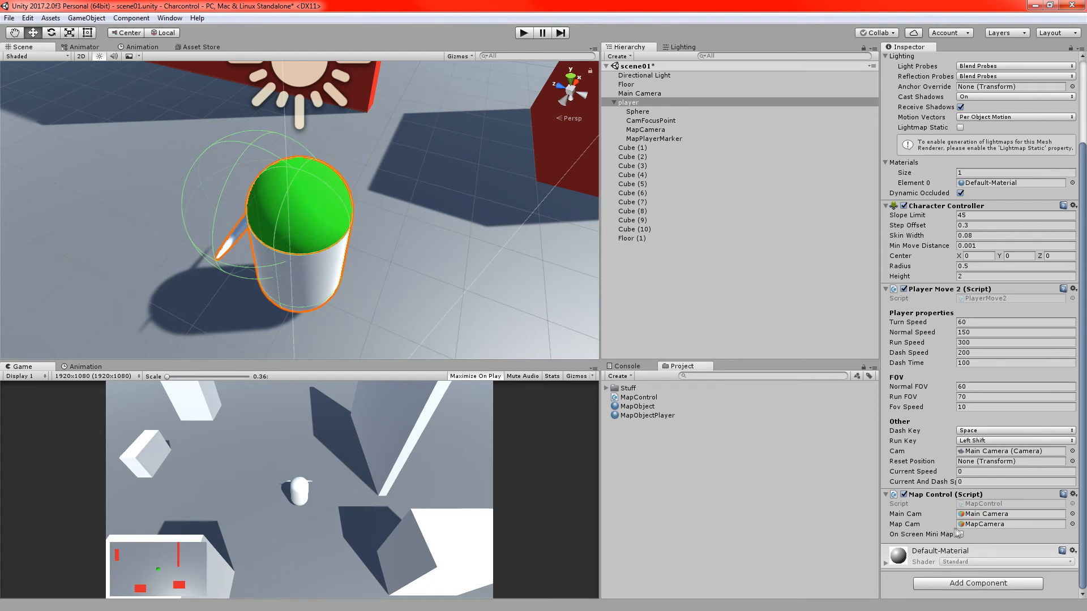
click(959, 533)
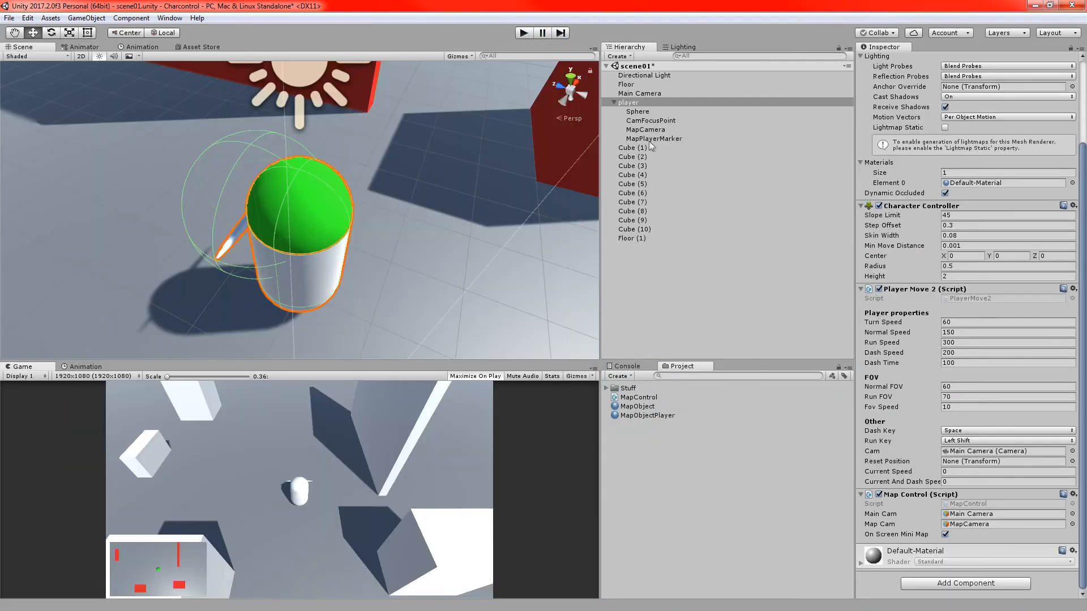
- Set MapCamera's Viewport Rect H to 1 and untick player's On Screen Mini Map
click(644, 129)
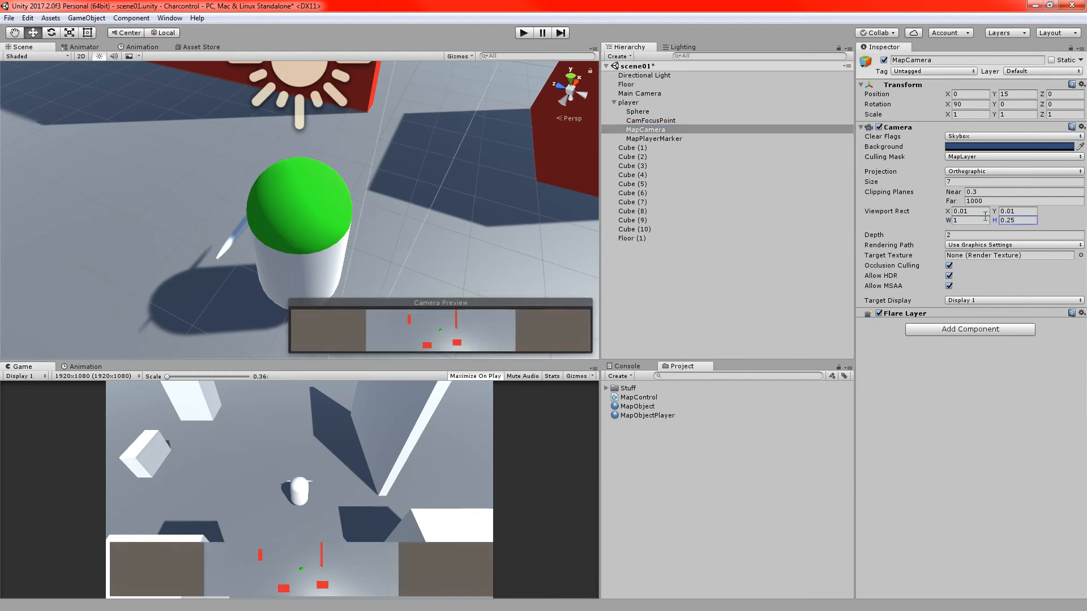
text(1)
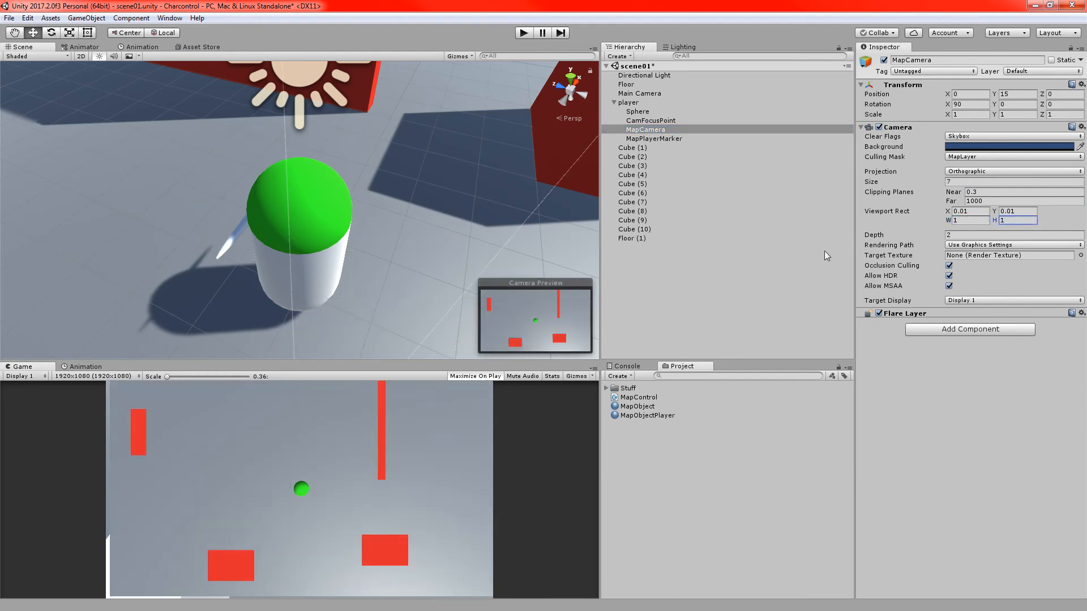
mouse_move(352, 470)
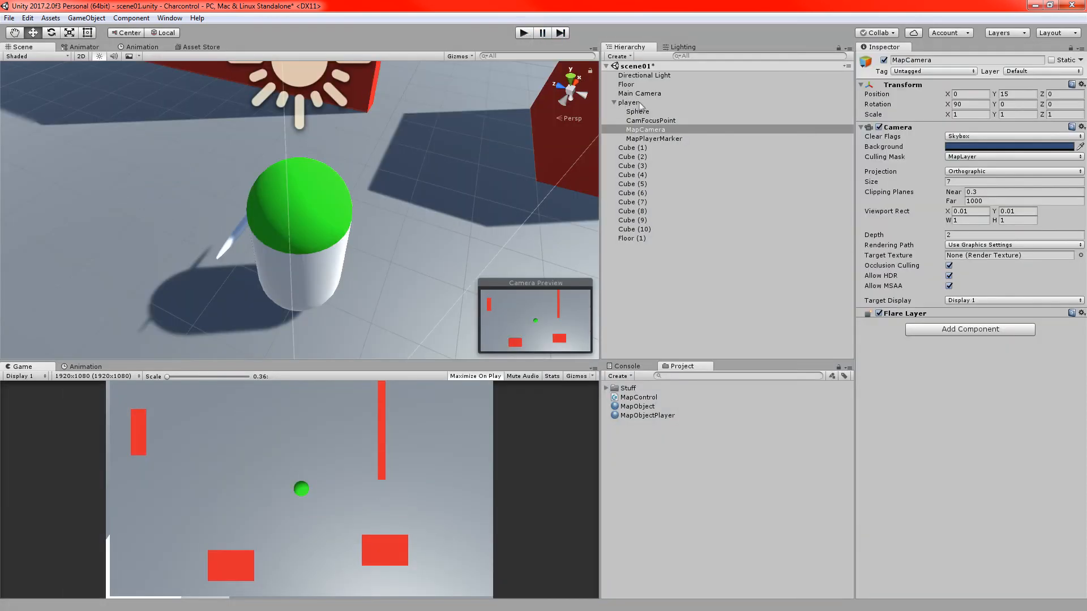
click(629, 102)
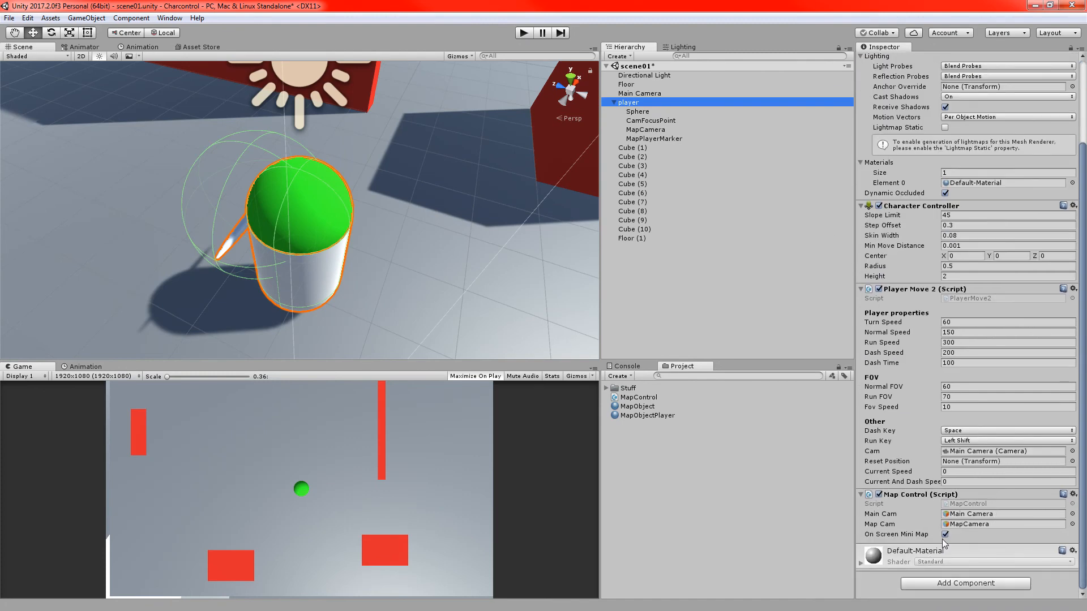
click(944, 535)
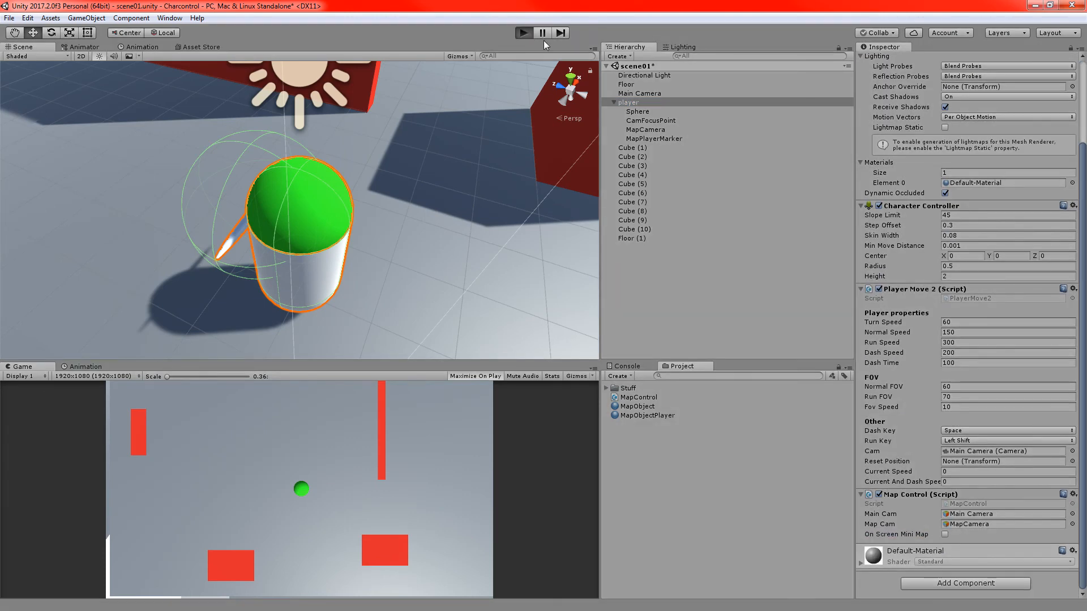
- Play-test the map toggle and set MapCamera's Viewport Rect X and Y to 0
click(523, 33)
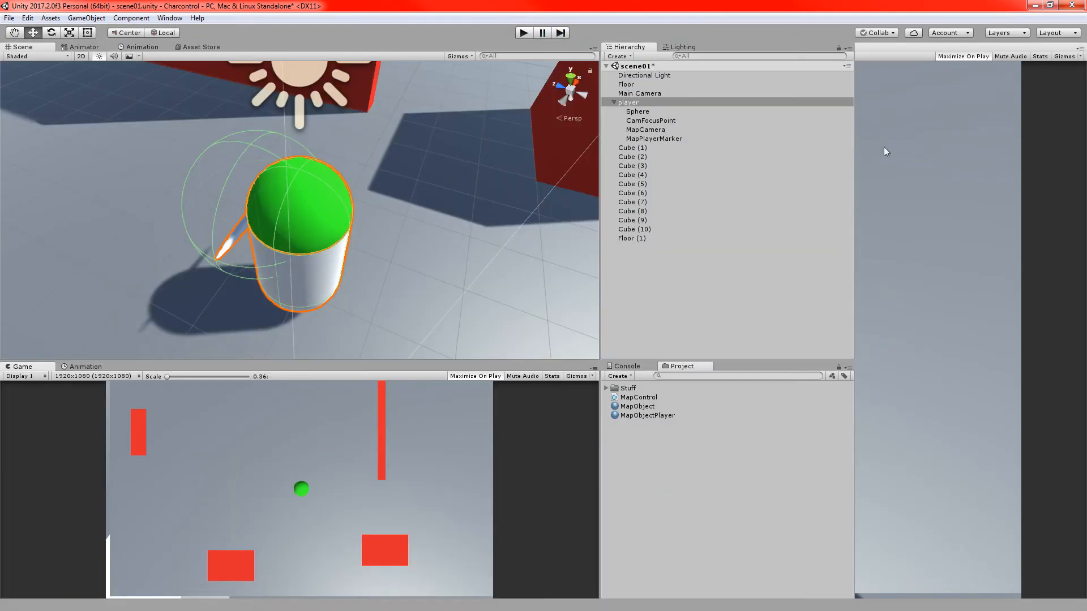
click(644, 129)
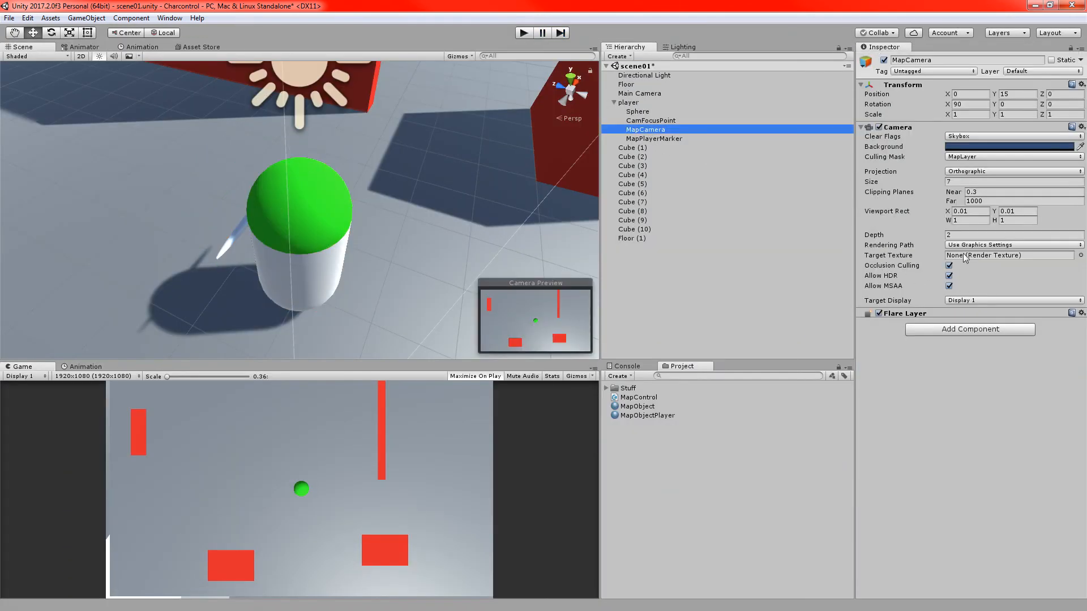
click(1017, 212)
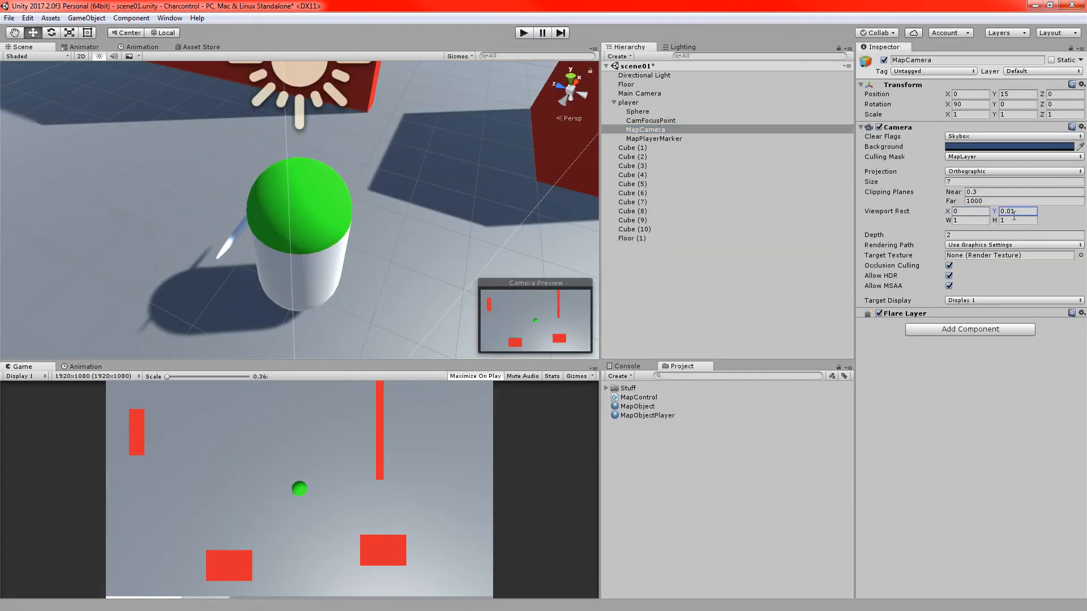
text(0)
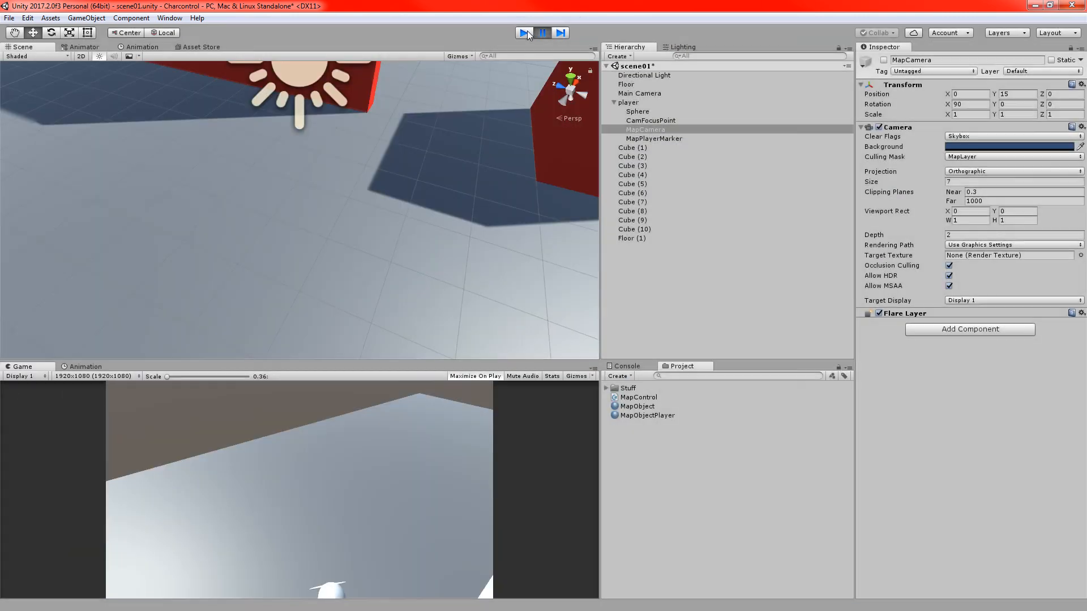
click(524, 33)
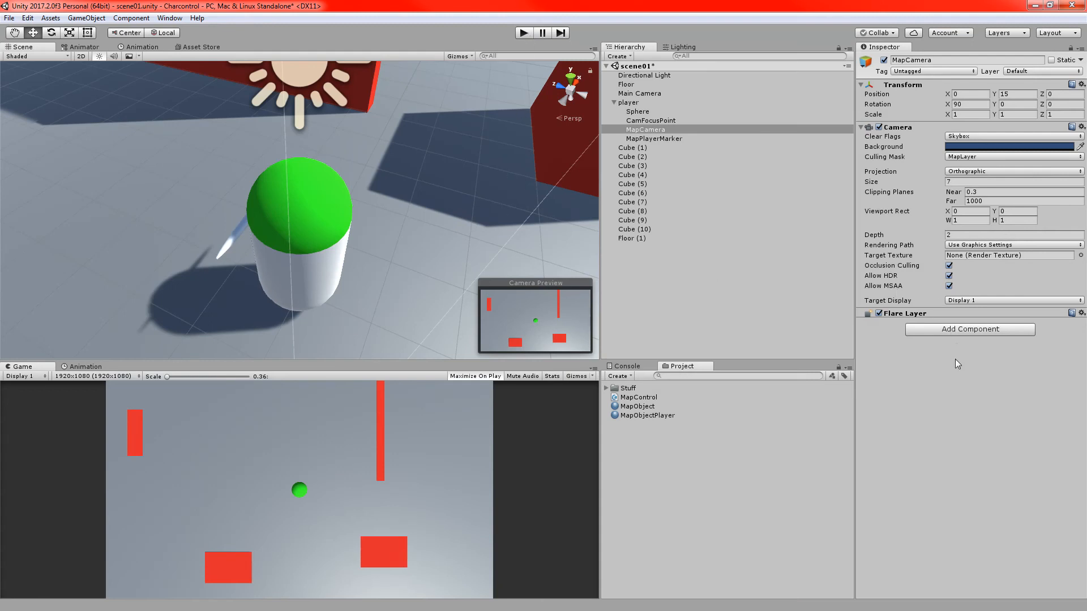